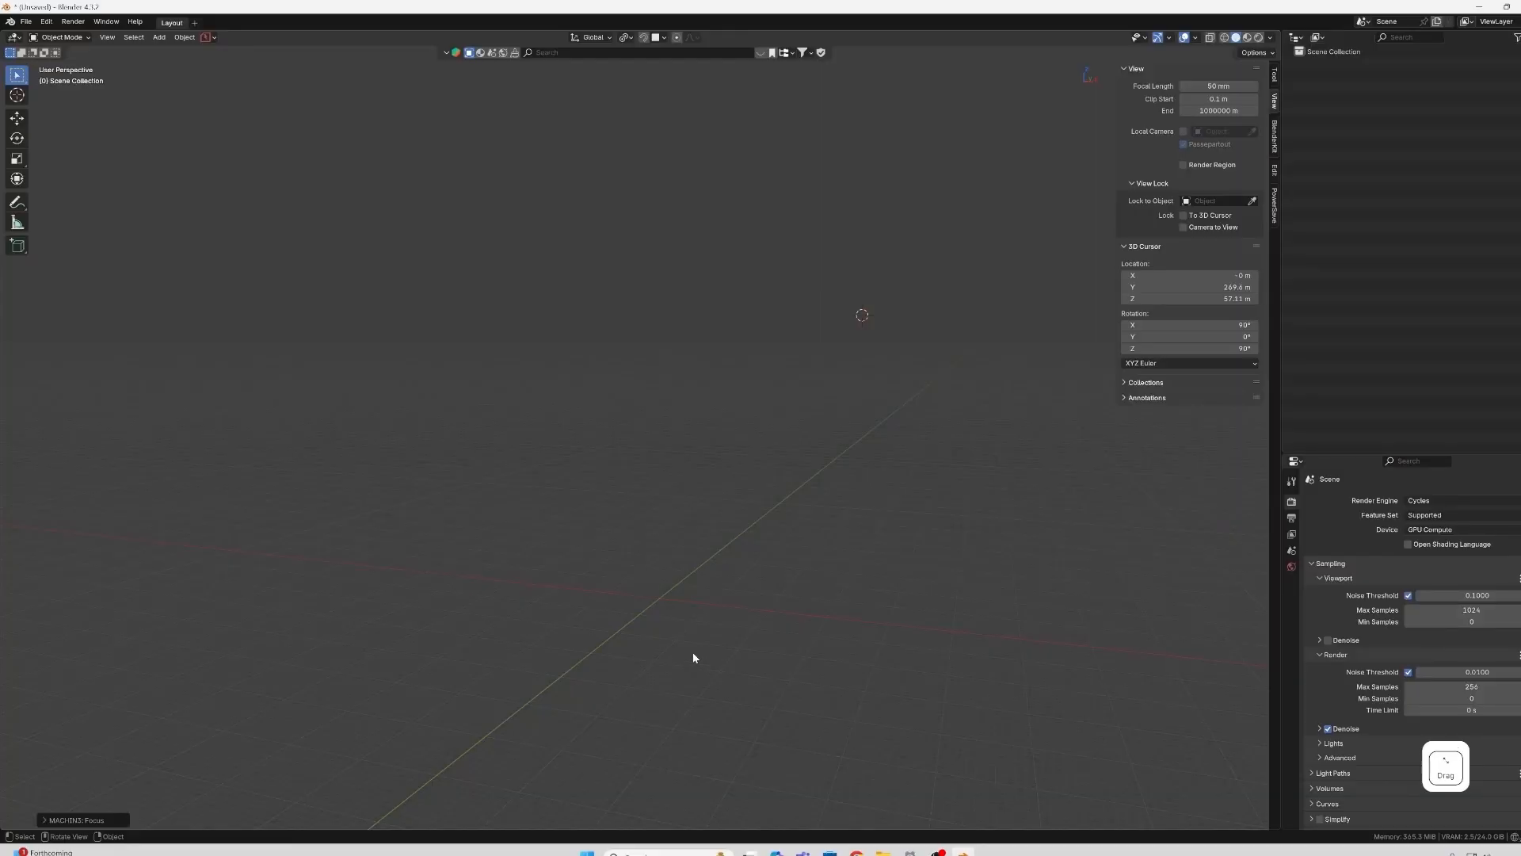
Import the repaired bust STL through File > Import into the empty Blender scene.
{"action": "left_click", "coordinate": [26, 22]}
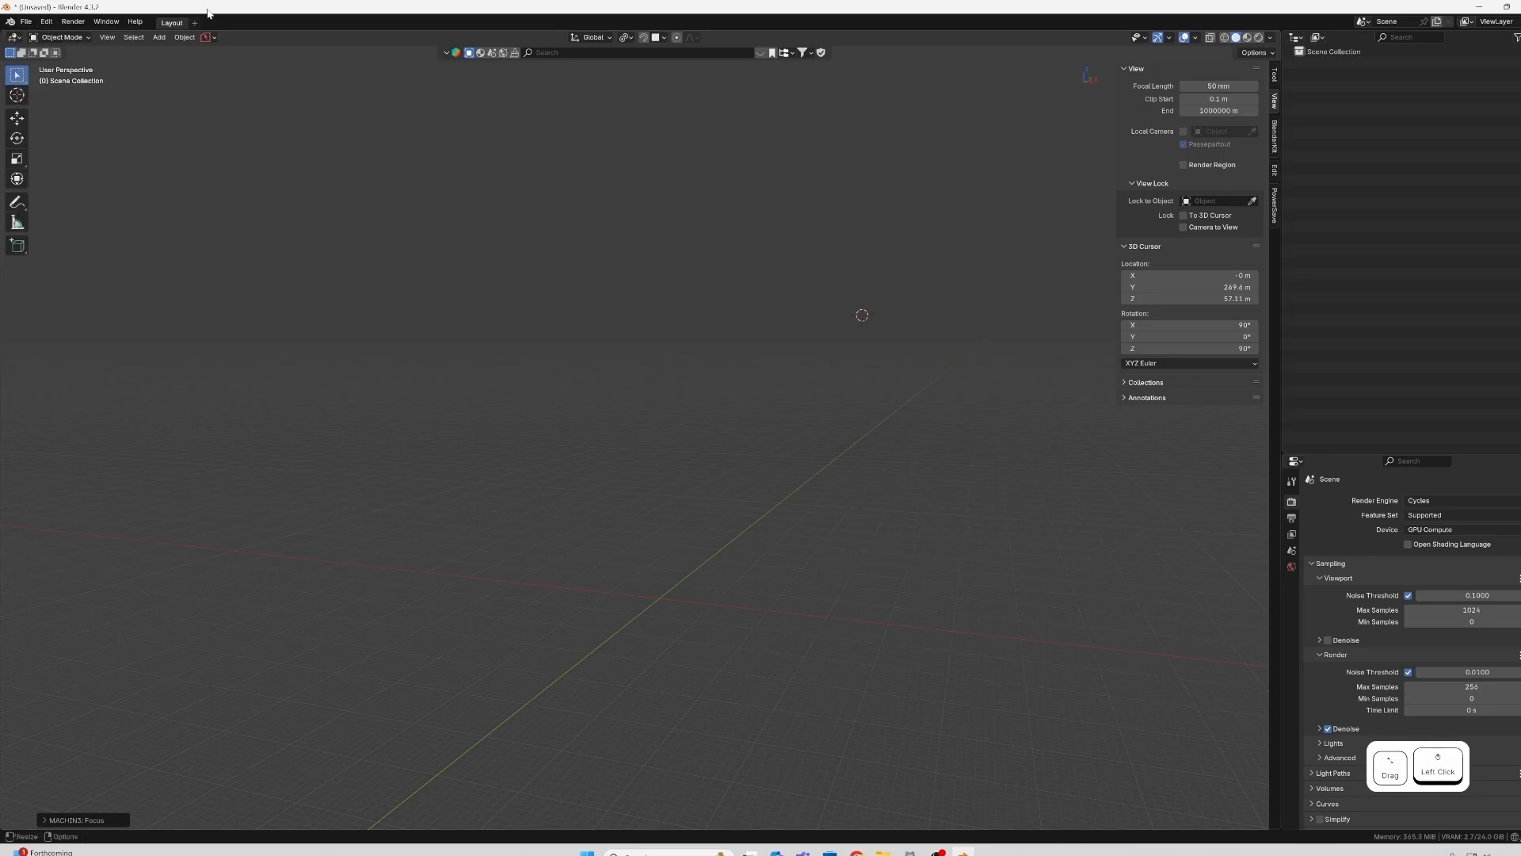
{"action": "left_click", "coordinate": [25, 22]}
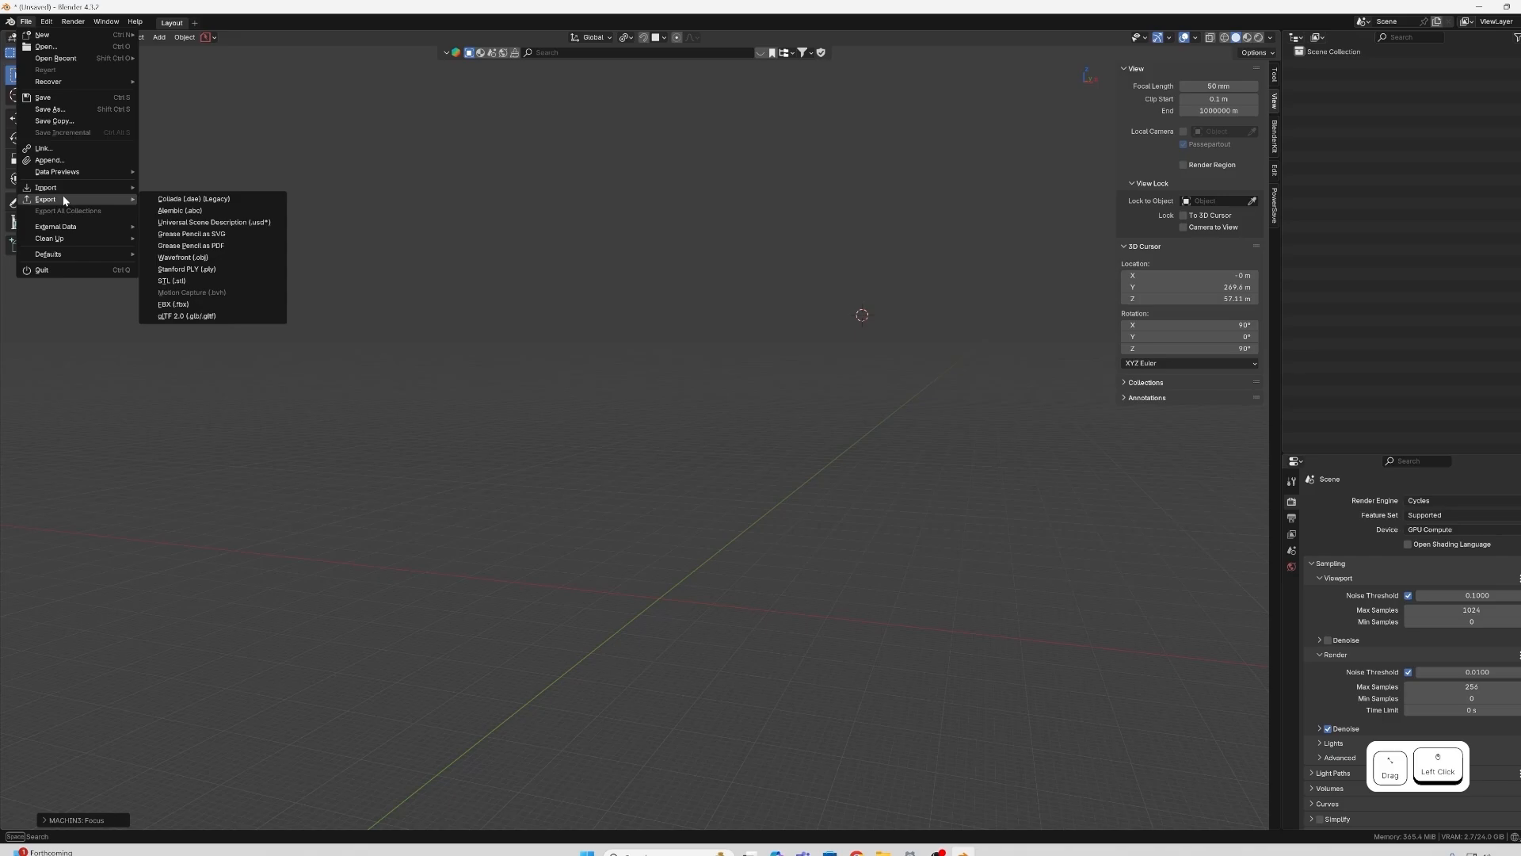
{"action": "mouse_move", "coordinate": [46, 187]}
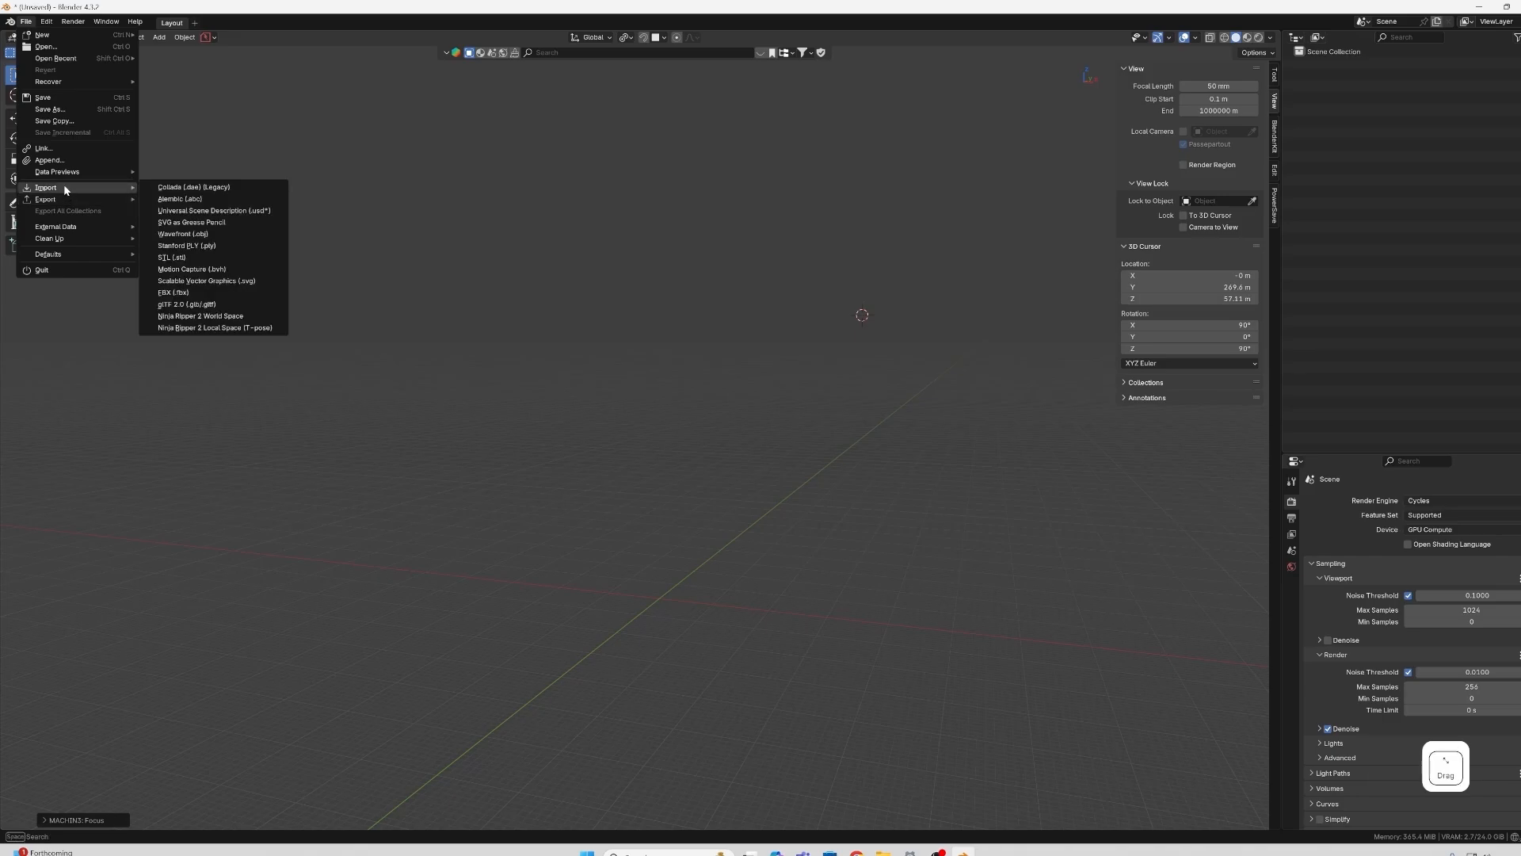
{"action": "left_click", "coordinate": [170, 256]}
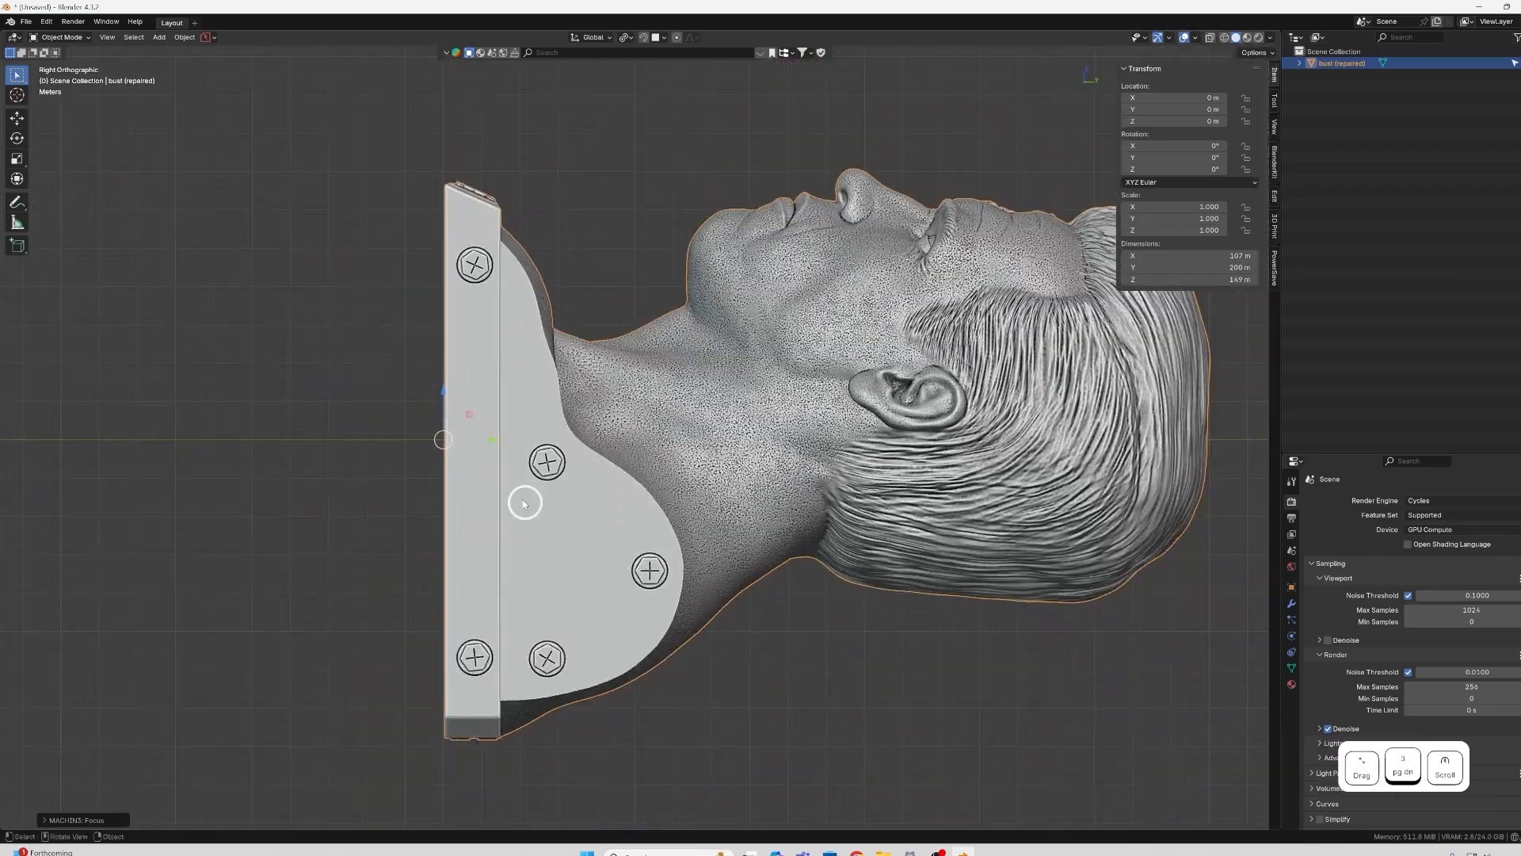
Zoom out and scale the upright bust uniformly to 1.950 in the Transform fields.
{"action": "scroll", "scroll_direction": "down", "scroll_amount": 3}
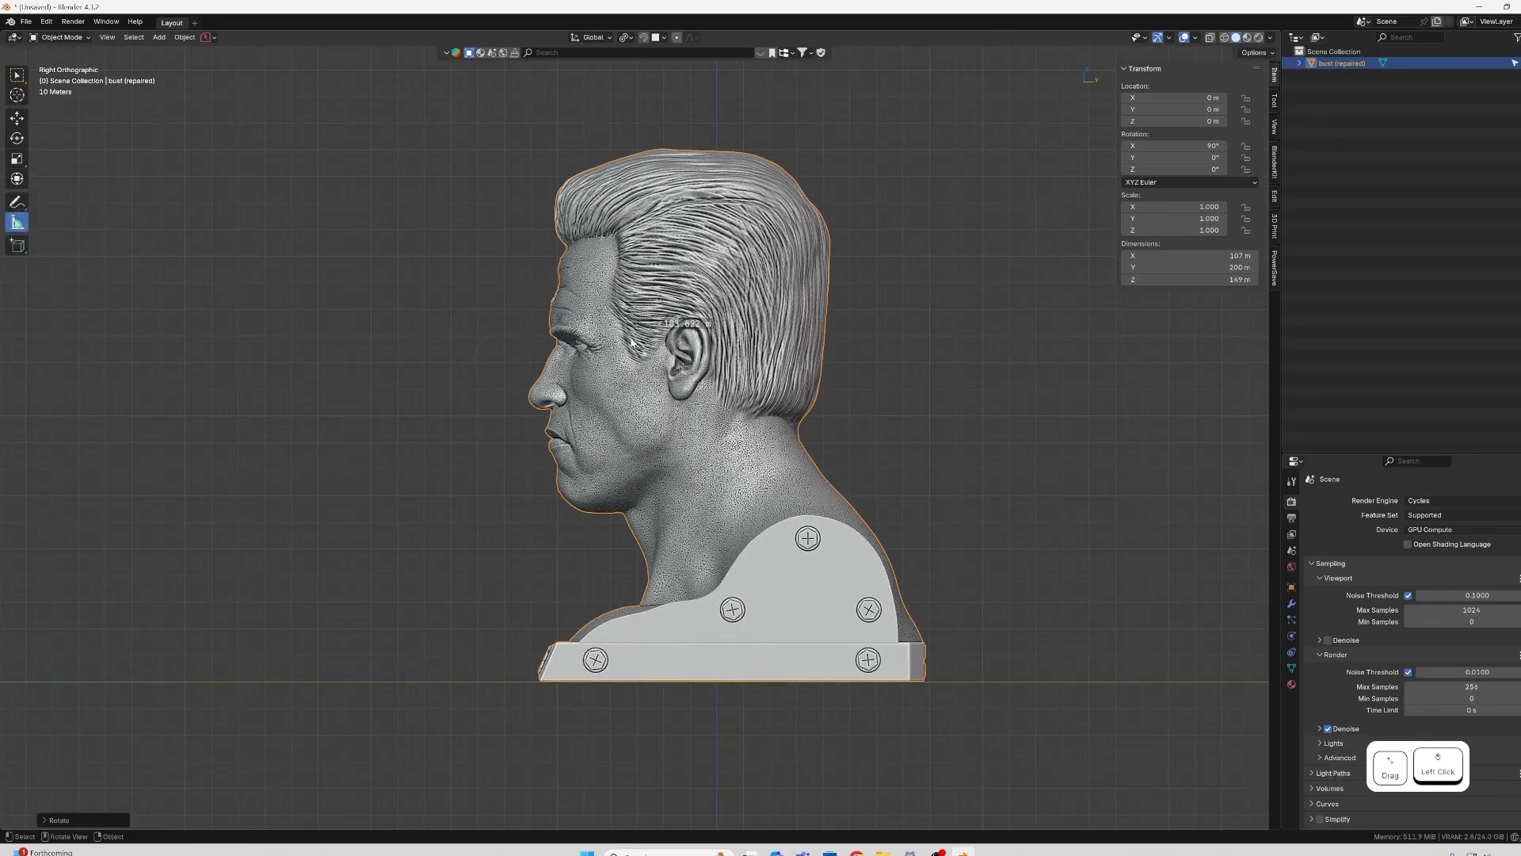
{"action": "scroll", "scroll_direction": "down", "scroll_amount": 3}
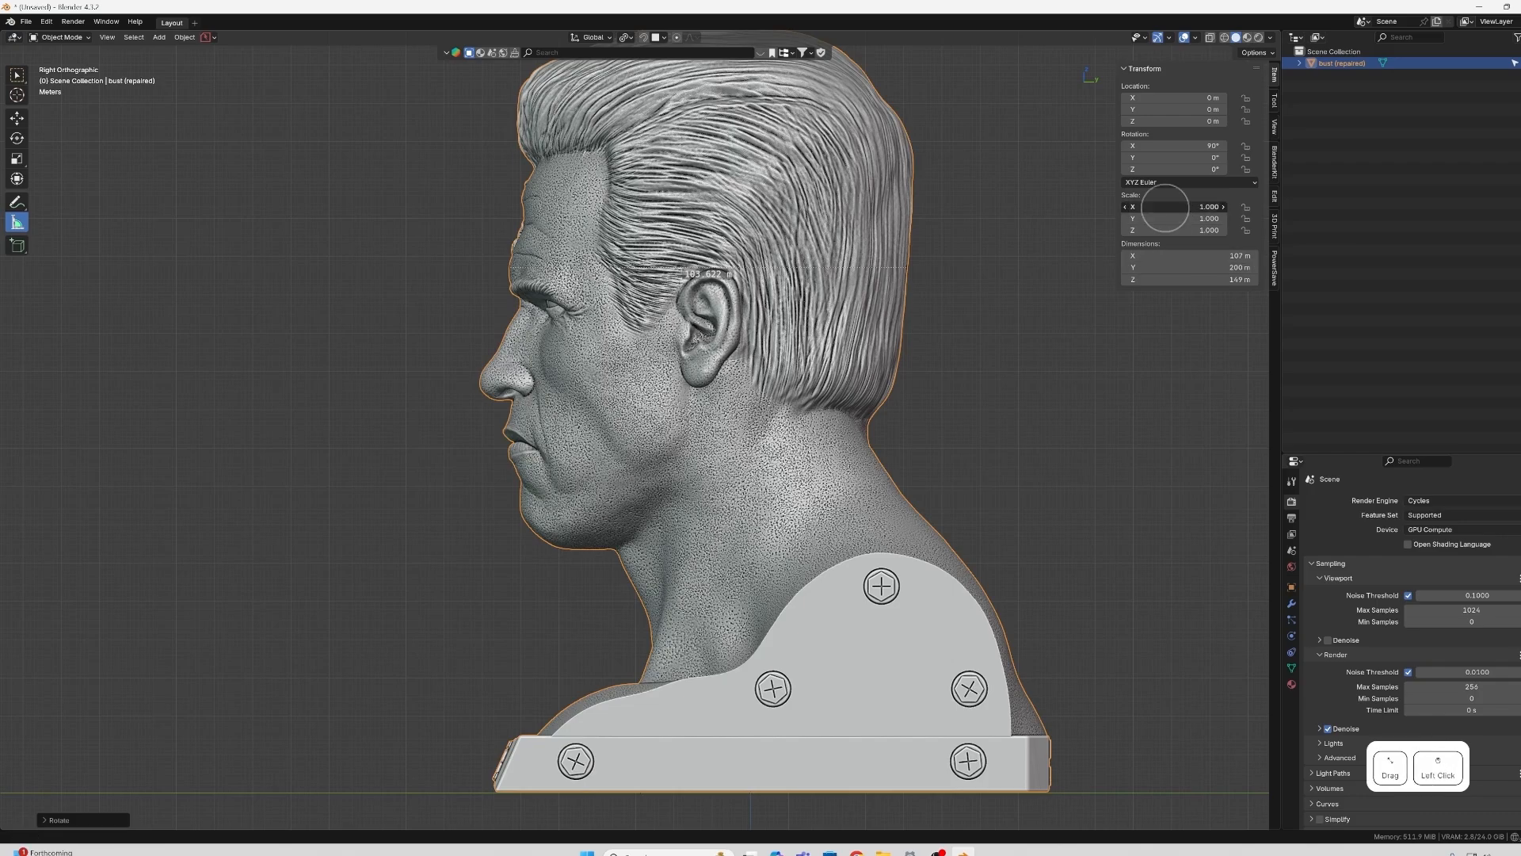
{"action": "left_click_drag", "start_coordinate": [1164, 207], "coordinate": [1169, 207]}
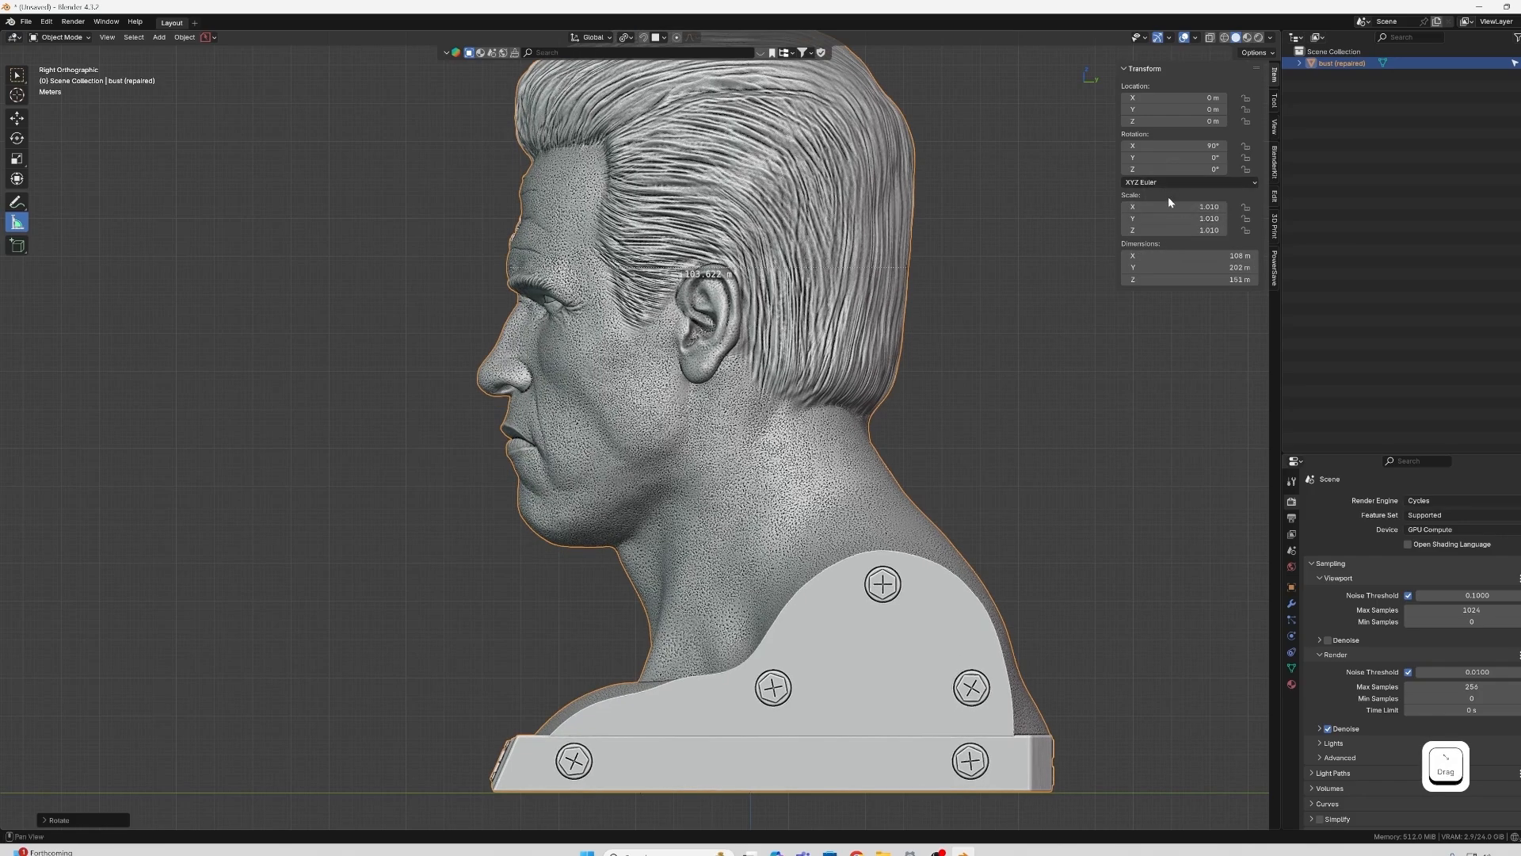
{"action": "double_click", "coordinate": [1174, 206]}
{"action": "type", "text": "1.950"}
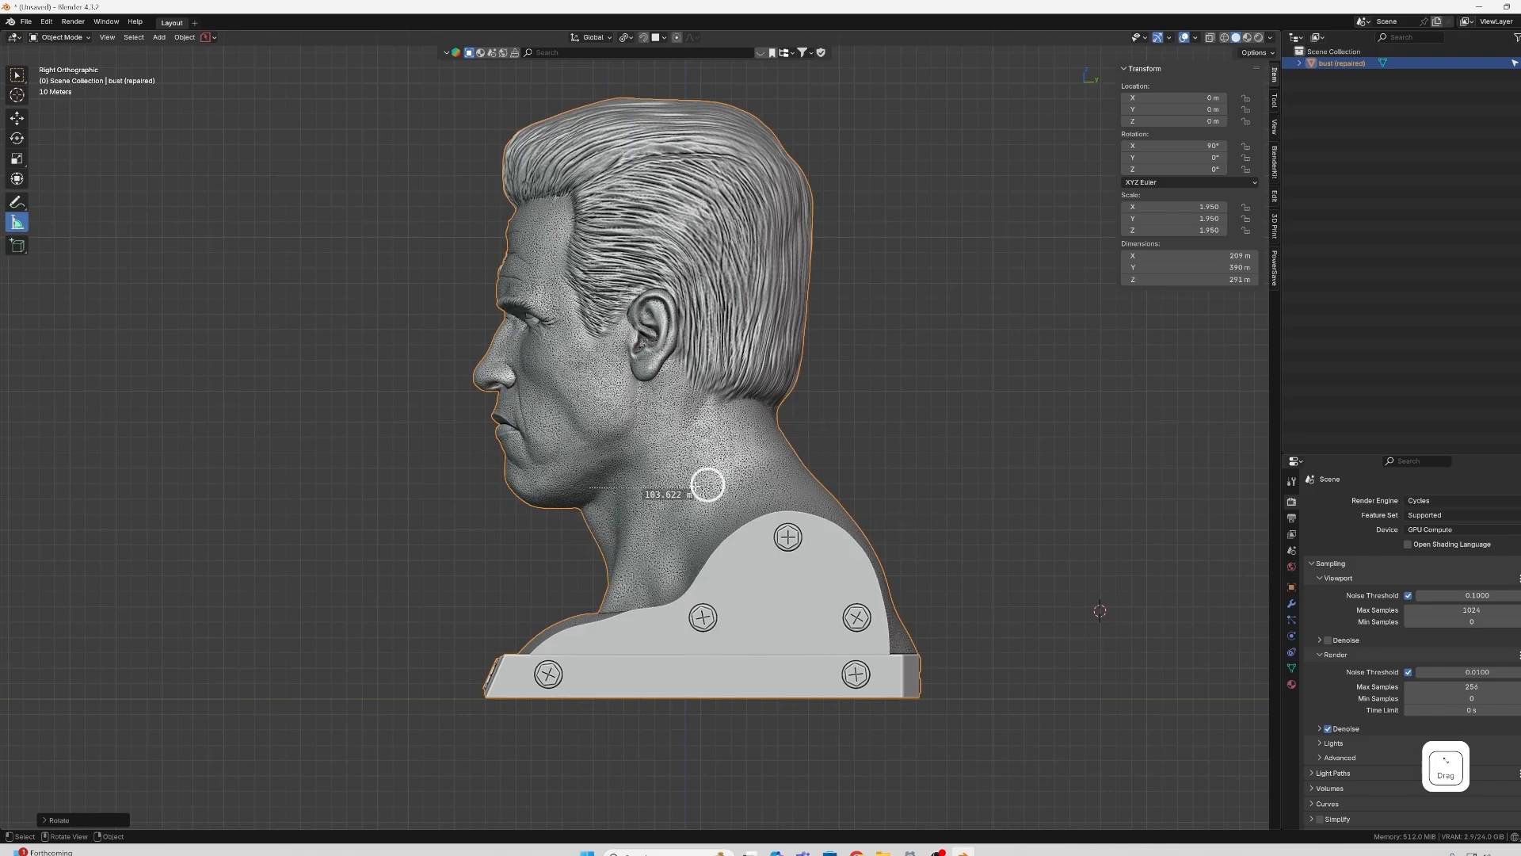
{"action": "mouse_move", "coordinate": [959, 477]}
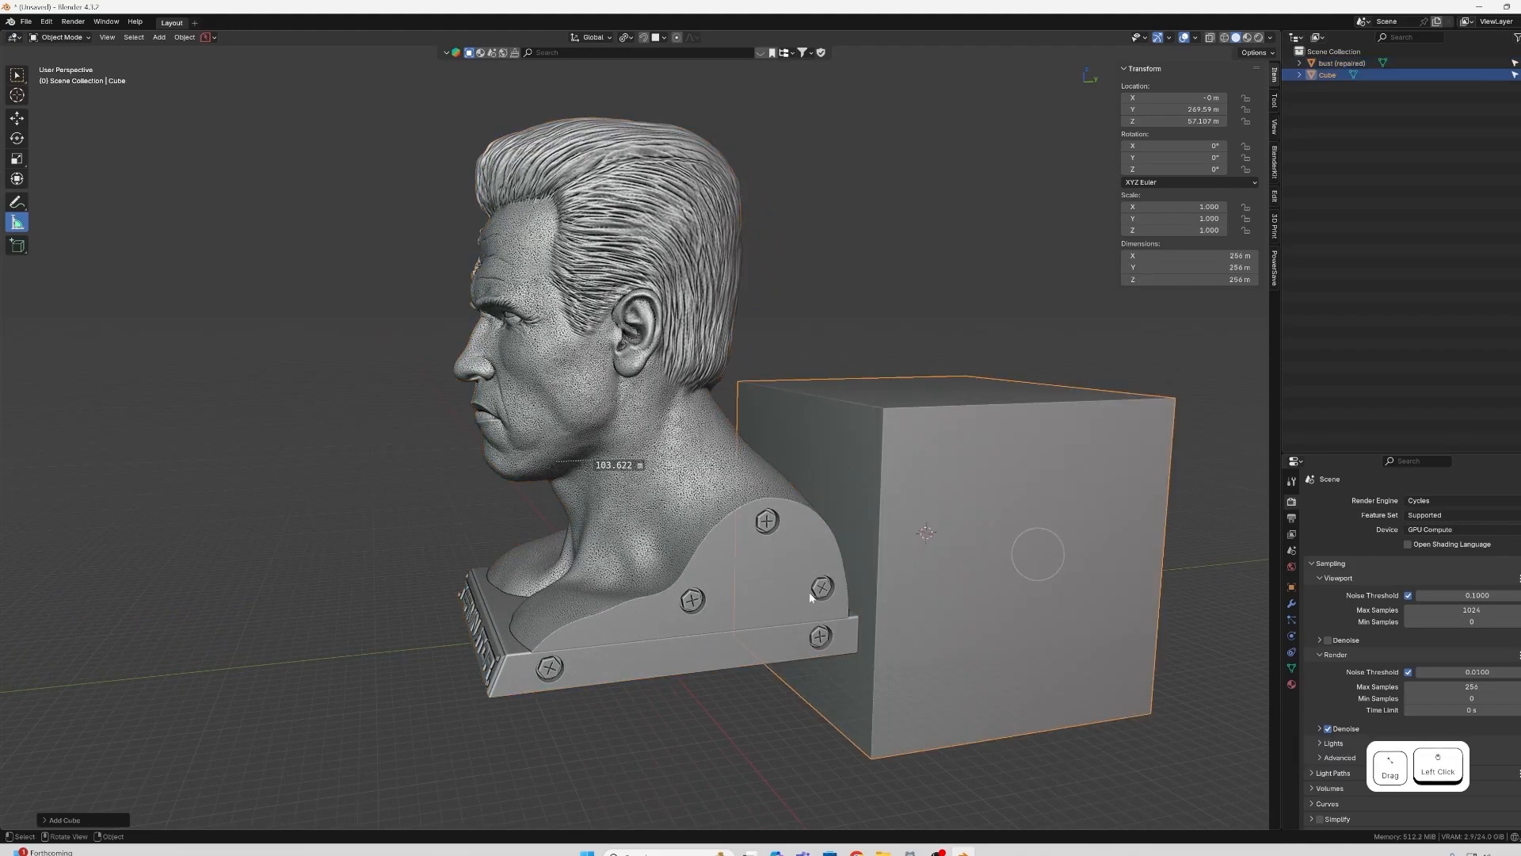
{"action": "mouse_move", "coordinate": [47, 829]}
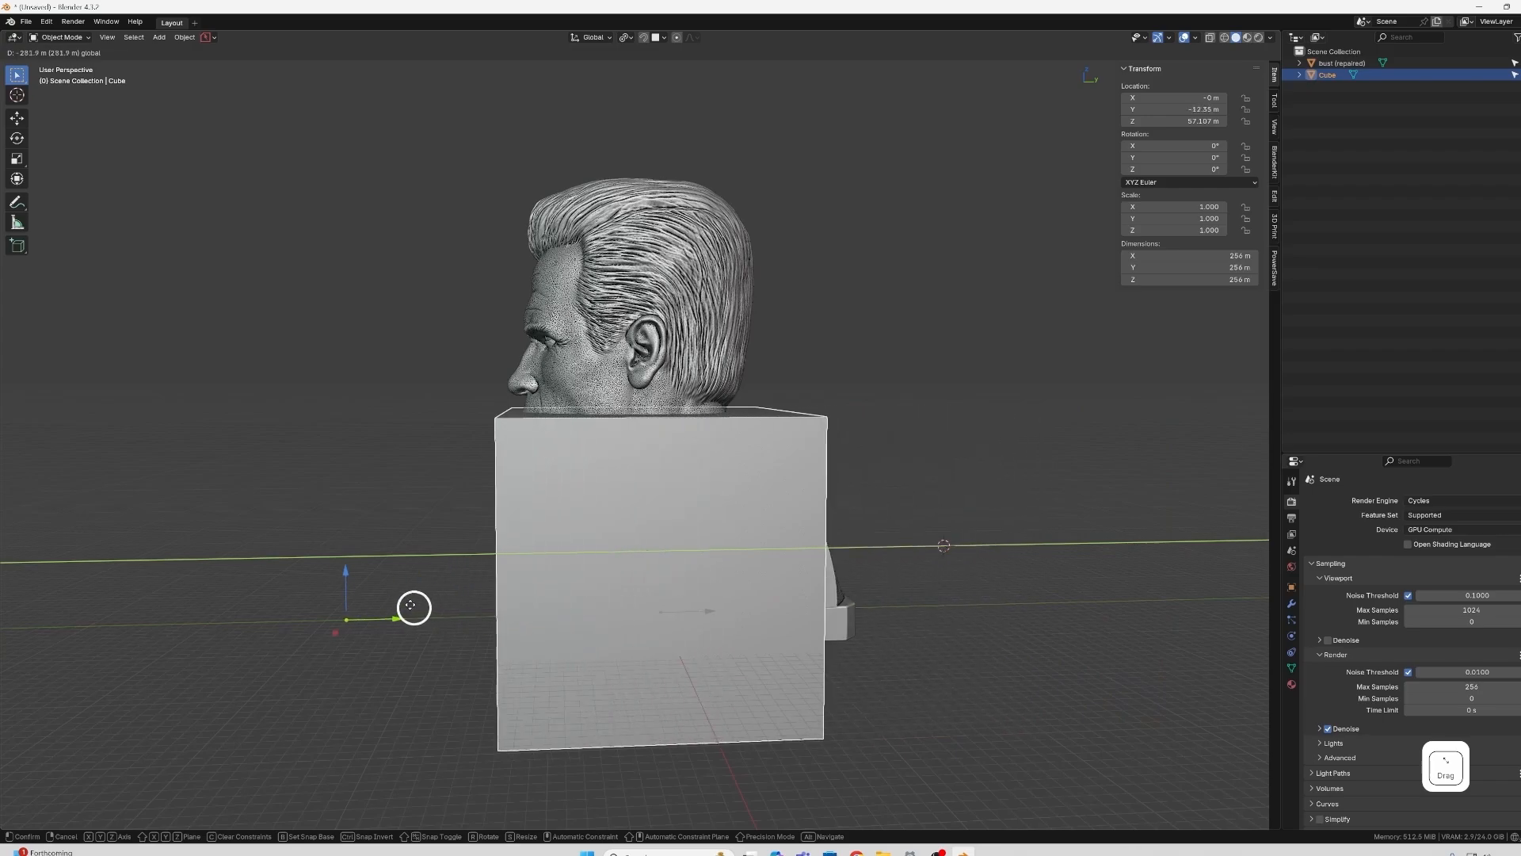
Raise the 254 m cube so it encloses the bust's head above the shoulders.
{"action": "left_click_drag", "start_coordinate": [412, 606], "coordinate": [640, 297]}
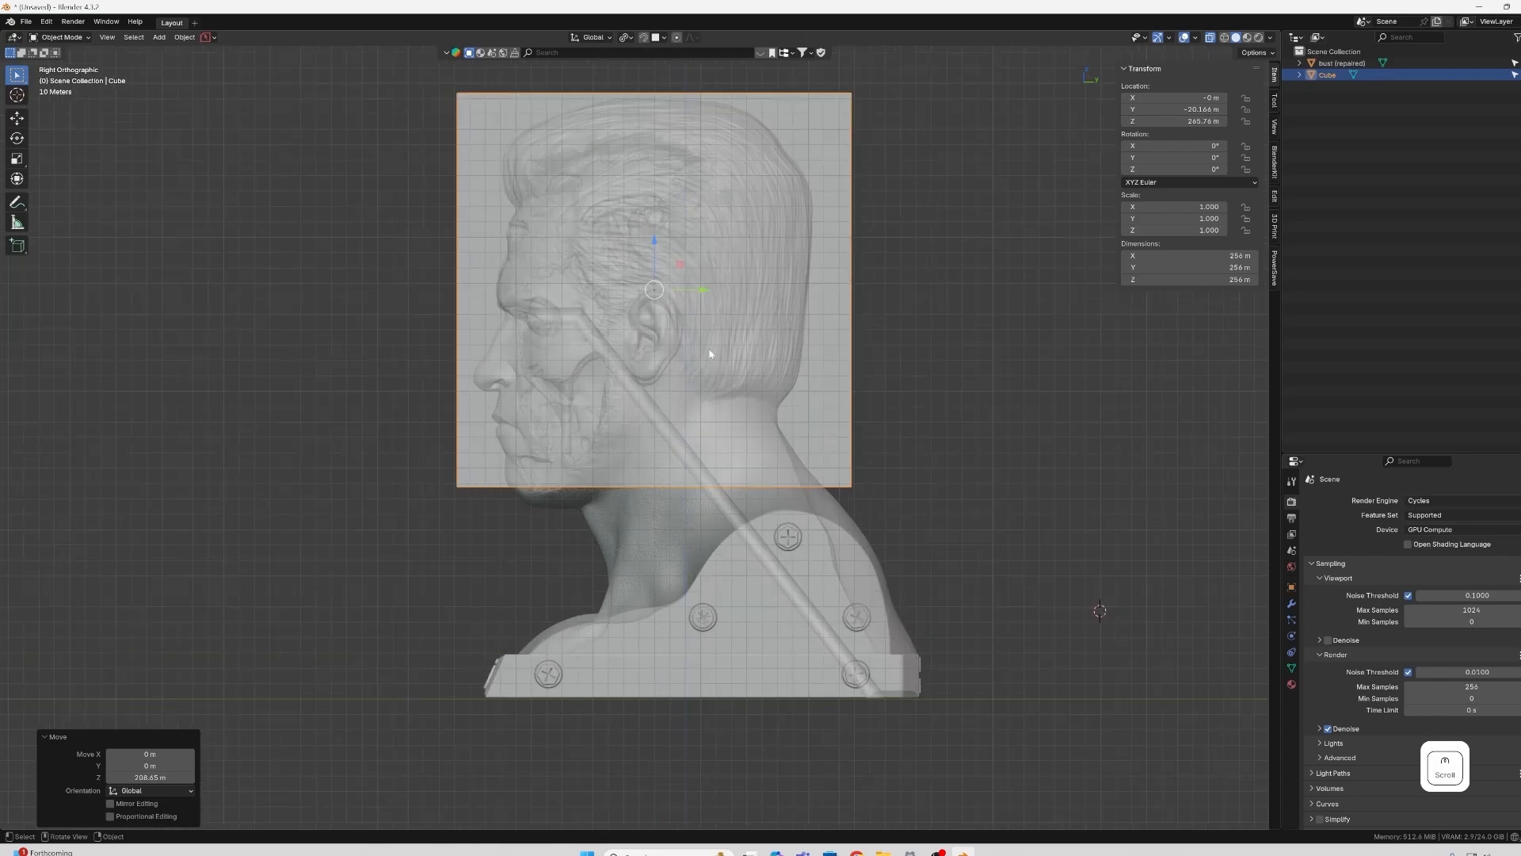
{"action": "mouse_move", "coordinate": [593, 493]}
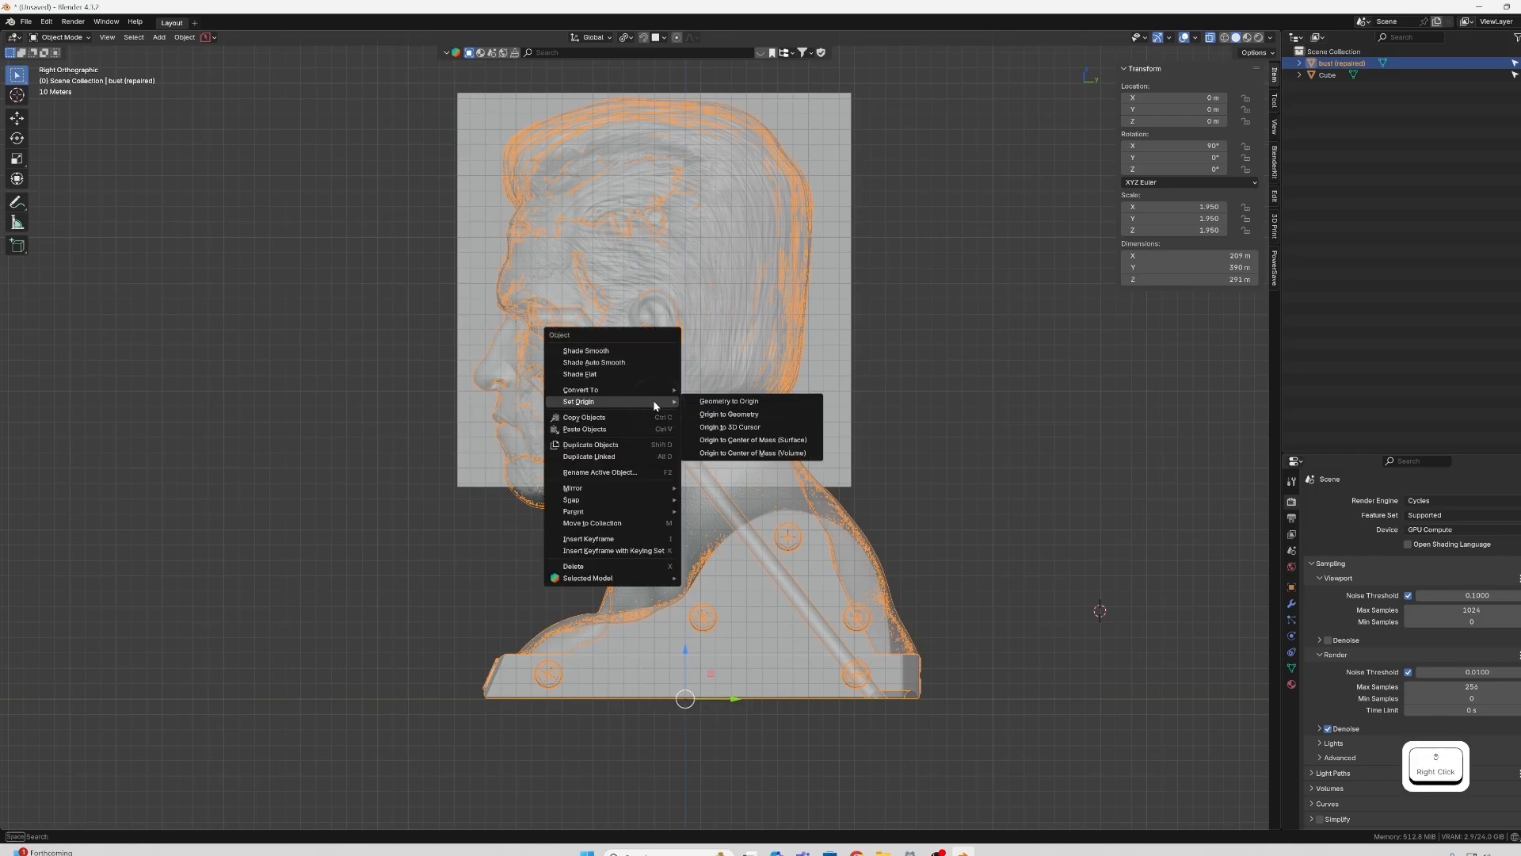
{"action": "mouse_move", "coordinate": [729, 427]}
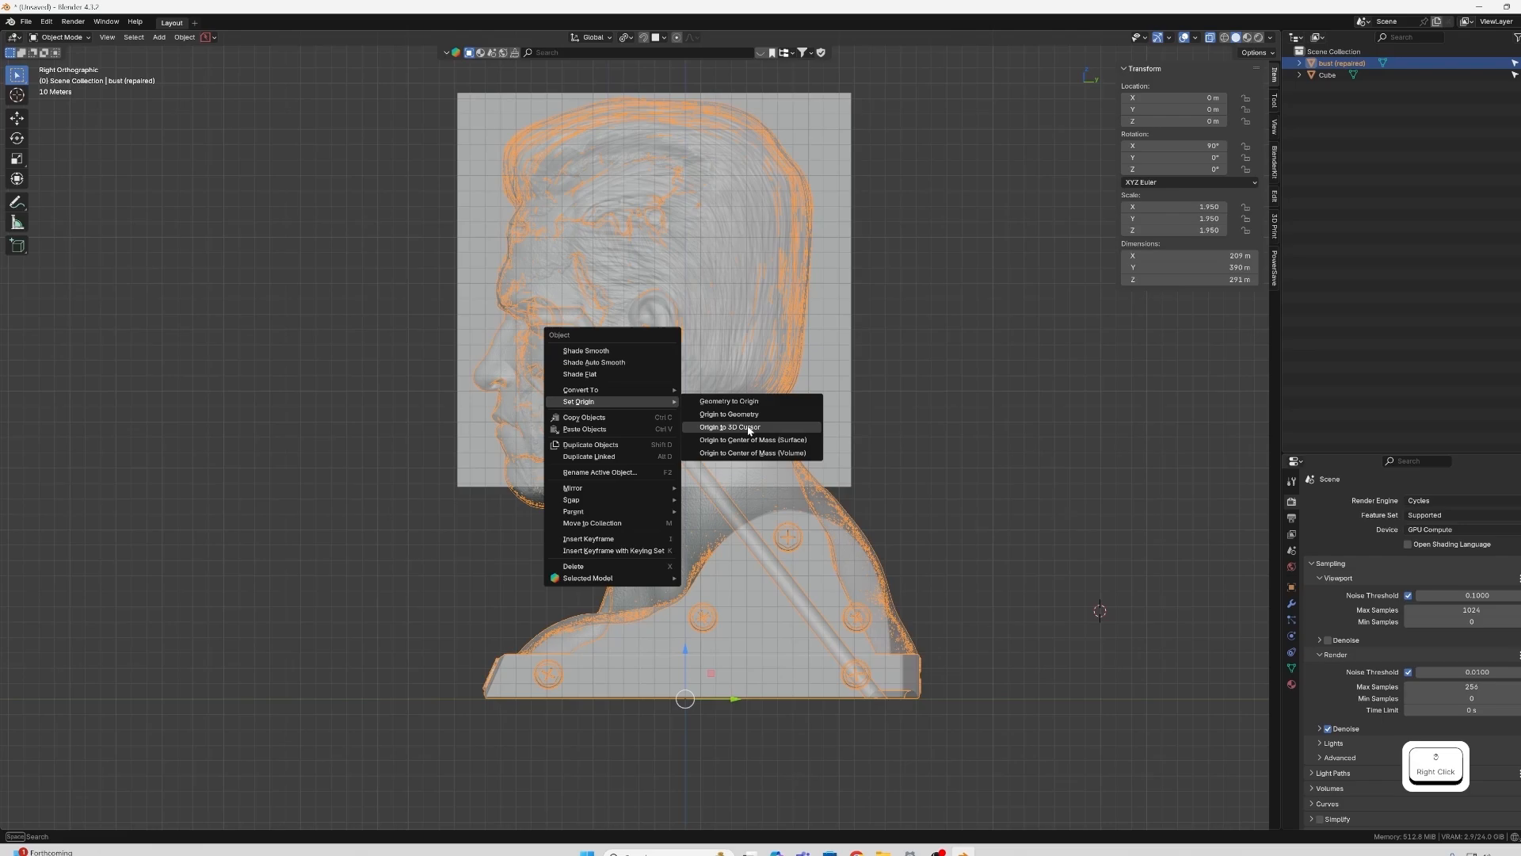
Set the bust's origin to its geometry and start tilting it on X toward 70°.
{"action": "left_click", "coordinate": [729, 415]}
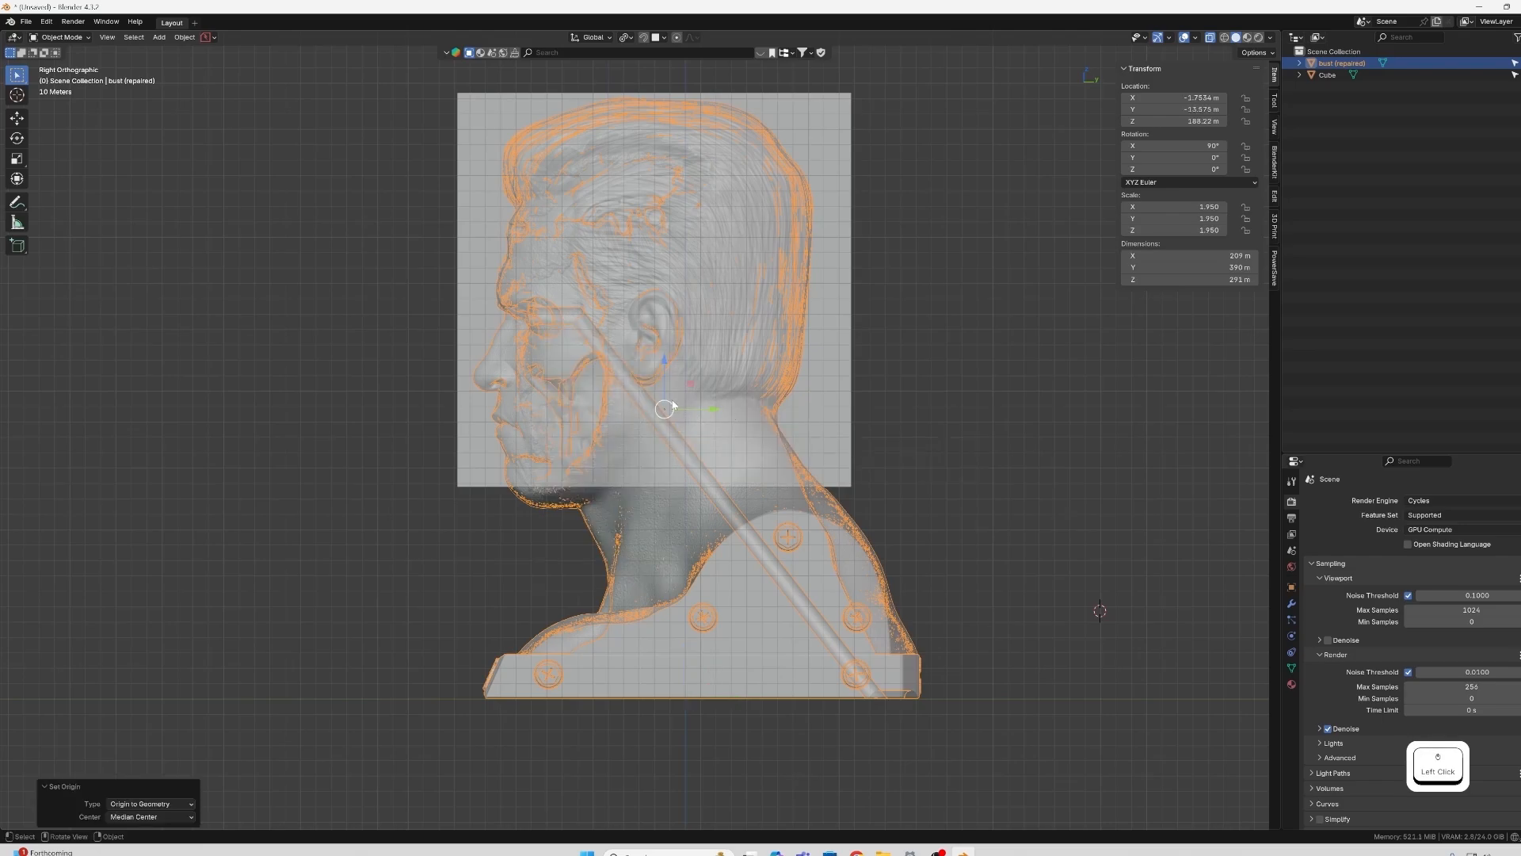
{"action": "key", "text": "r"}
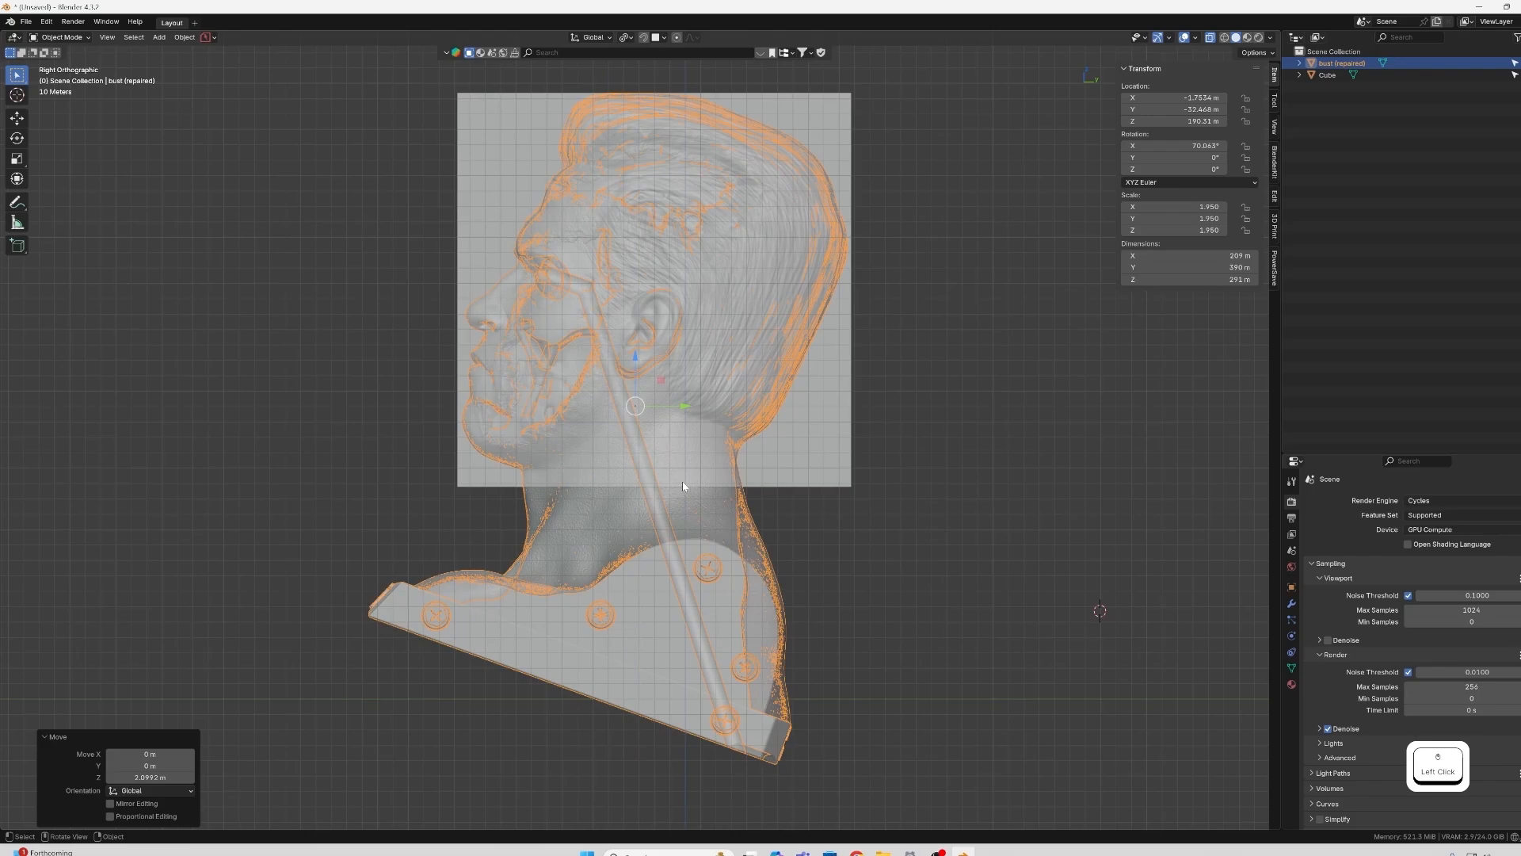
{"action": "mouse_move", "coordinate": [740, 597]}
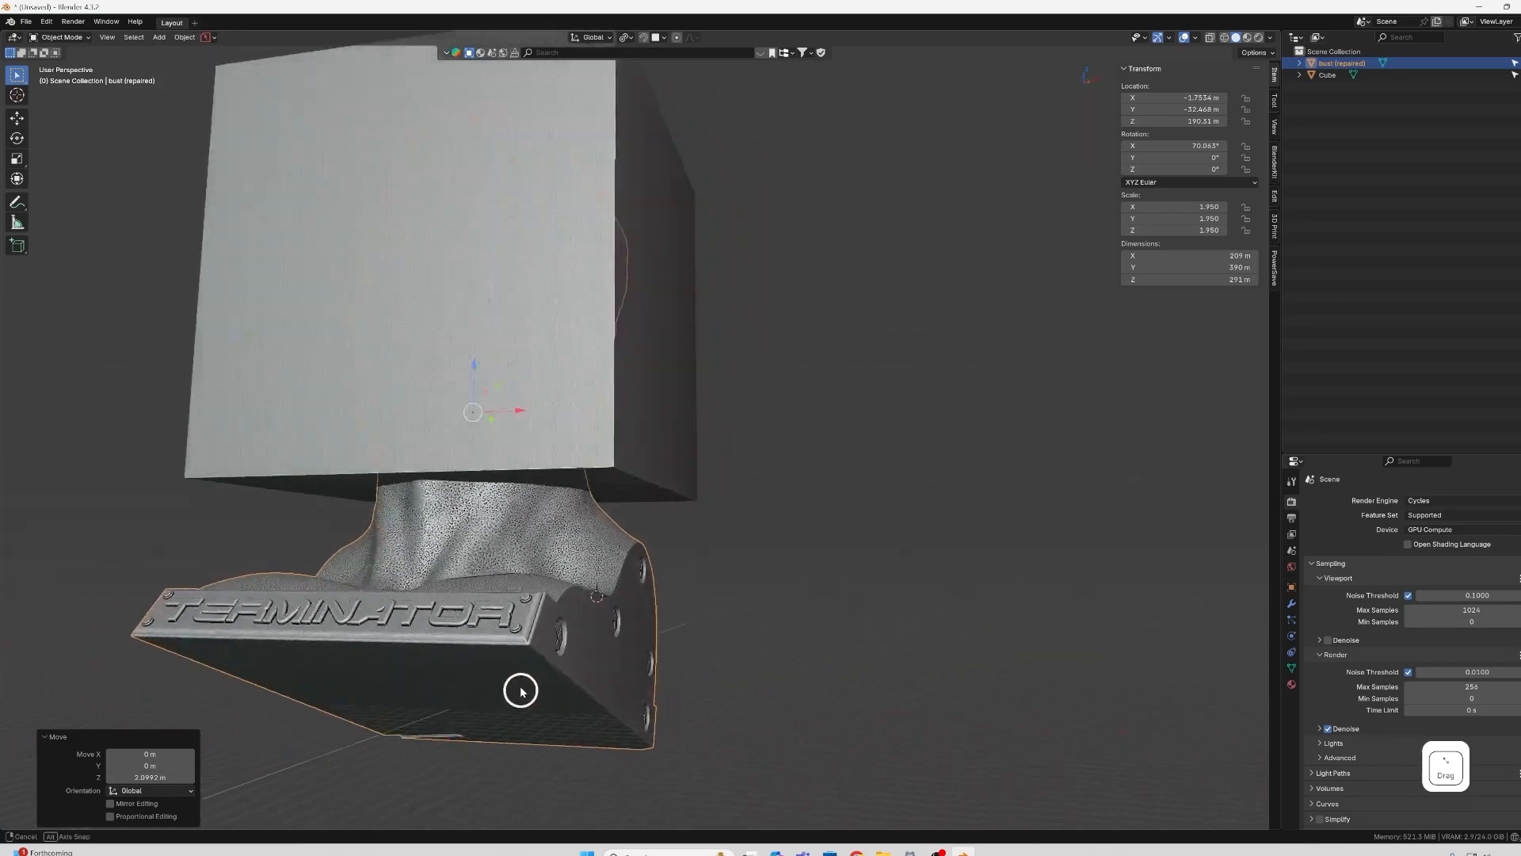
Orbit the view to inspect the tilted bust and cube from below.
{"action": "left_click_drag", "start_coordinate": [522, 691], "coordinate": [846, 674]}
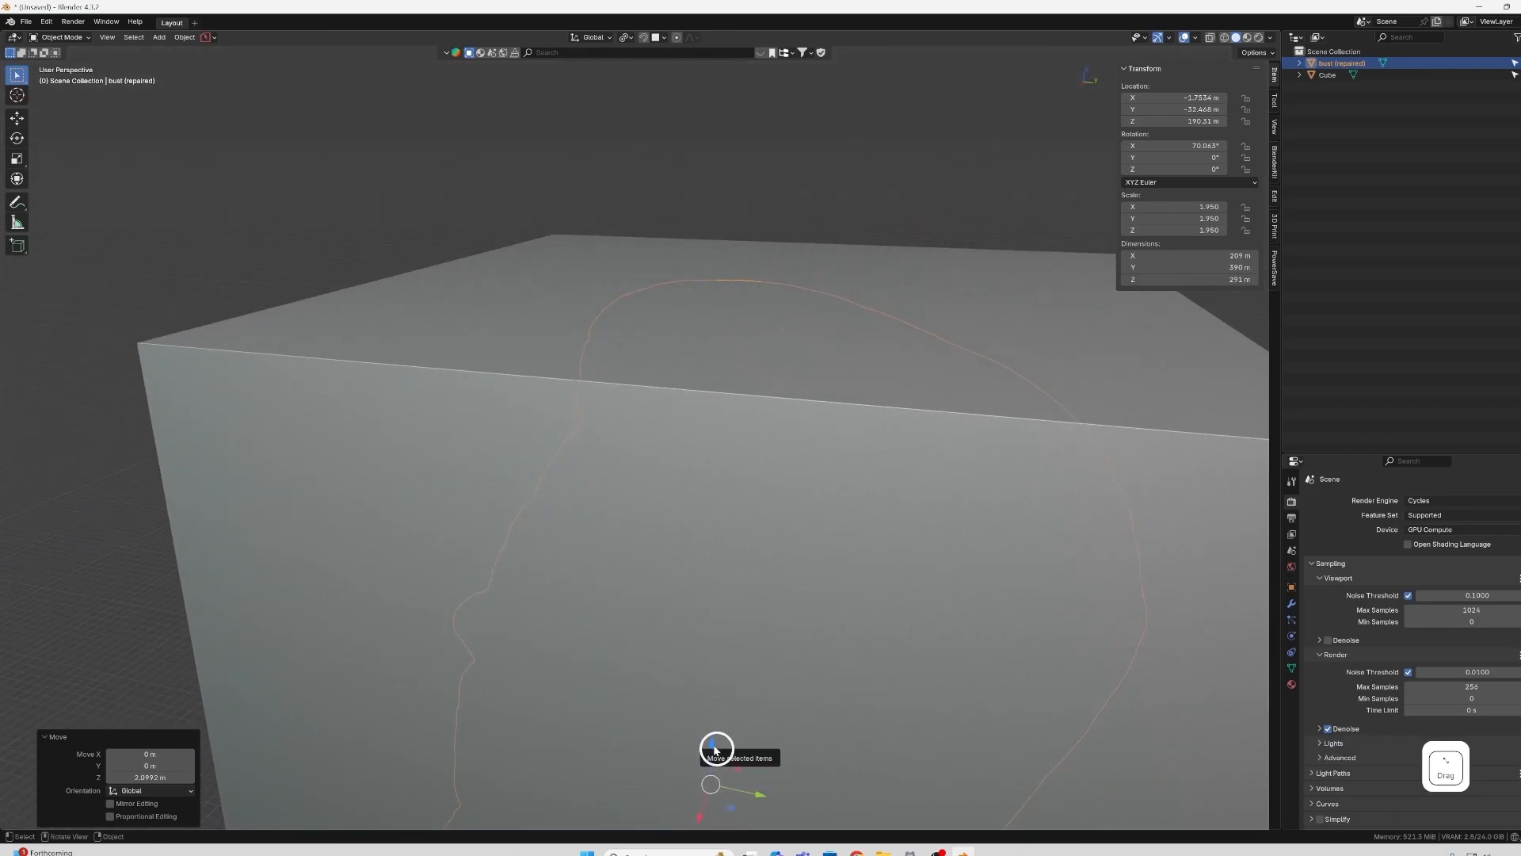
{"action": "left_click_drag", "start_coordinate": [718, 748], "coordinate": [682, 641]}
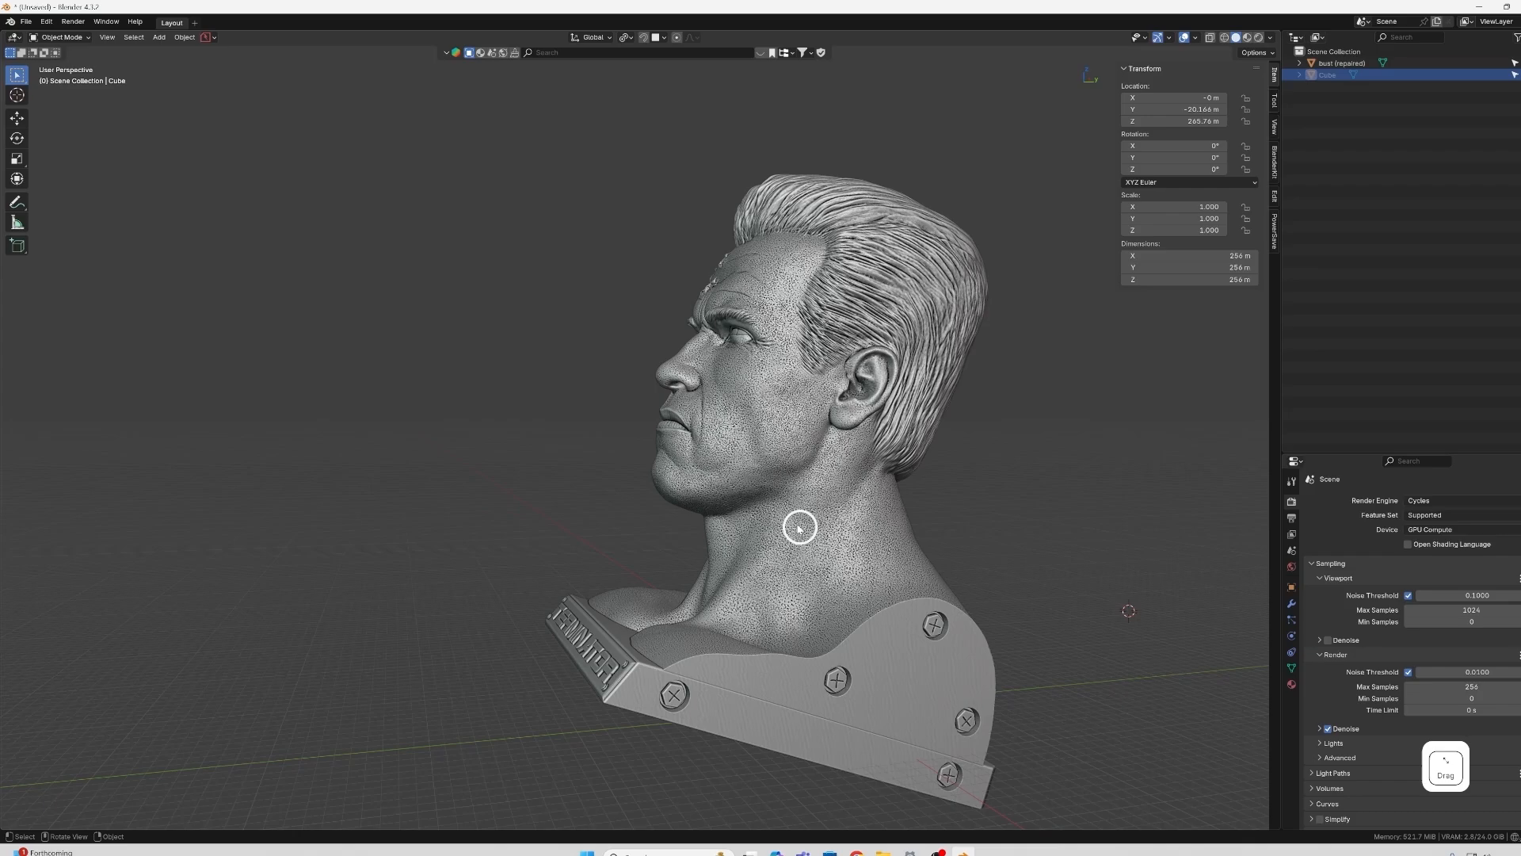
{"action": "mouse_move", "coordinate": [415, 630]}
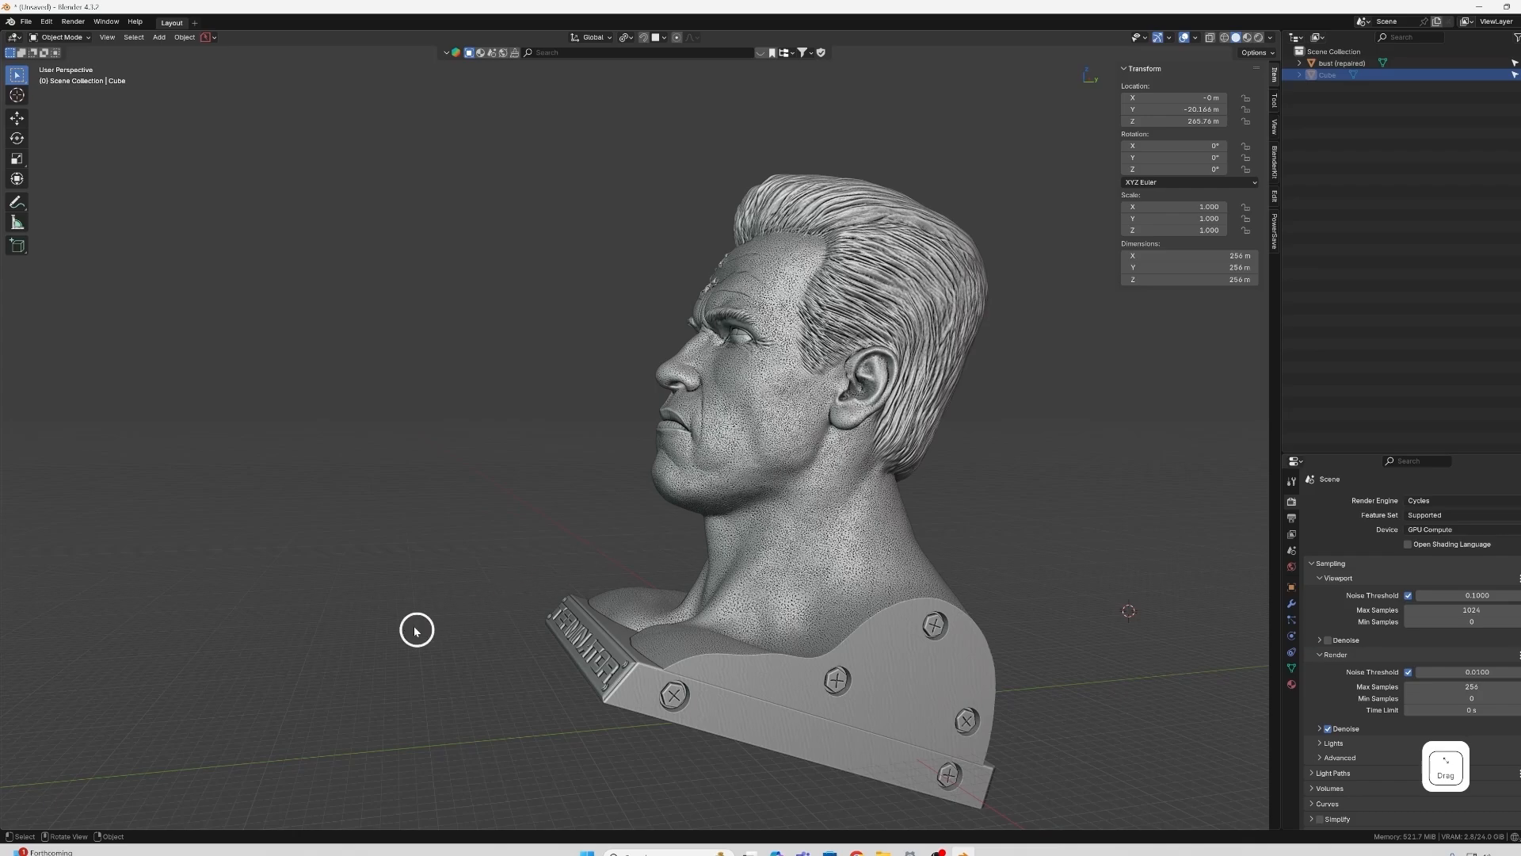
{"action": "mouse_move", "coordinate": [437, 643]}
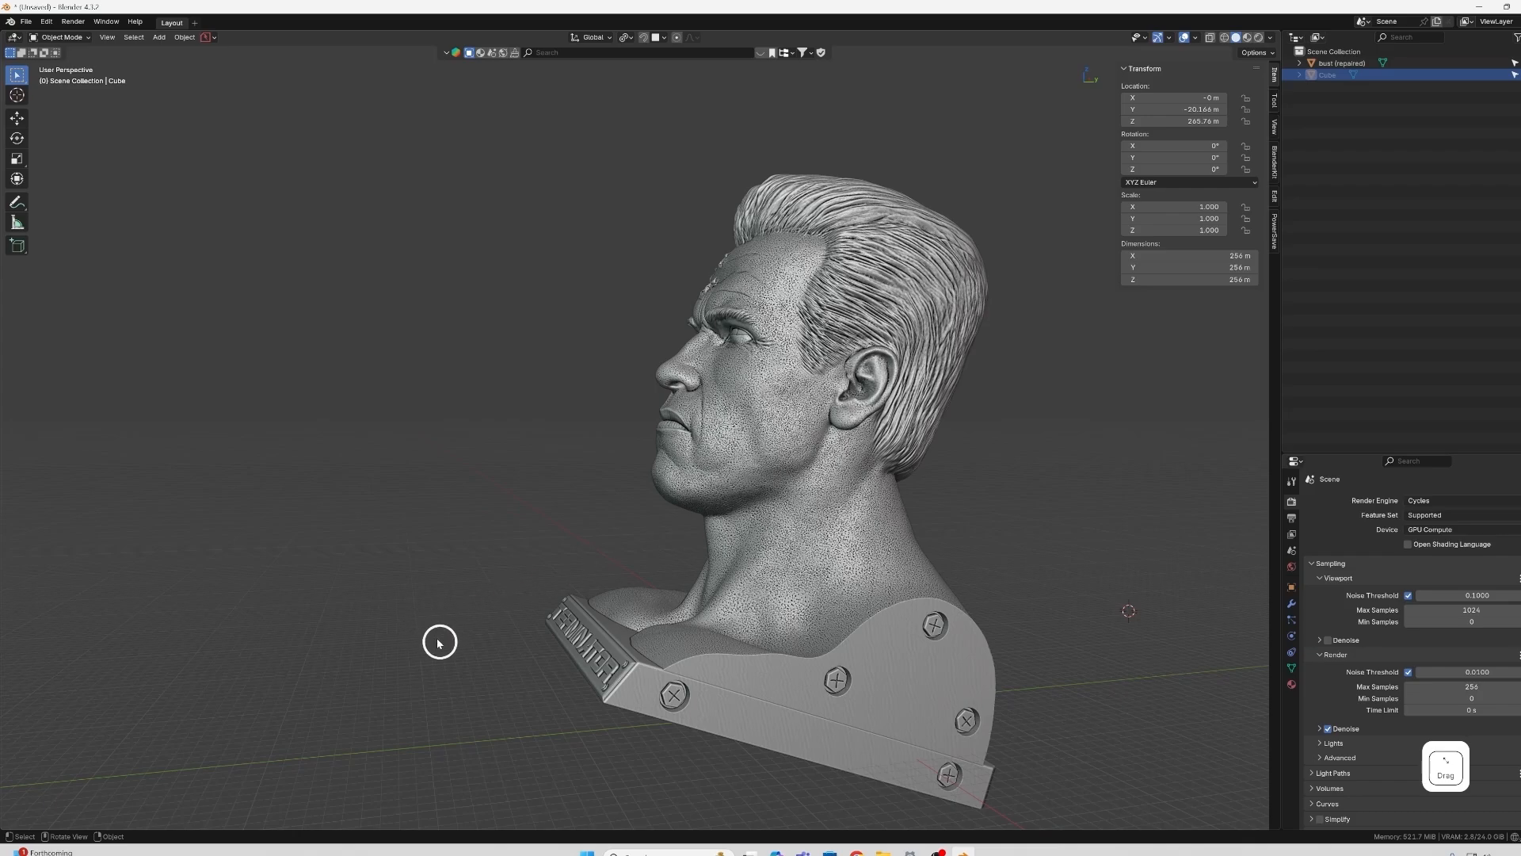
{"action": "mouse_move", "coordinate": [629, 662]}
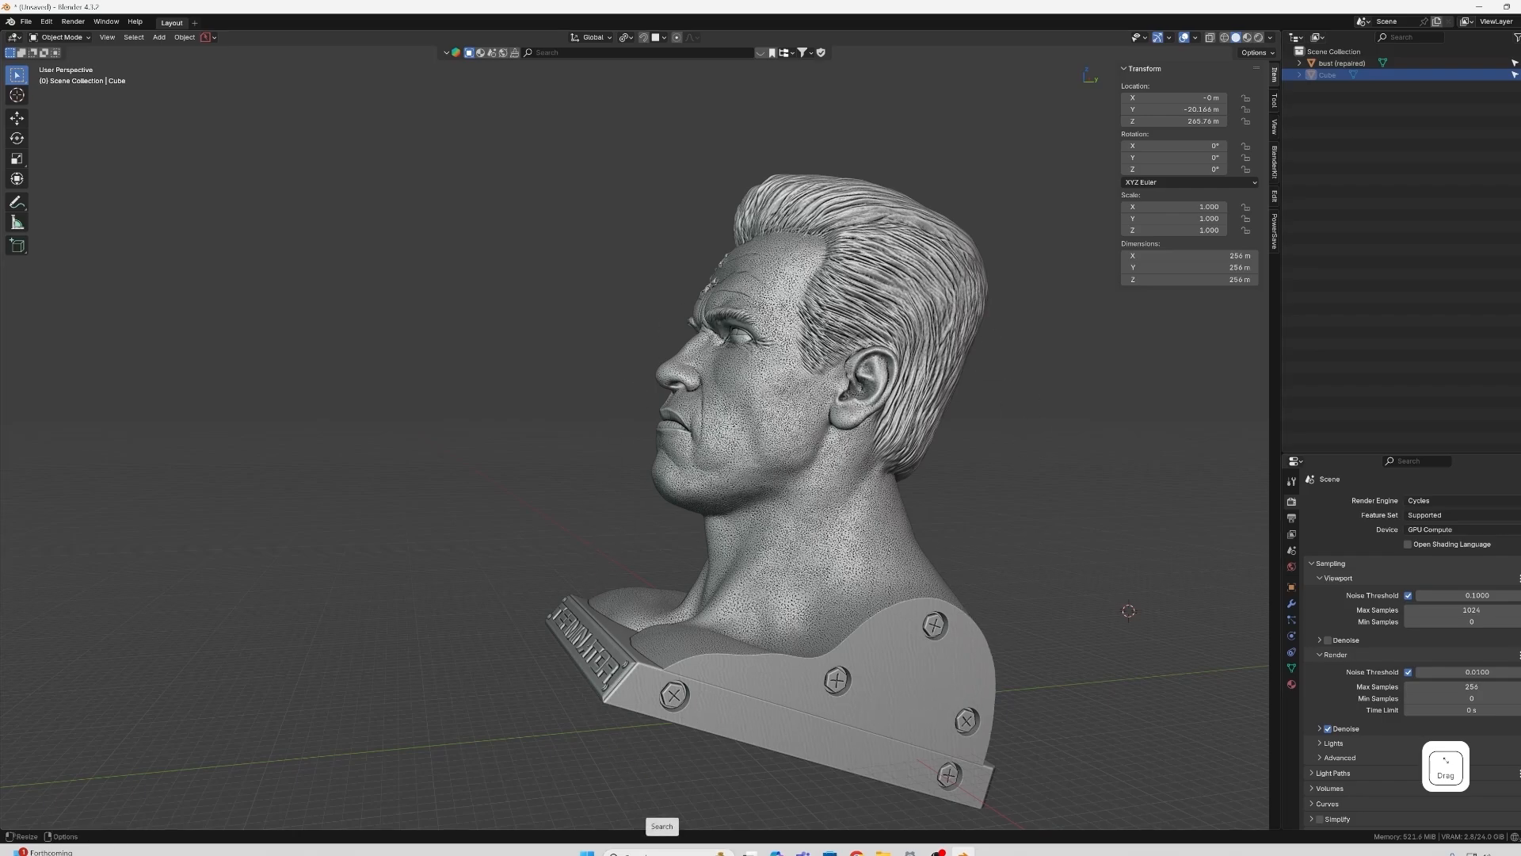
Export the selected bust as STL, overwriting bust (repaired)_SCALED.stl.
{"action": "left_click", "coordinate": [773, 444]}
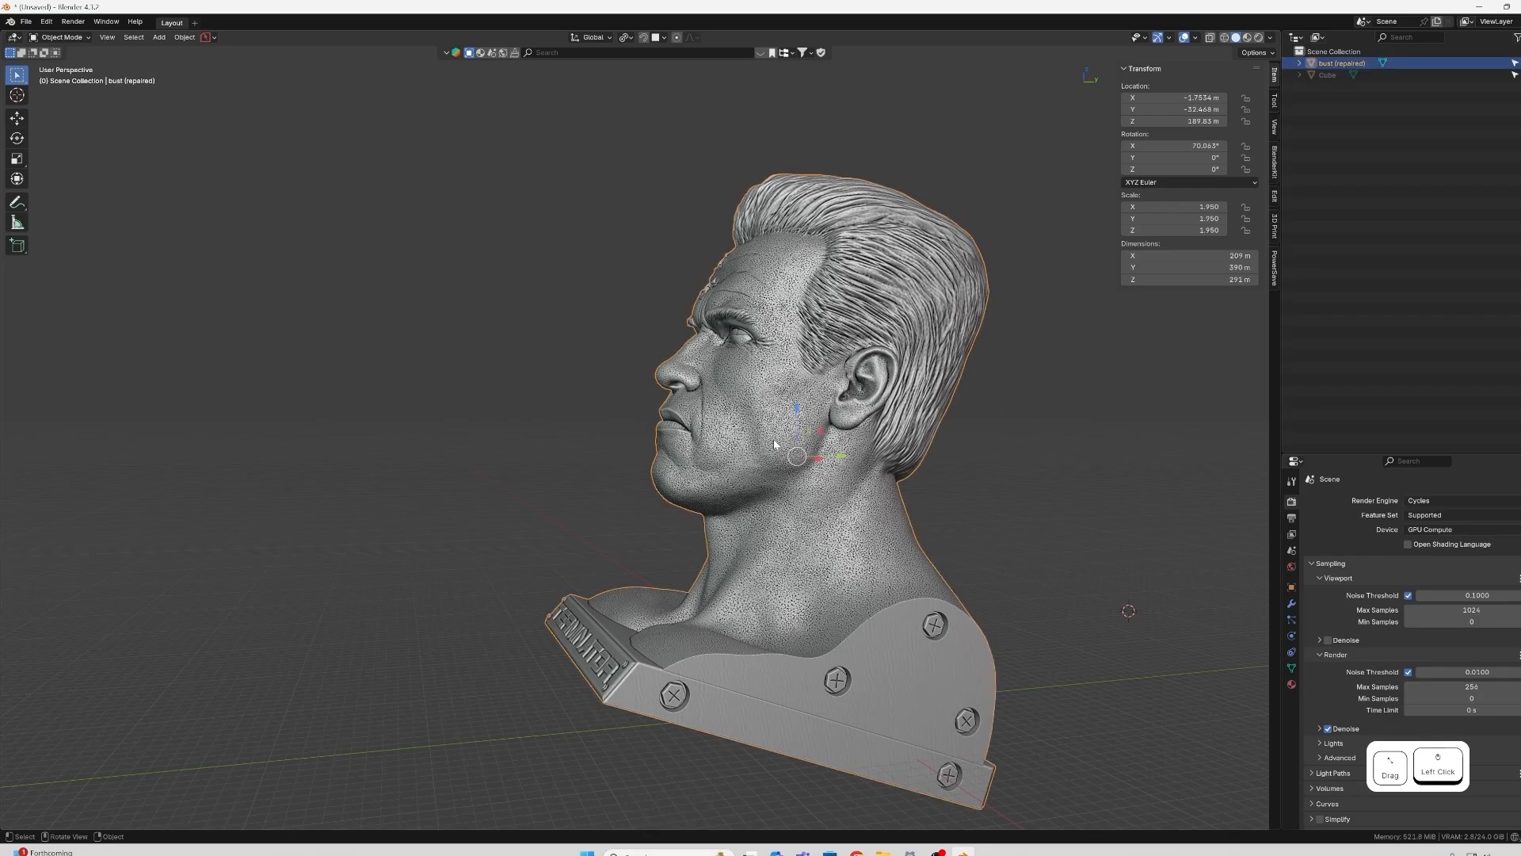
{"action": "left_click", "coordinate": [26, 22]}
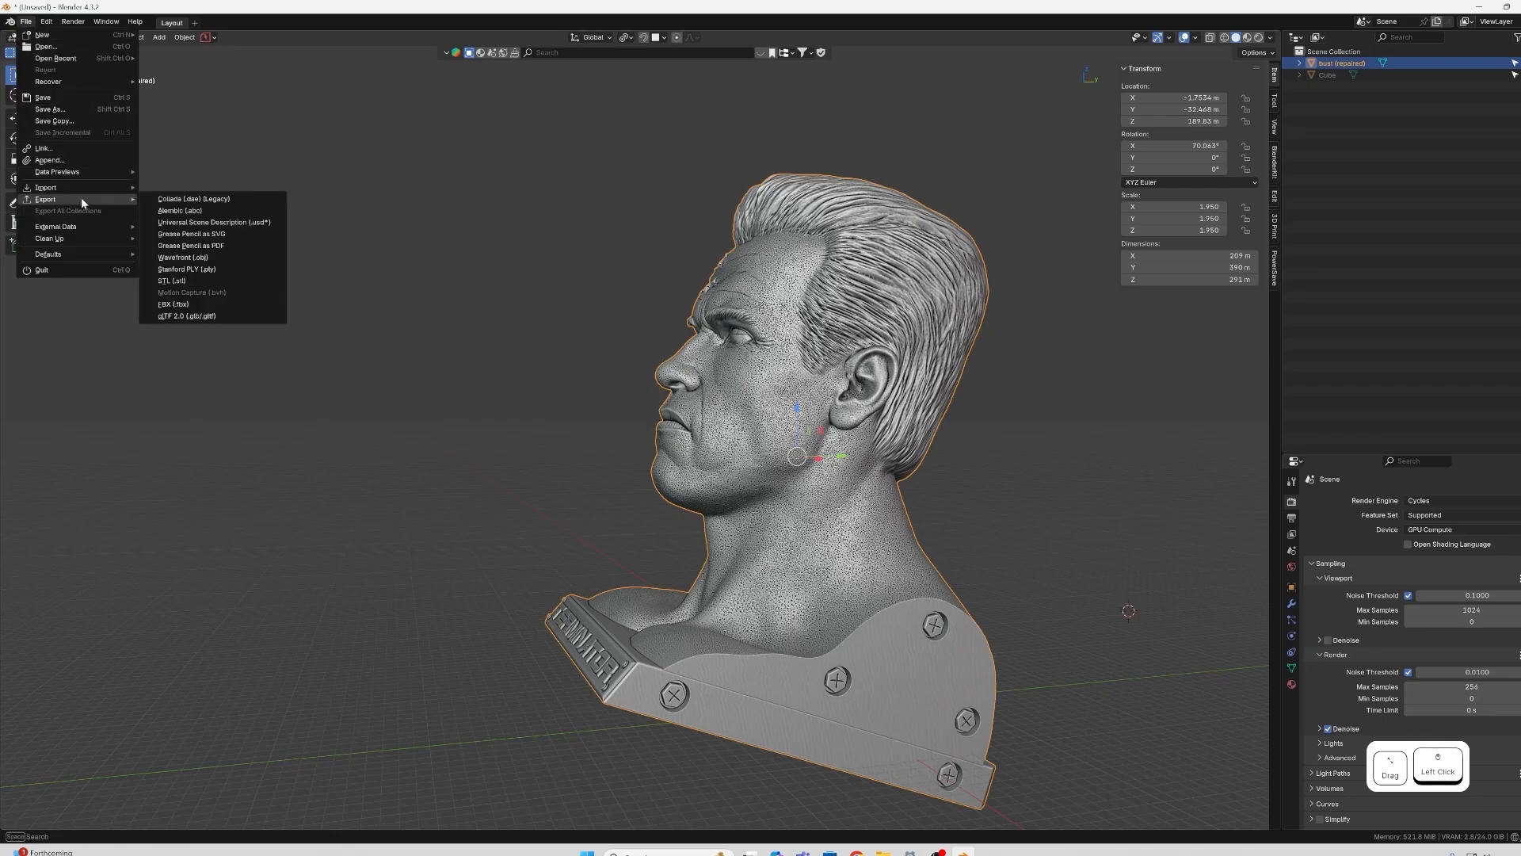
{"action": "left_click", "coordinate": [172, 280]}
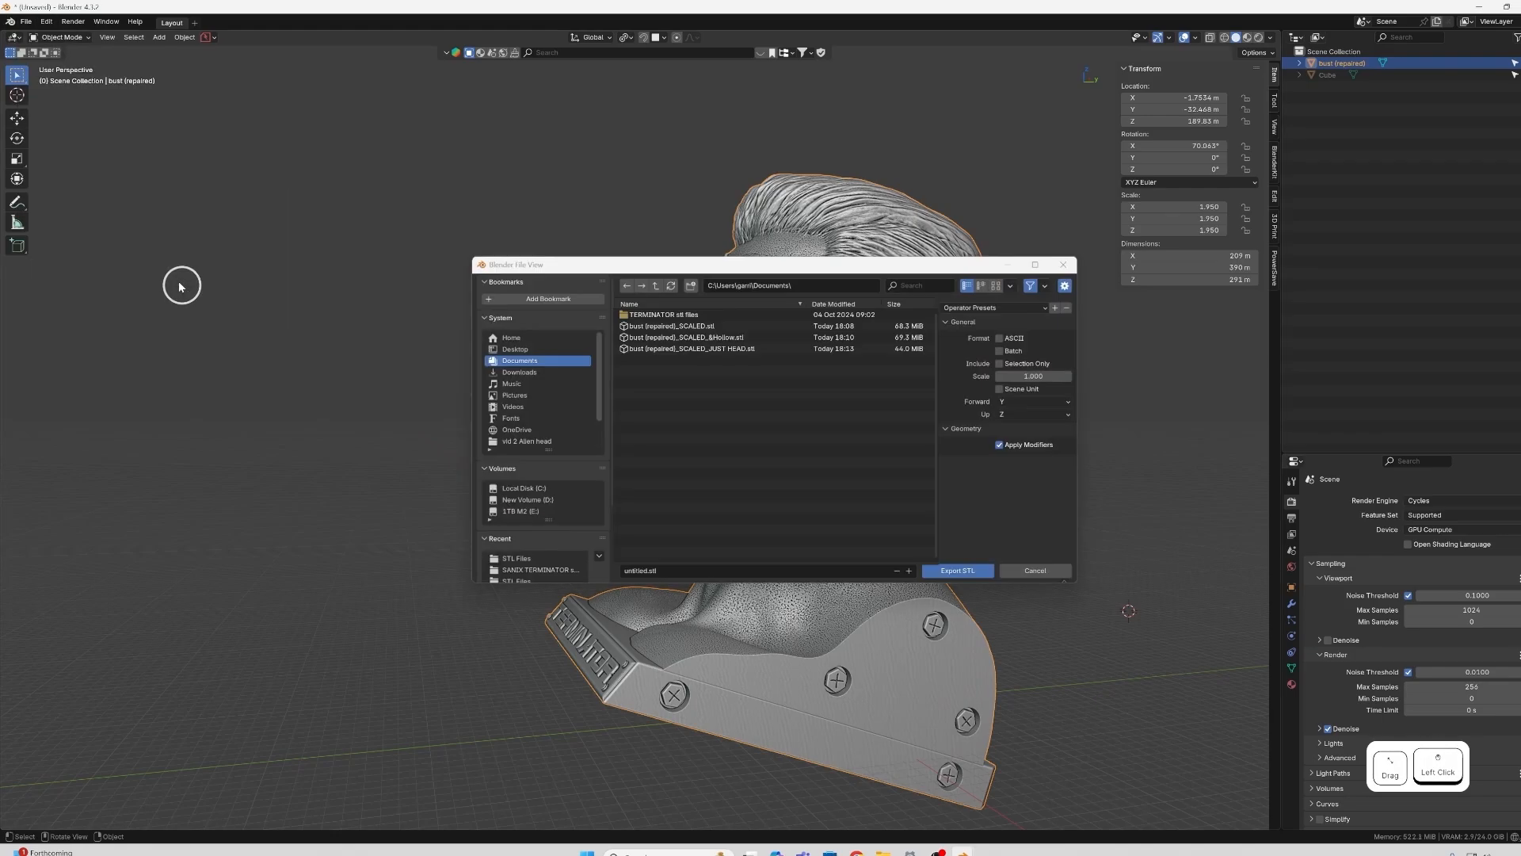
{"action": "left_click", "coordinate": [1003, 363]}
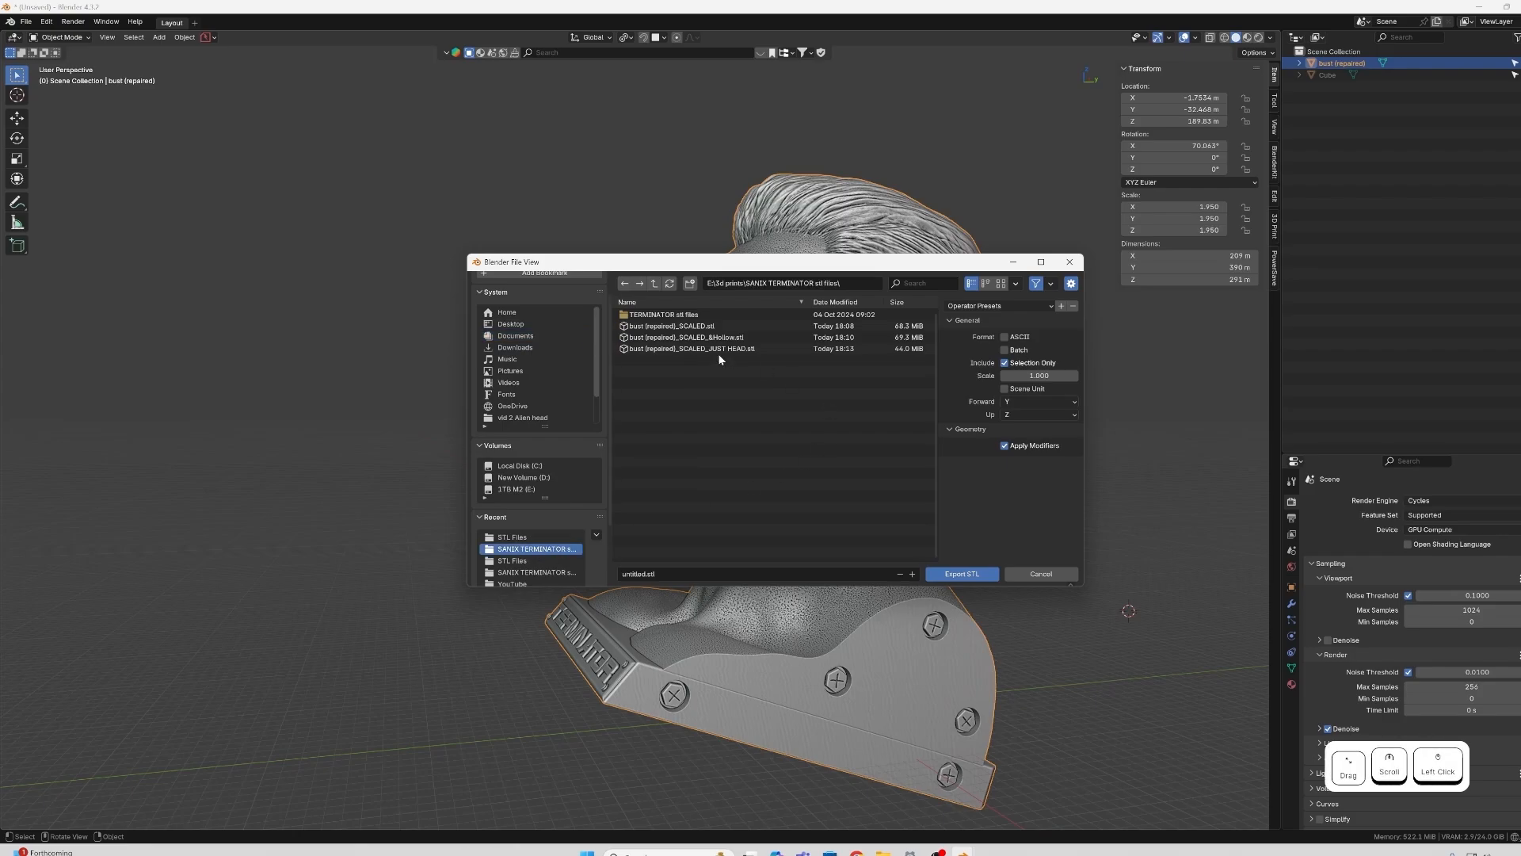
{"action": "left_click", "coordinate": [691, 348]}
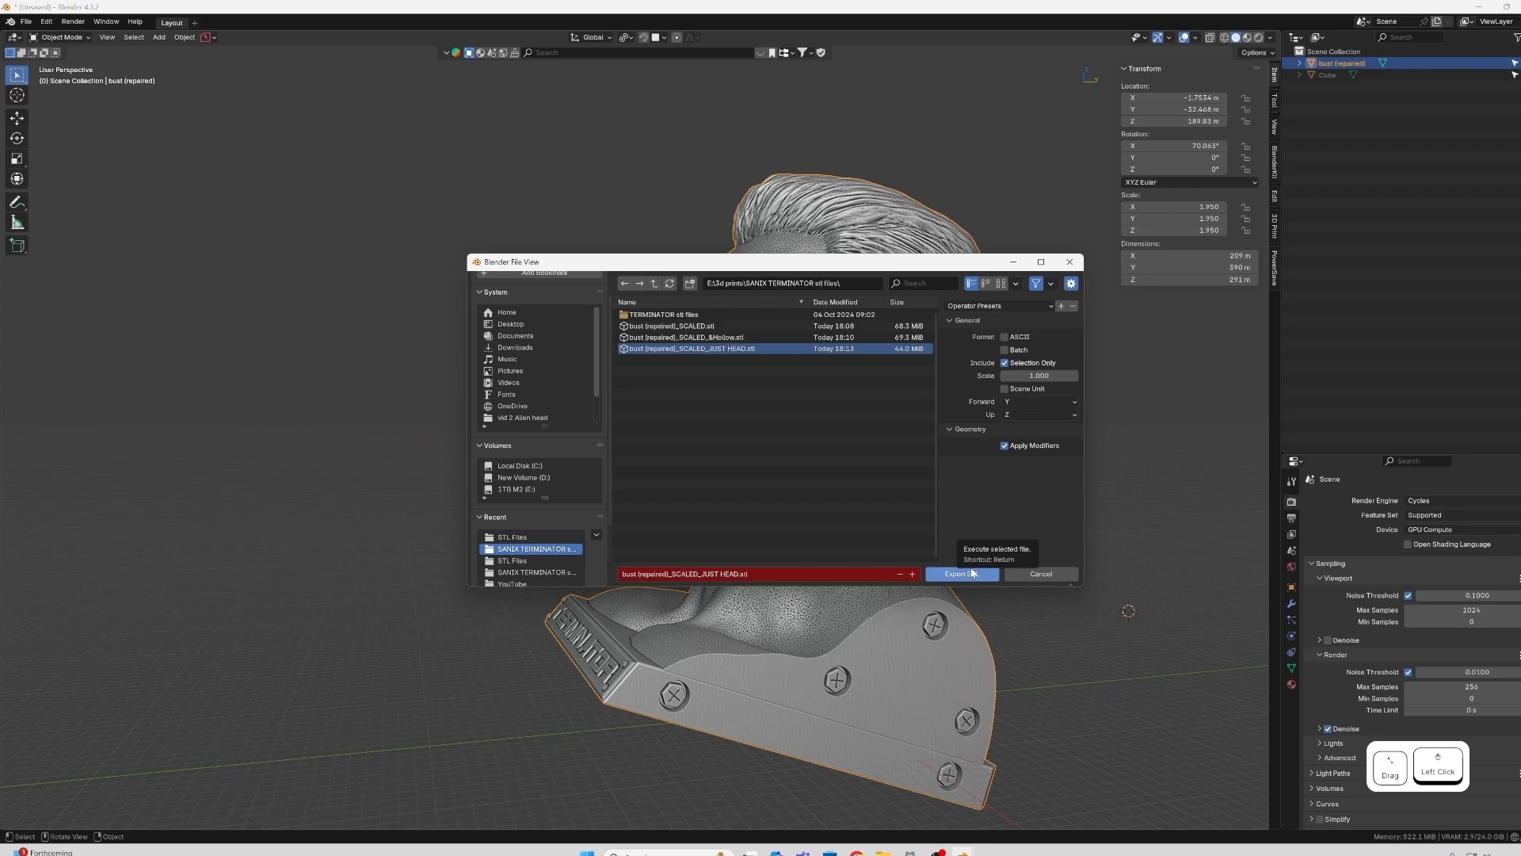
{"action": "left_click", "coordinate": [673, 325]}
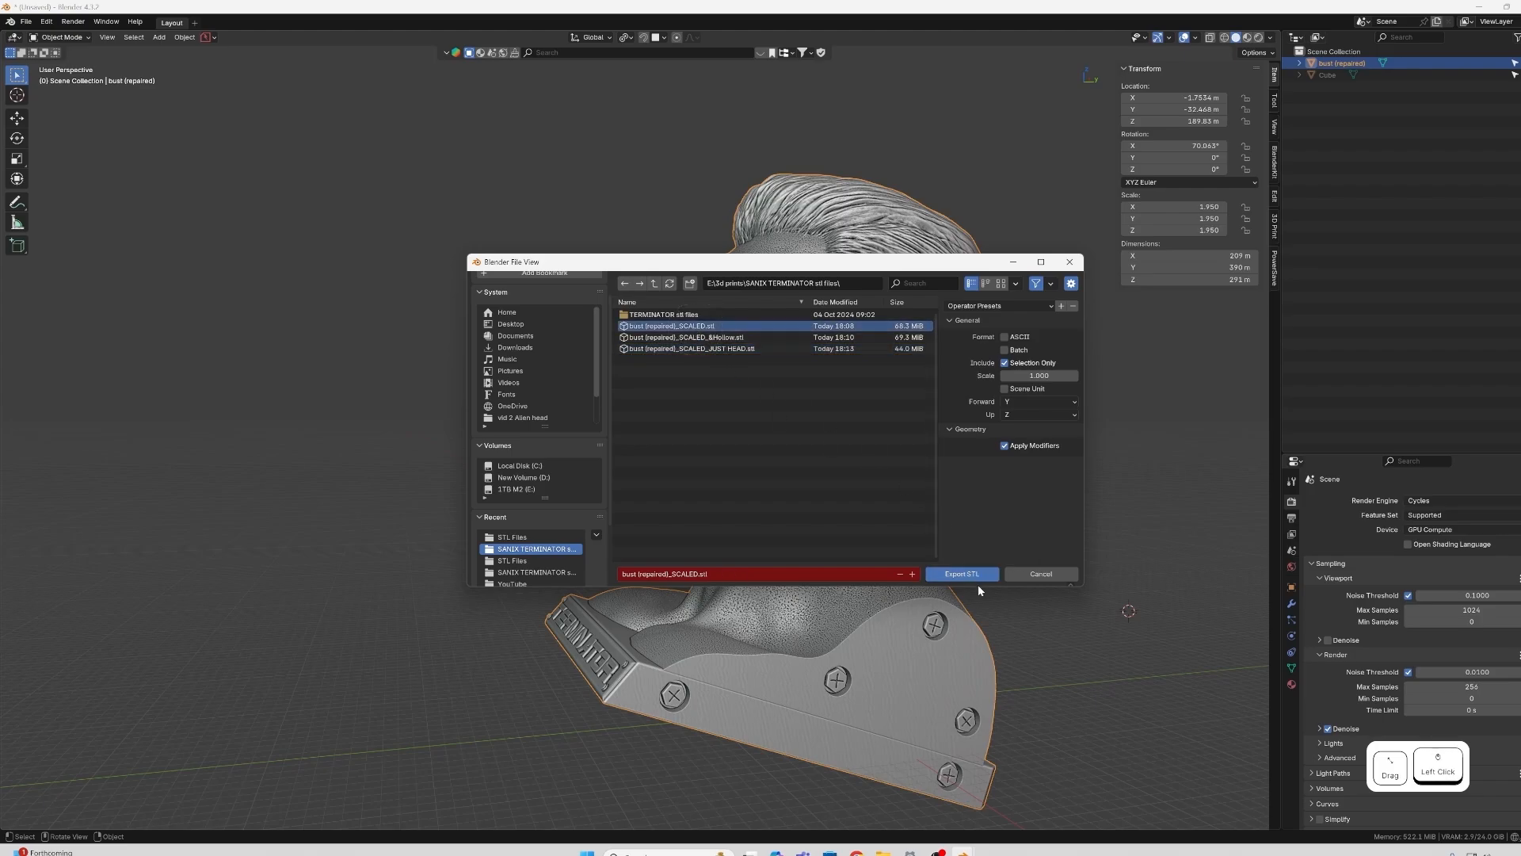
{"action": "left_click", "coordinate": [960, 573]}
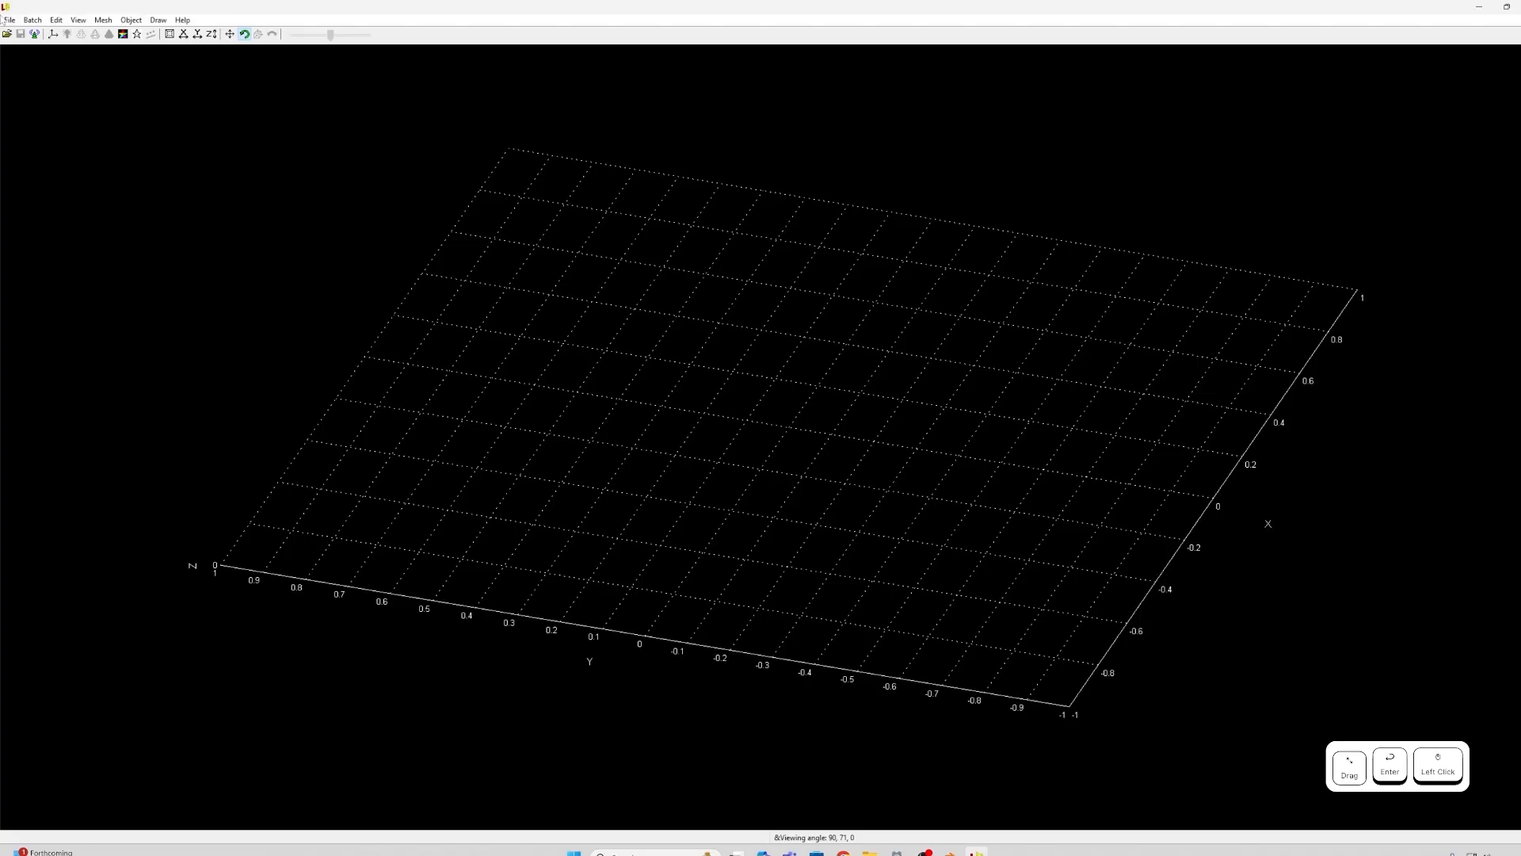
Open bust (repaired)_SCALED in Luban and orbit it to face the viewer.
{"action": "left_click", "coordinate": [9, 19]}
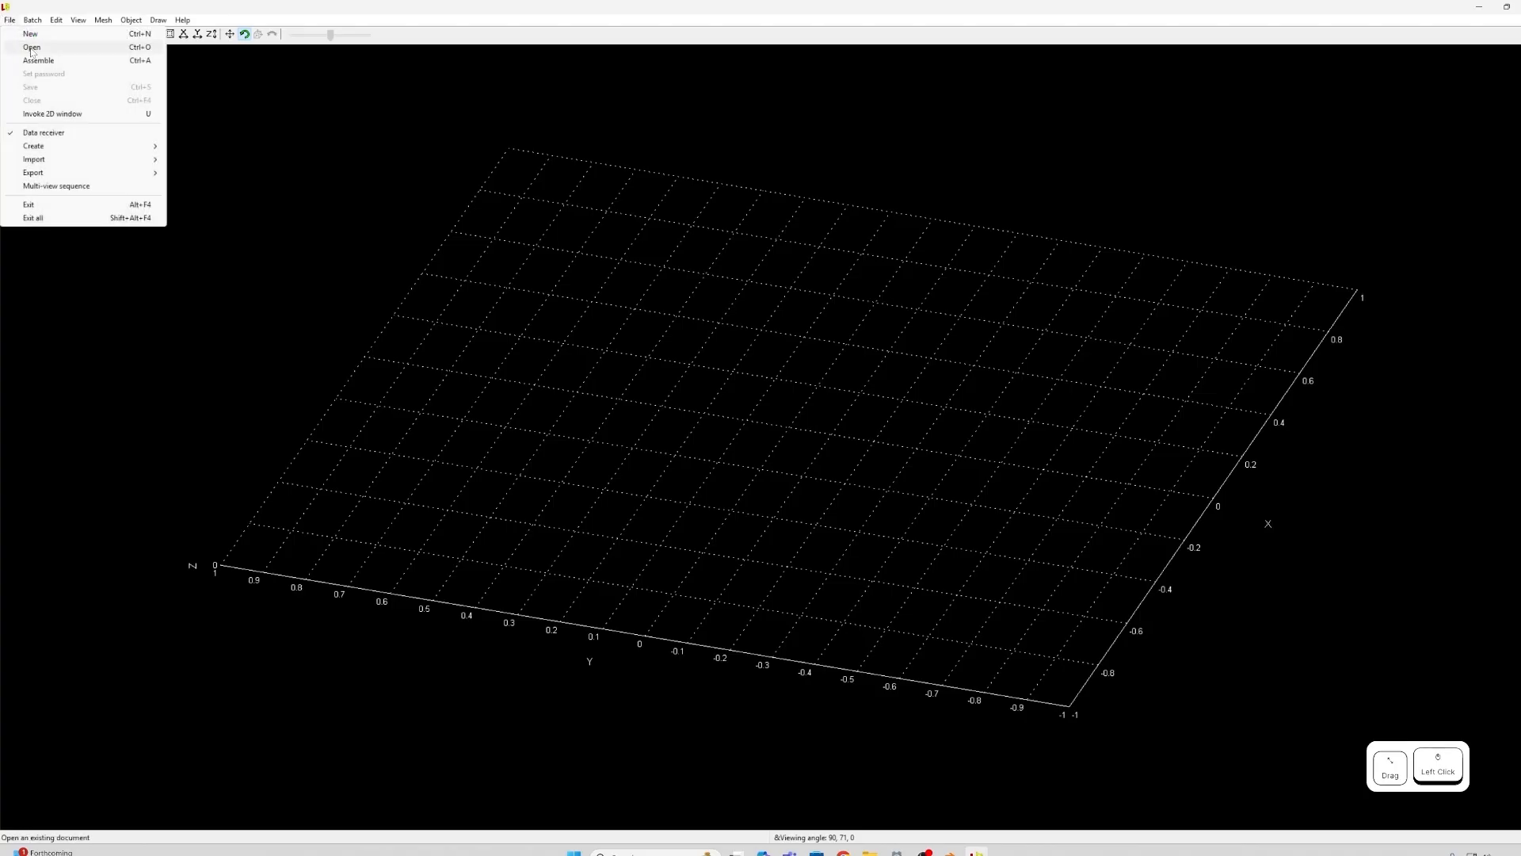
{"action": "left_click", "coordinate": [31, 47]}
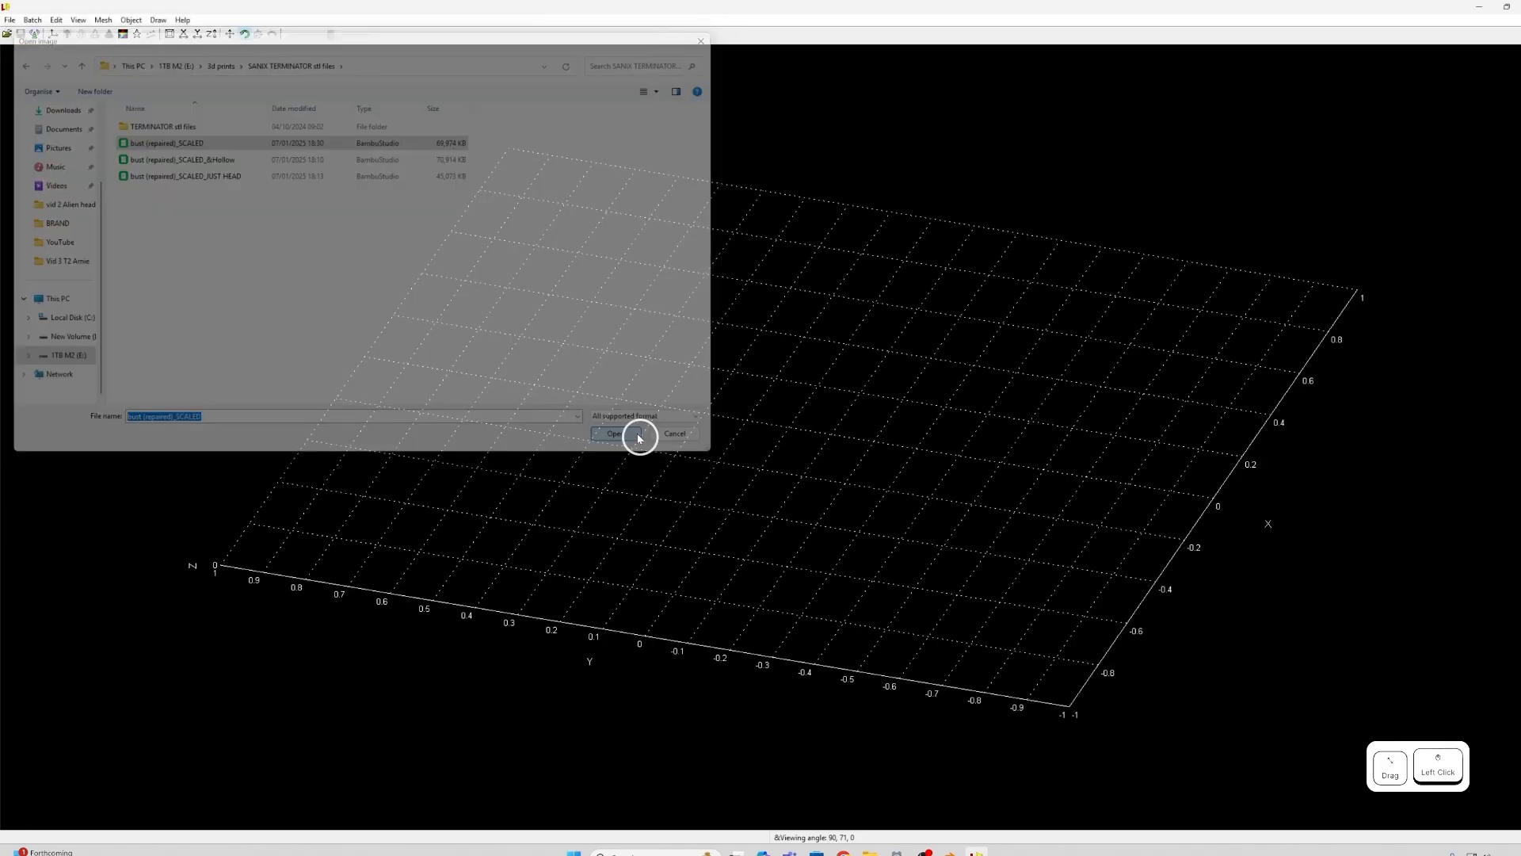
{"action": "left_click", "coordinate": [612, 434]}
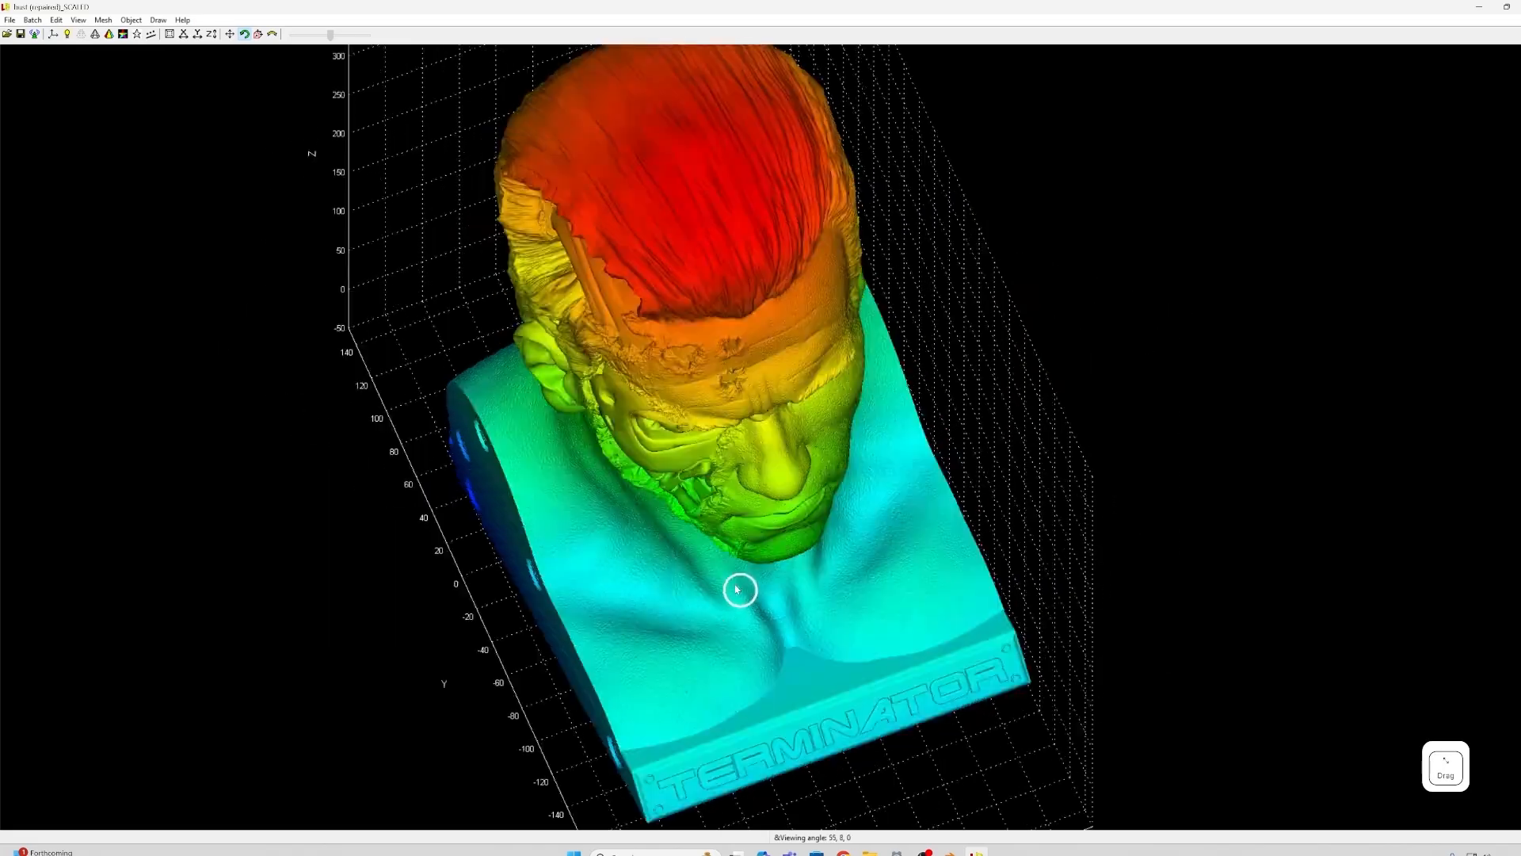
{"action": "left_click_drag", "start_coordinate": [739, 589], "coordinate": [946, 592]}
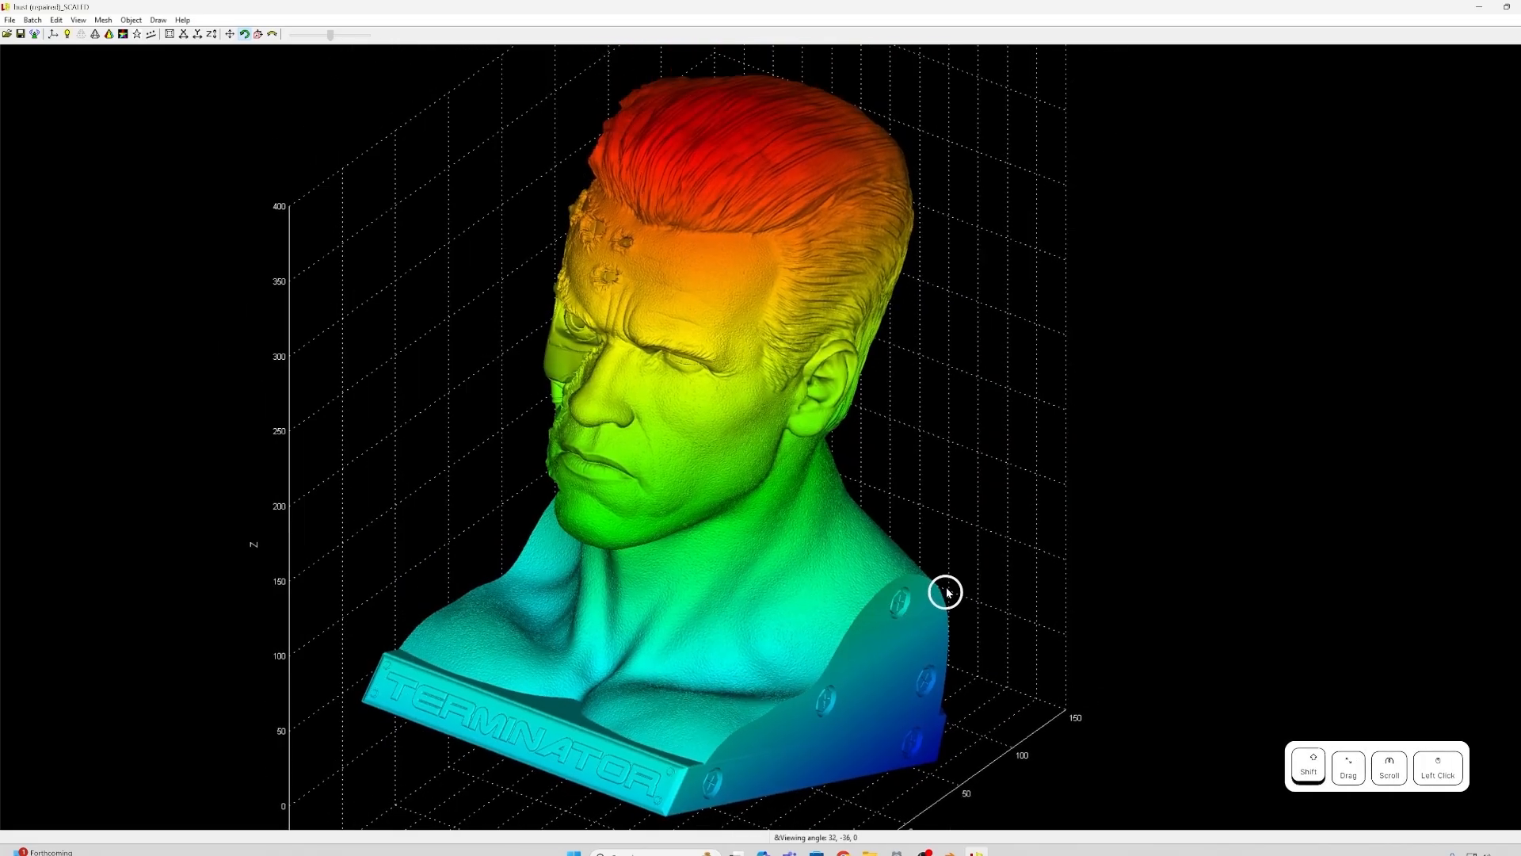
{"action": "left_click", "coordinate": [102, 19]}
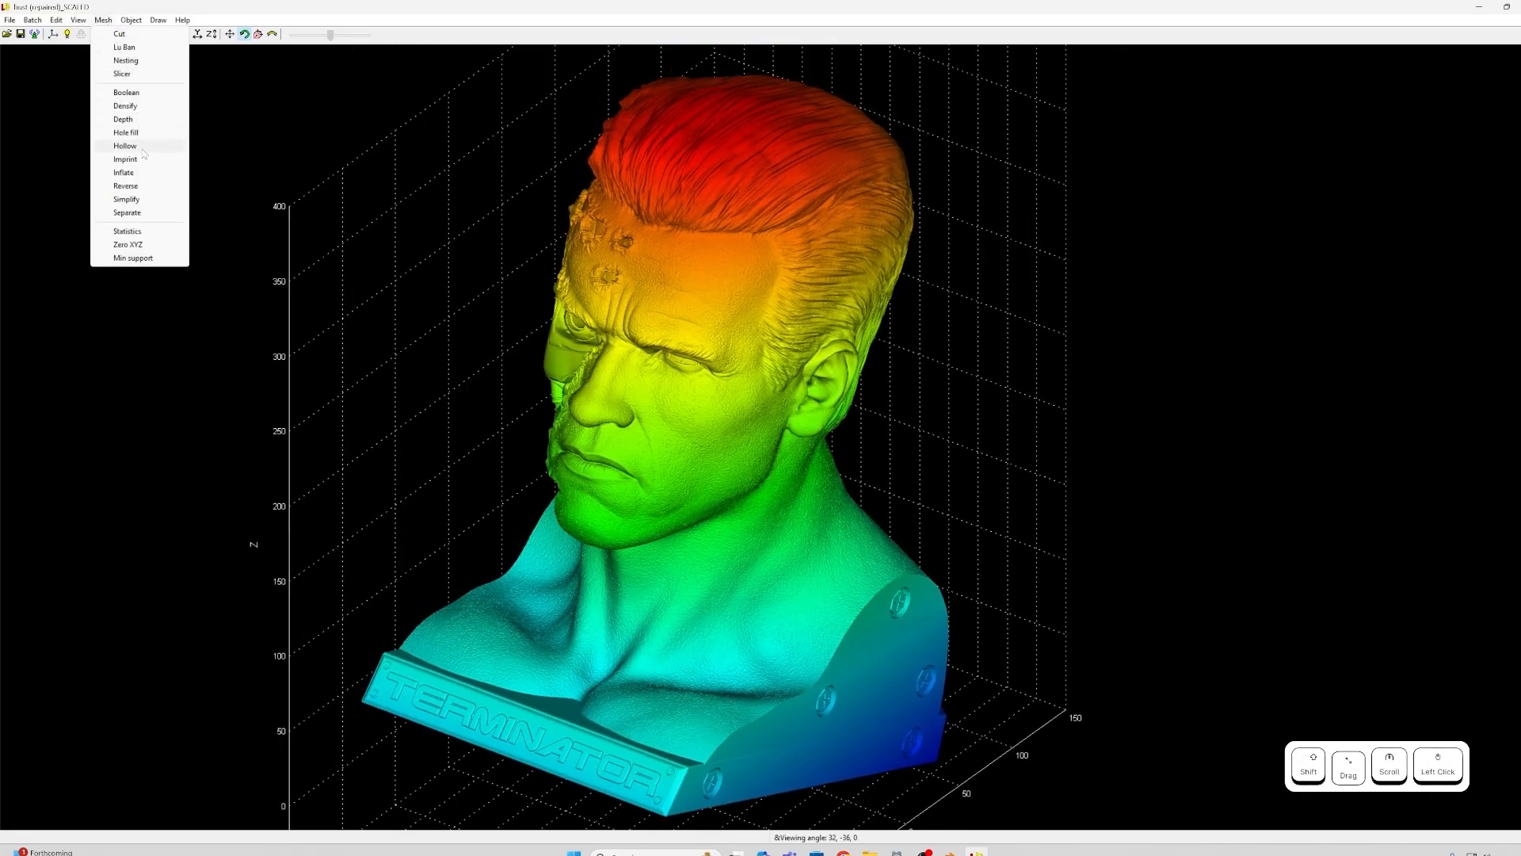
Hollow the bust mesh with a 7-unit distance between inner and outer surfaces.
{"action": "left_click", "coordinate": [124, 146]}
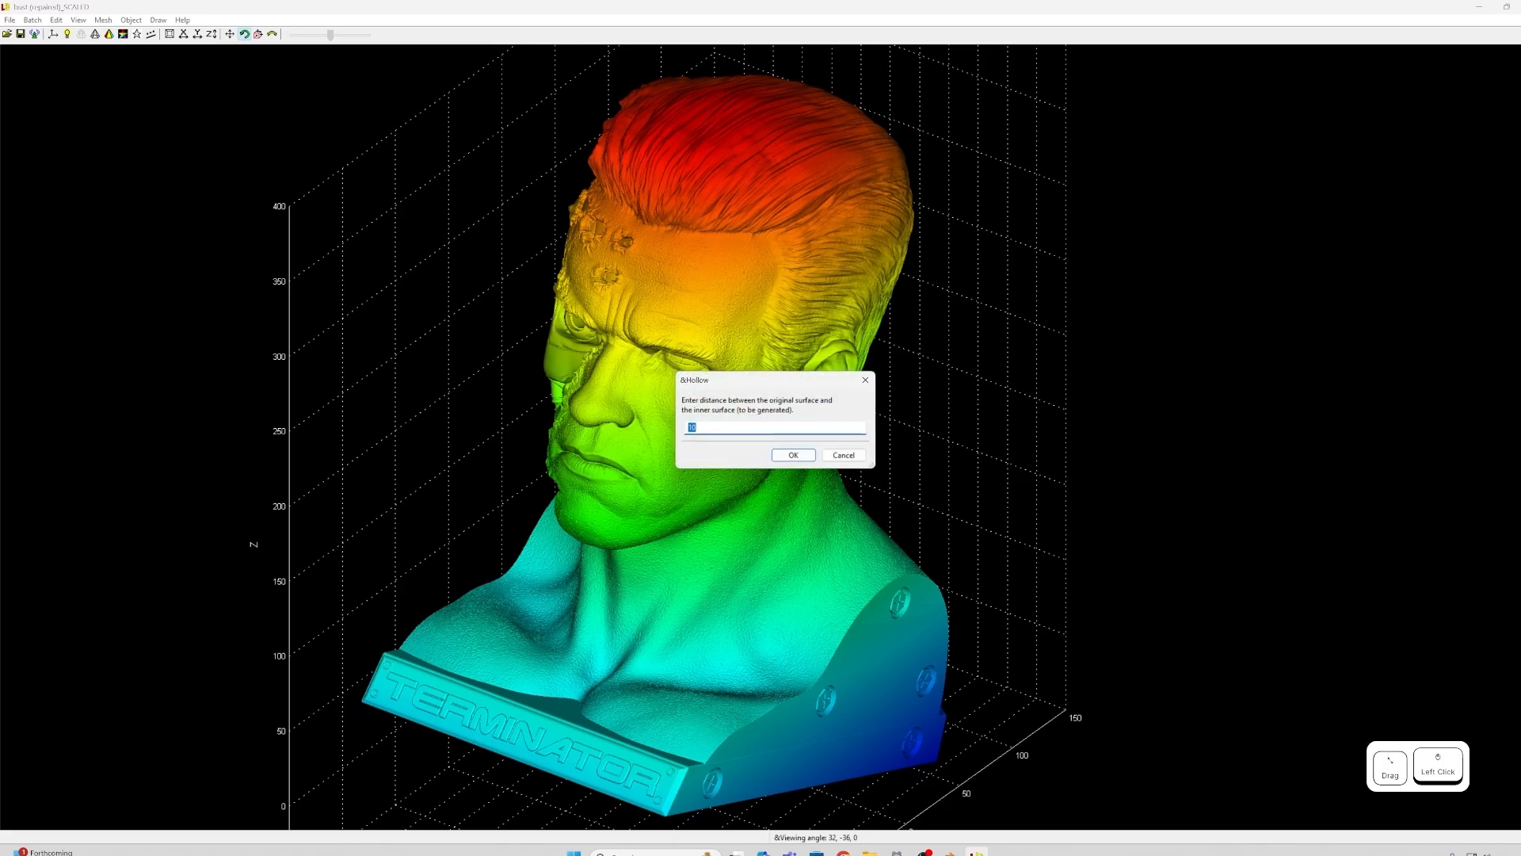
{"action": "type", "text": "7"}
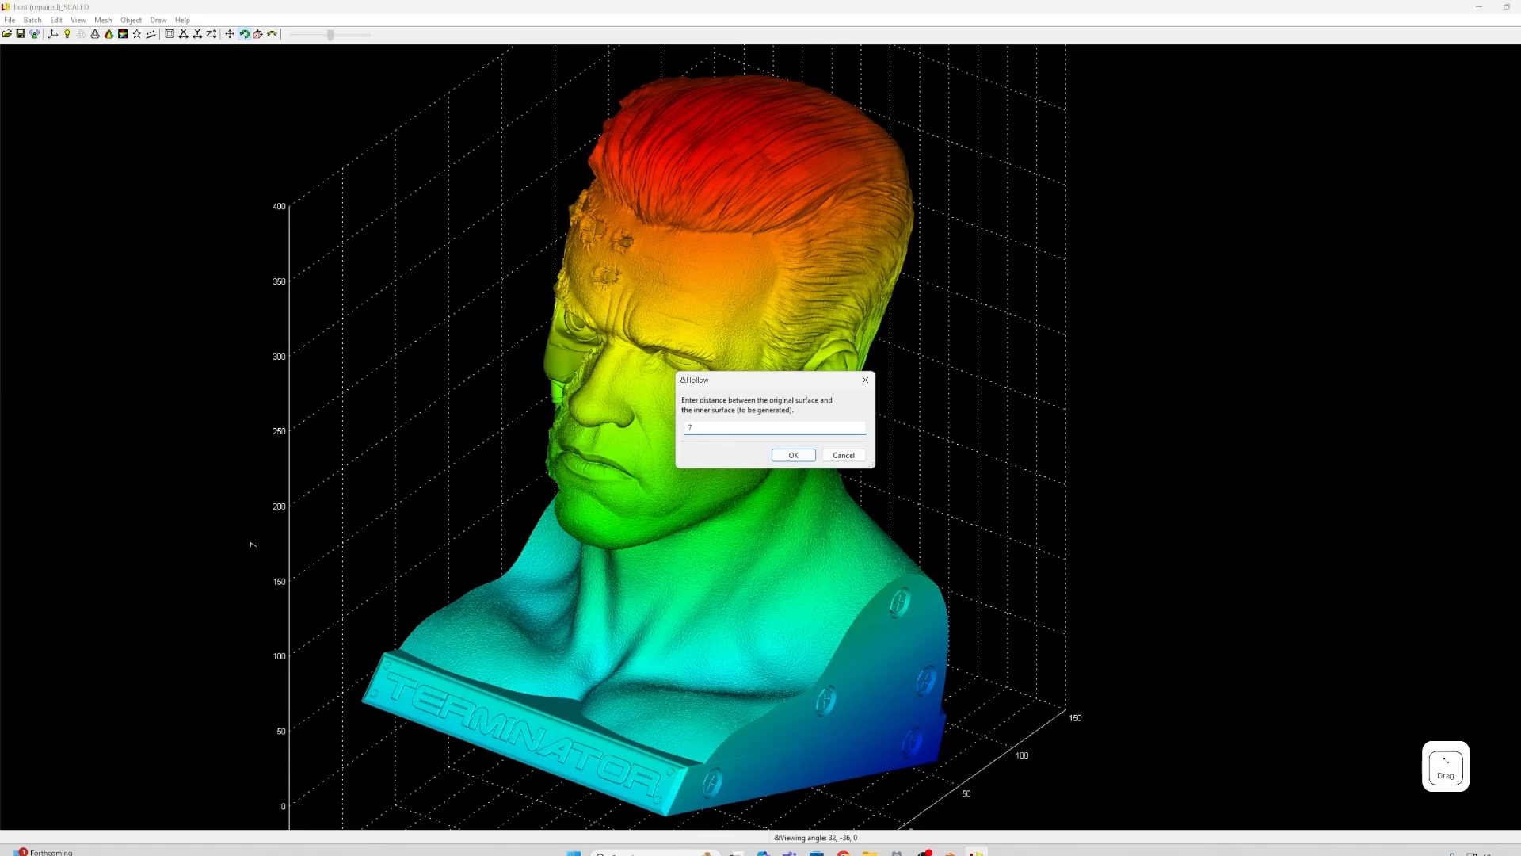
{"action": "left_click", "coordinate": [773, 428]}
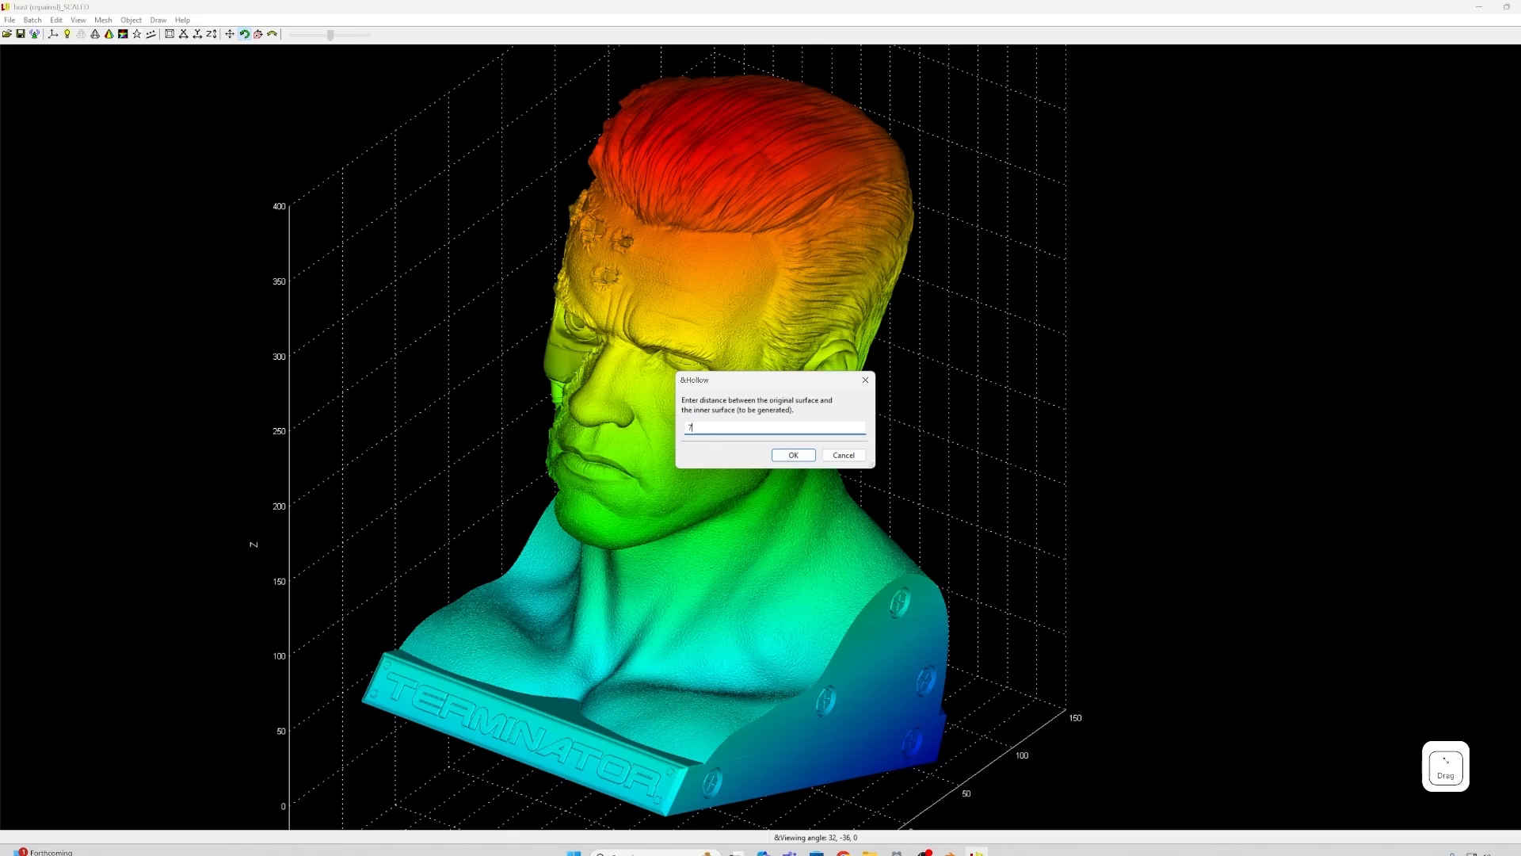
{"action": "left_click", "coordinate": [792, 454]}
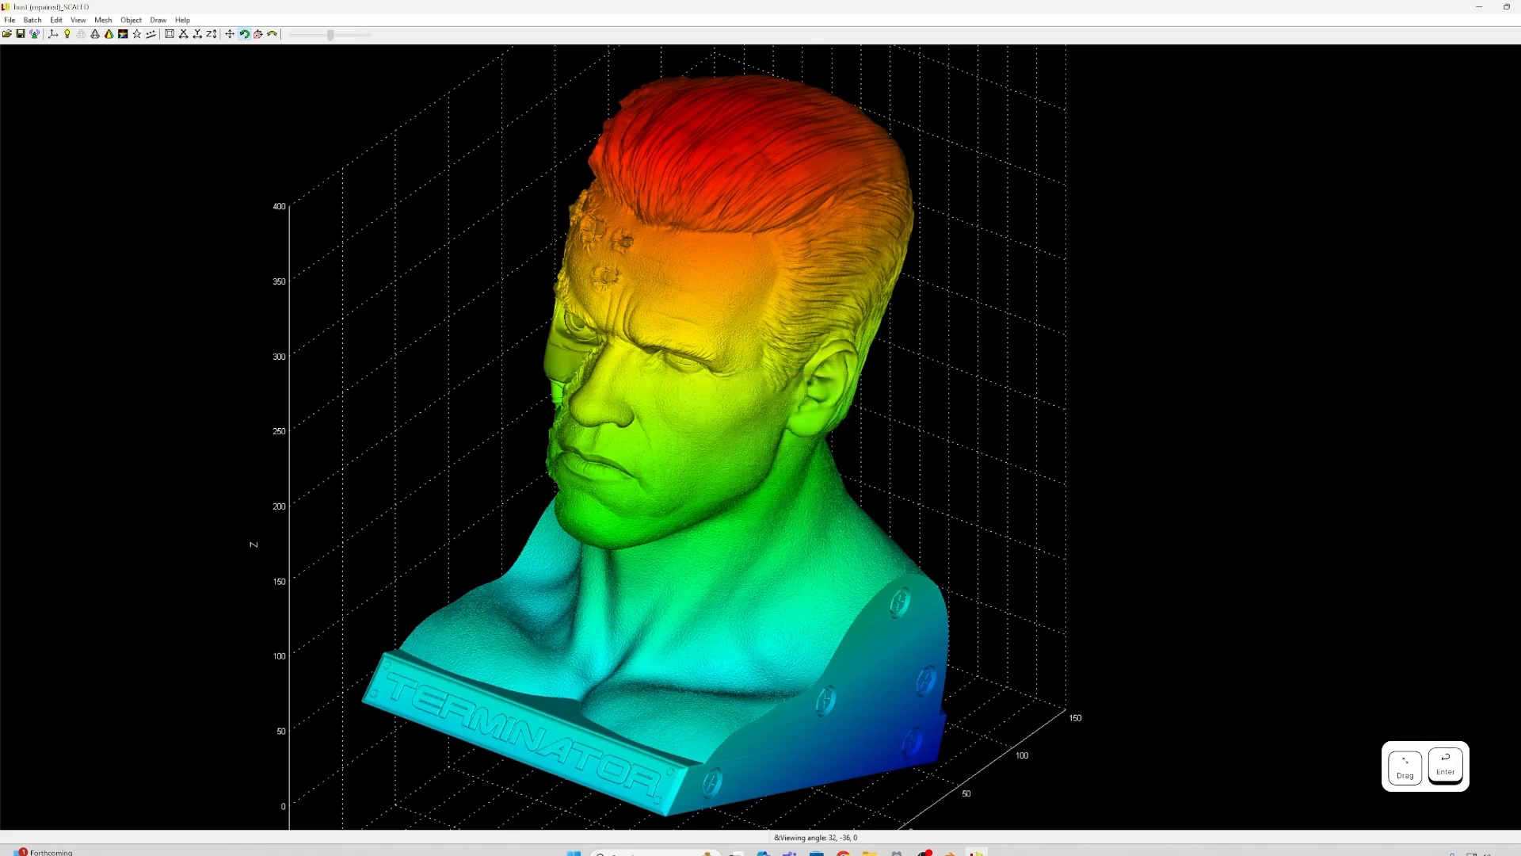
{"action": "left_click", "coordinate": [1444, 761]}
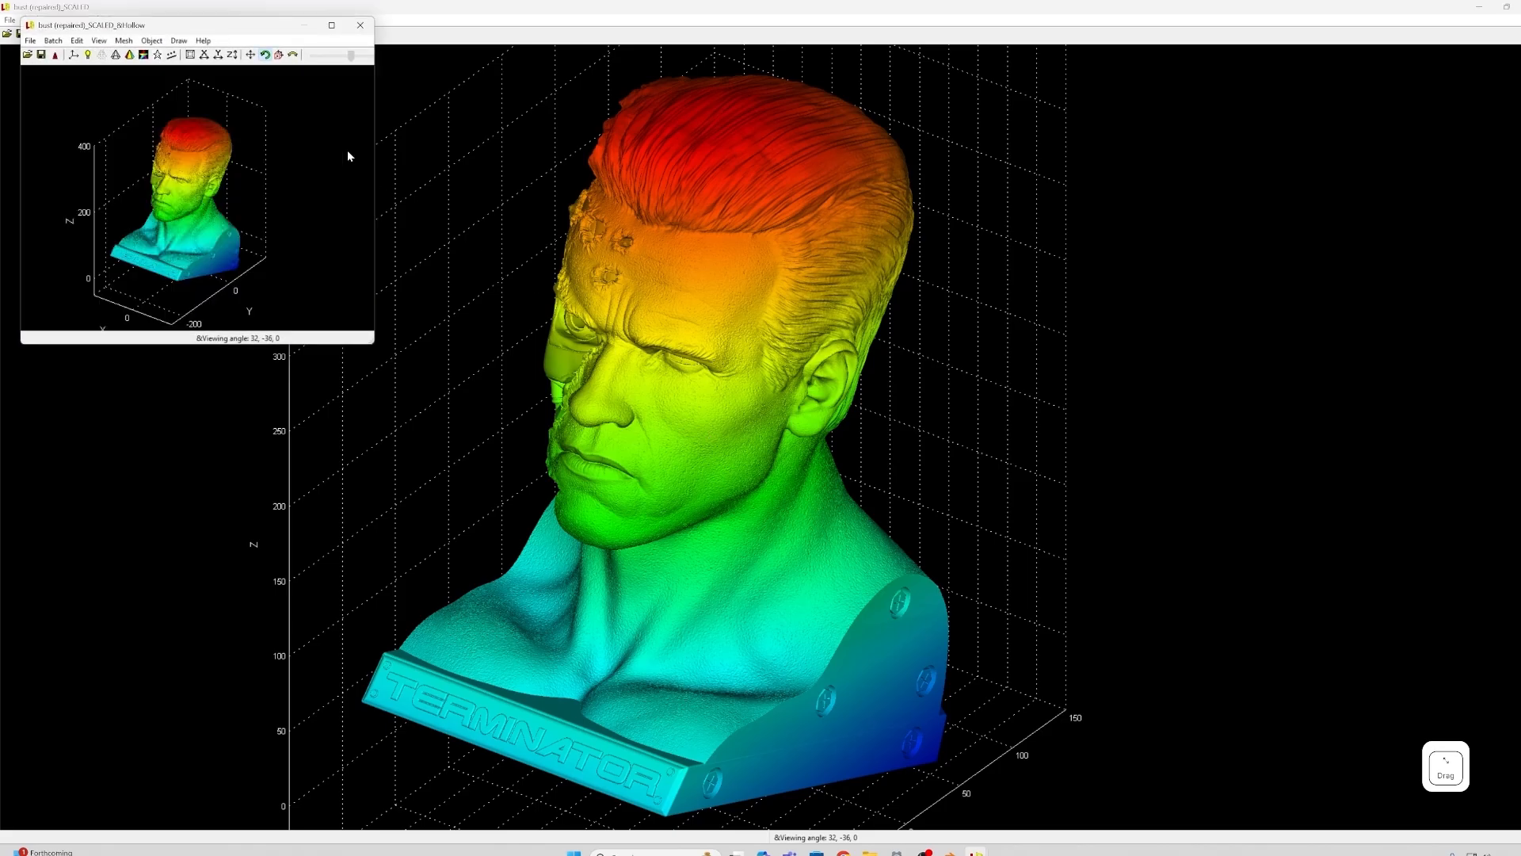
Maximize the hollow window and export STL, replacing bust (repaired)_SCALED_&Hollow.
{"action": "left_click", "coordinate": [331, 25]}
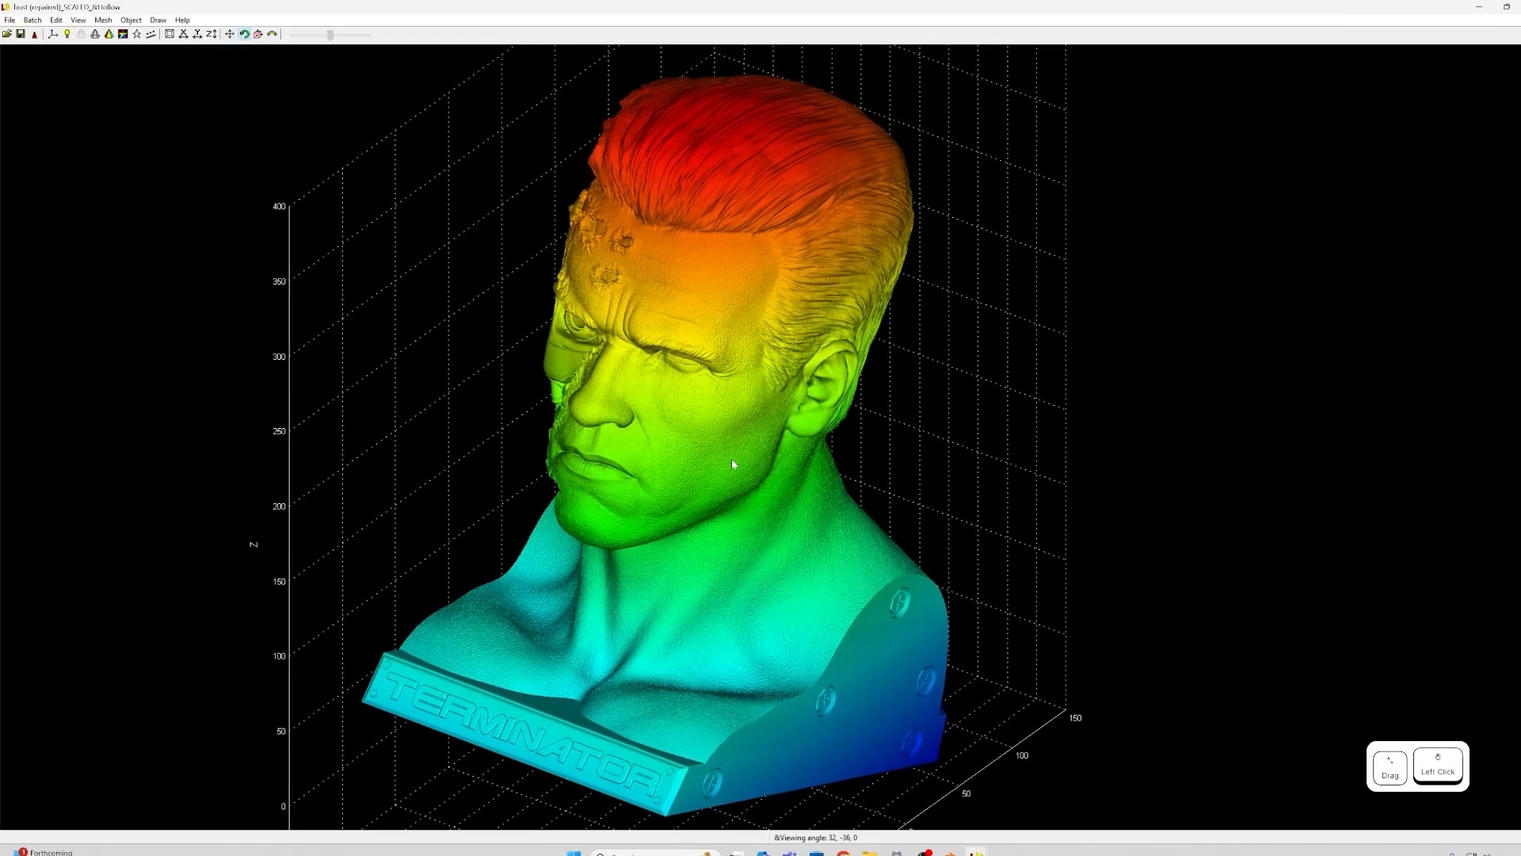
{"action": "mouse_move", "coordinate": [151, 64]}
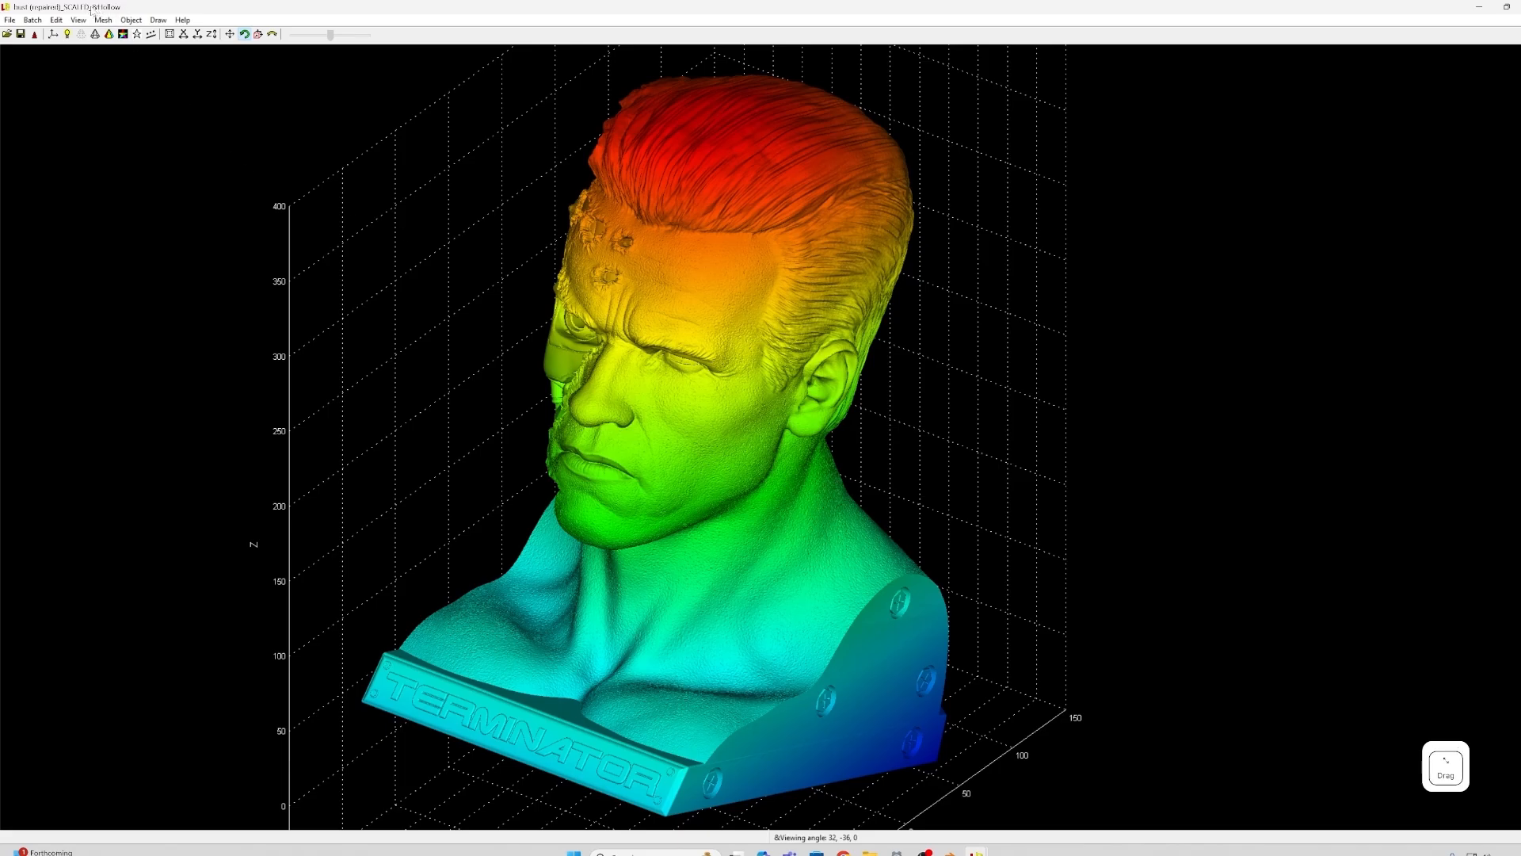
{"action": "left_click", "coordinate": [8, 19]}
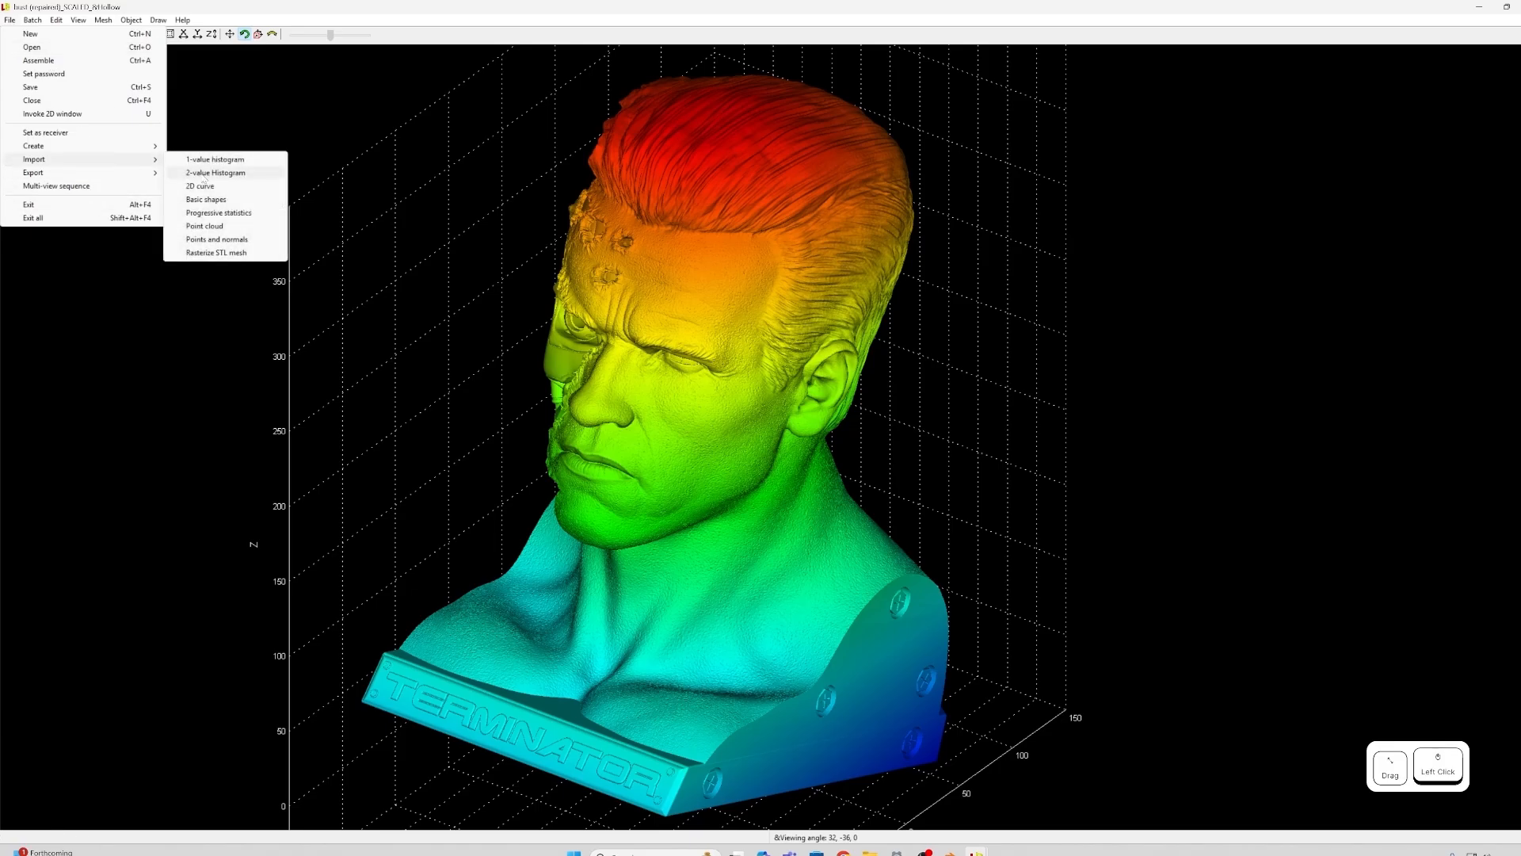
{"action": "left_click", "coordinate": [33, 172]}
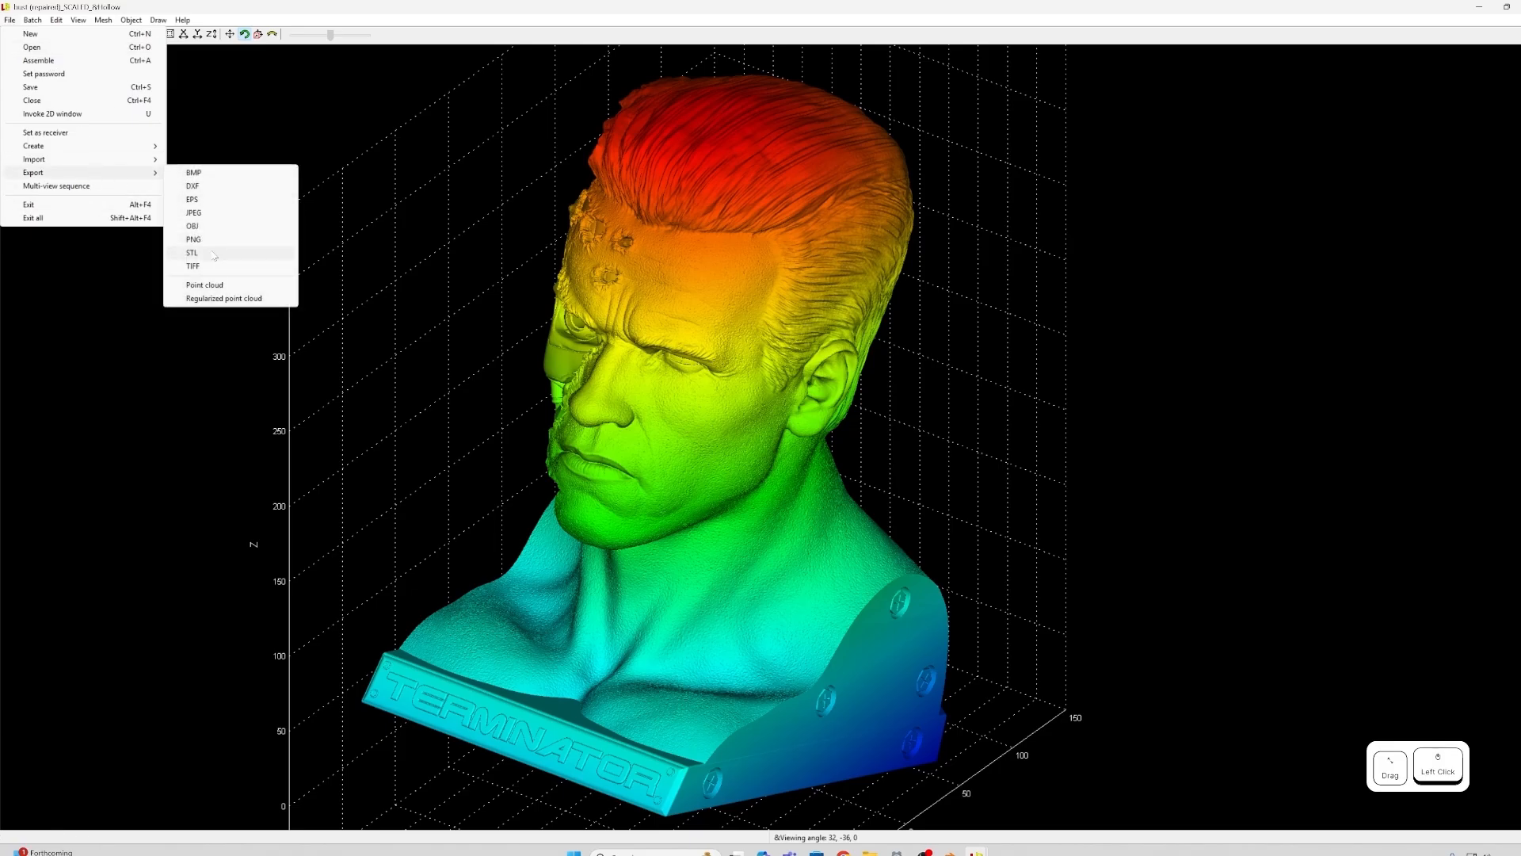
{"action": "left_click", "coordinate": [192, 254]}
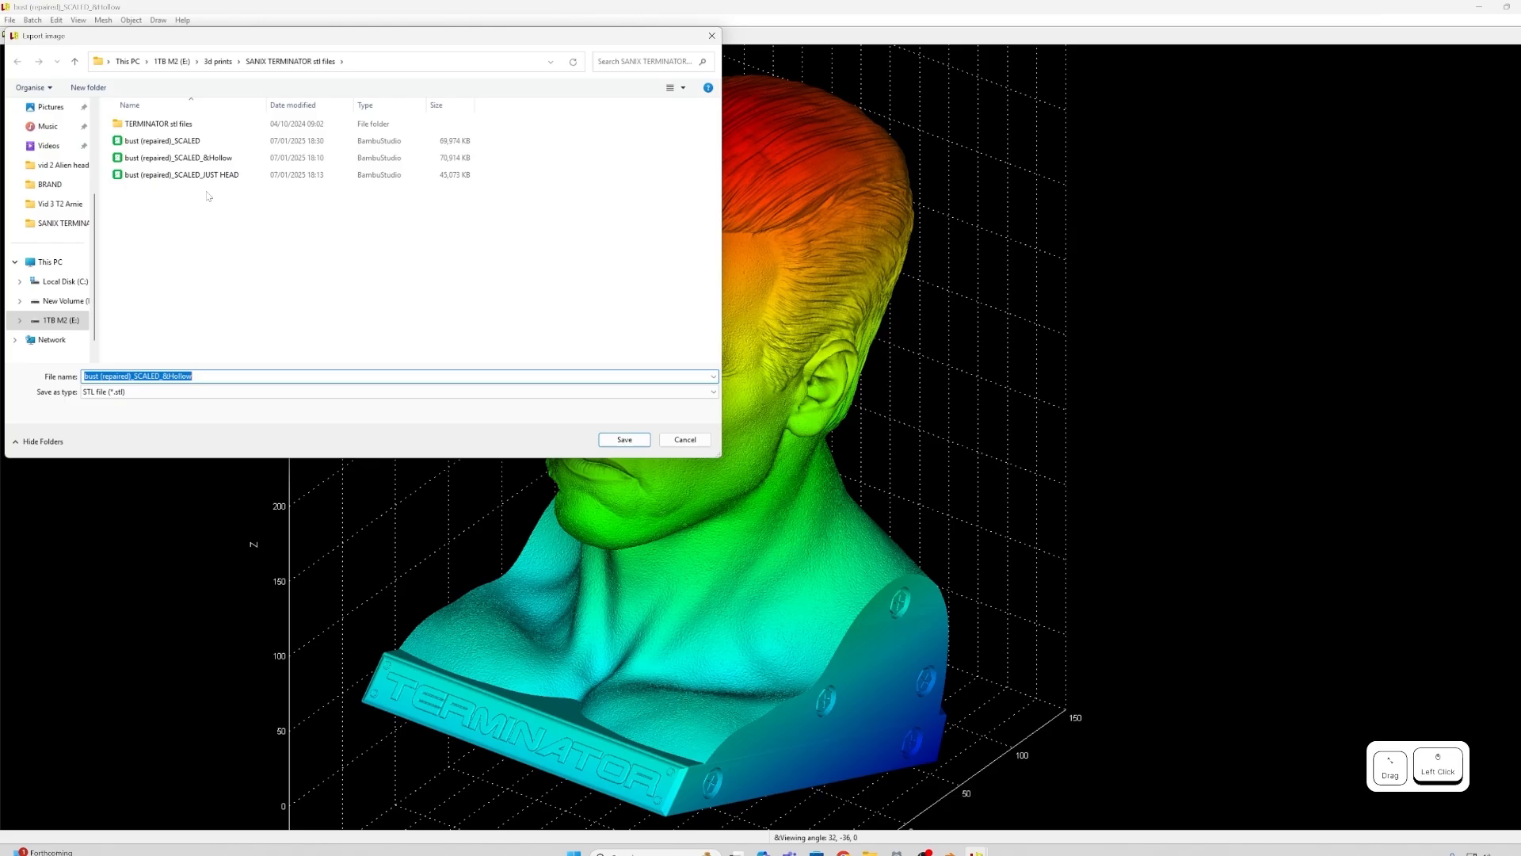
{"action": "left_click", "coordinate": [178, 156]}
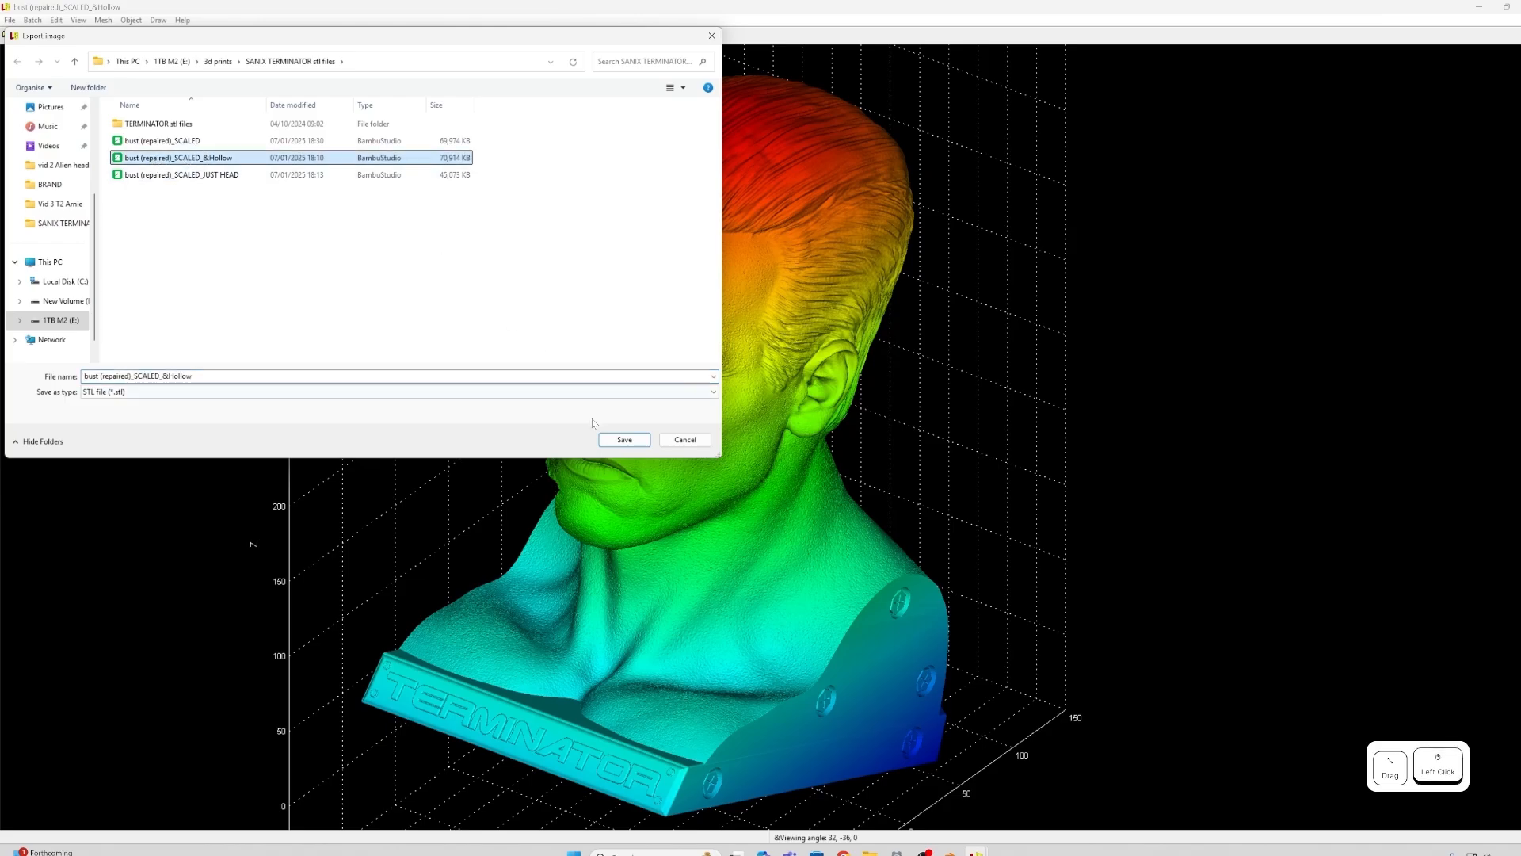
{"action": "left_click", "coordinate": [624, 438]}
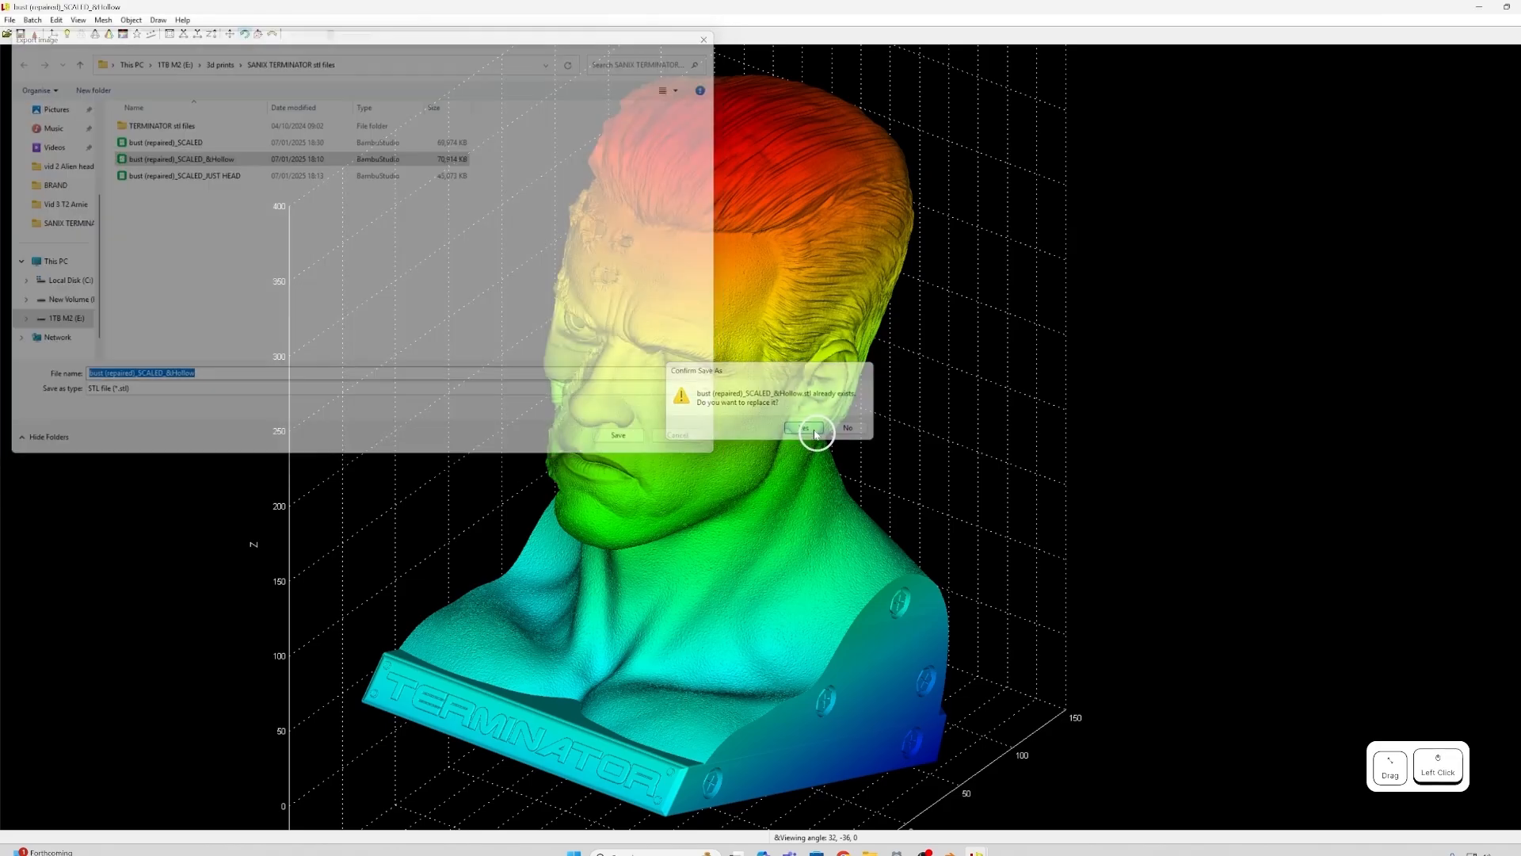
{"action": "left_click", "coordinate": [798, 427]}
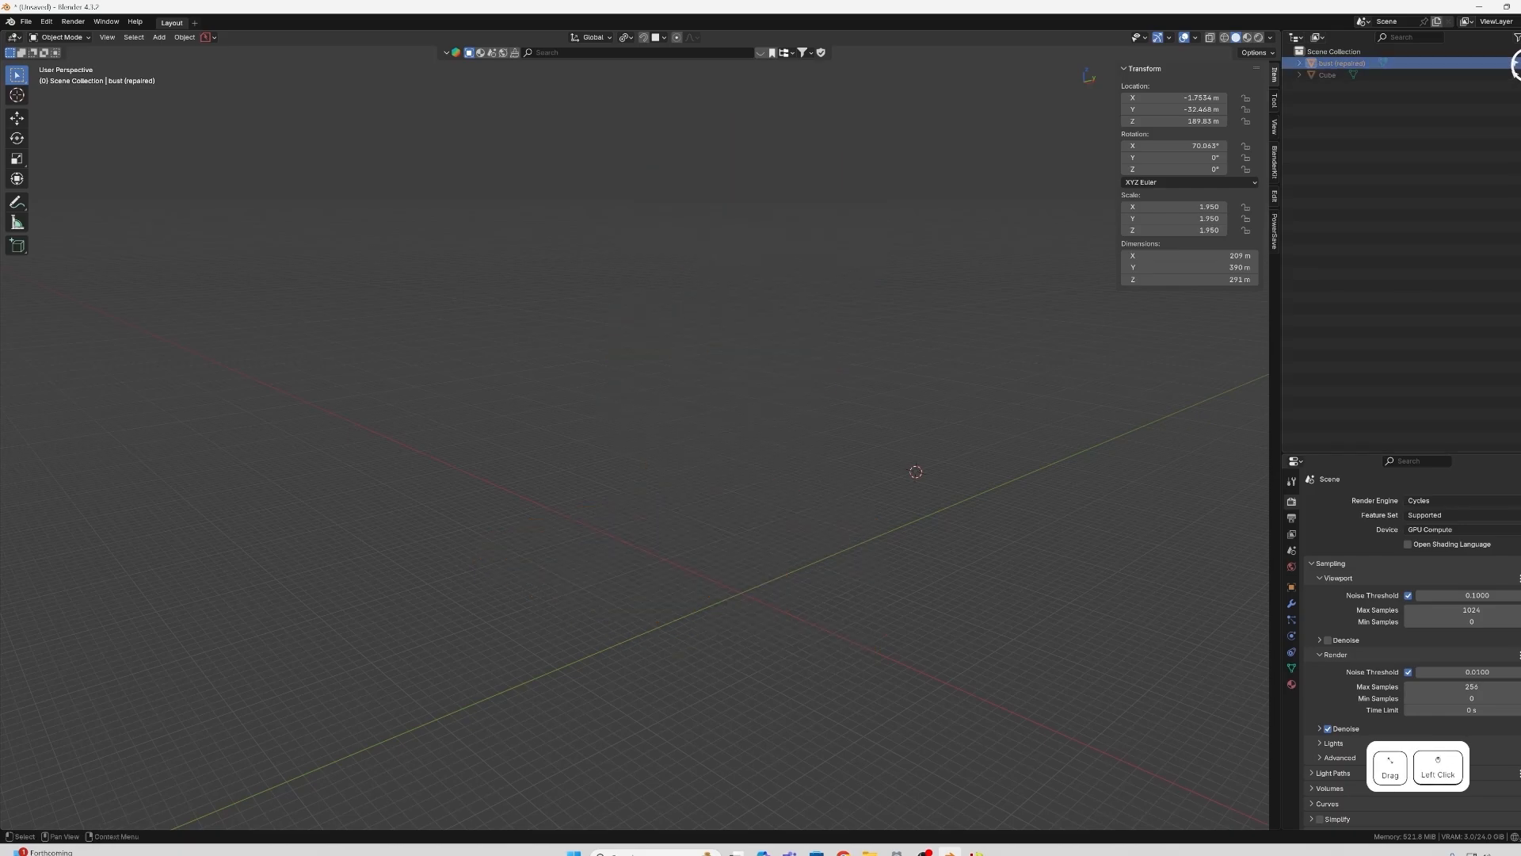
Import bust (repaired)_SCALED_&Hollow.stl from the SANIX TERMINATOR stl files folder.
{"action": "left_click", "coordinate": [25, 21]}
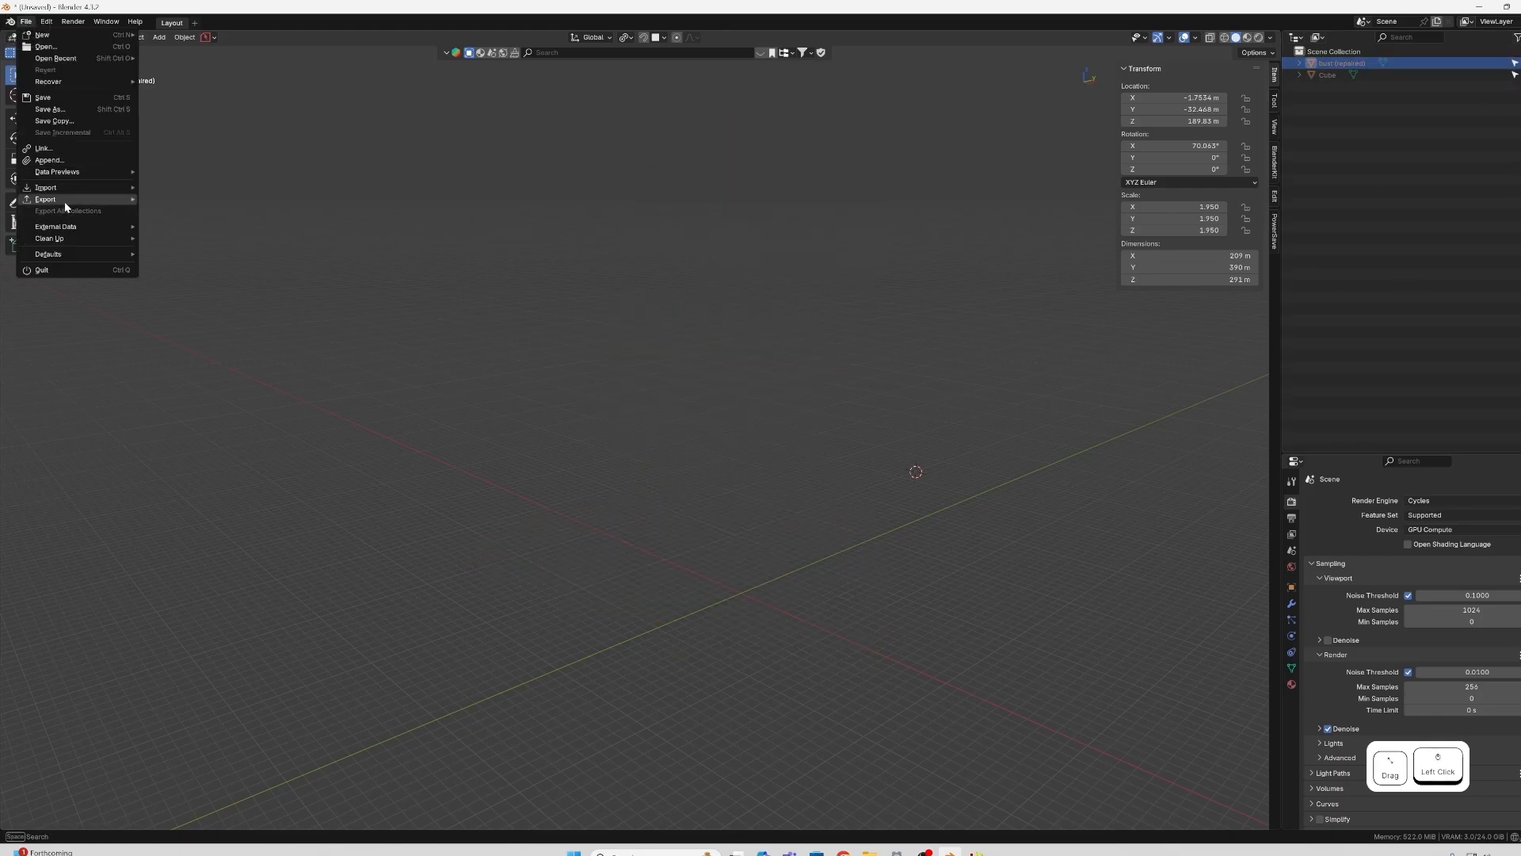
{"action": "left_click", "coordinate": [46, 186]}
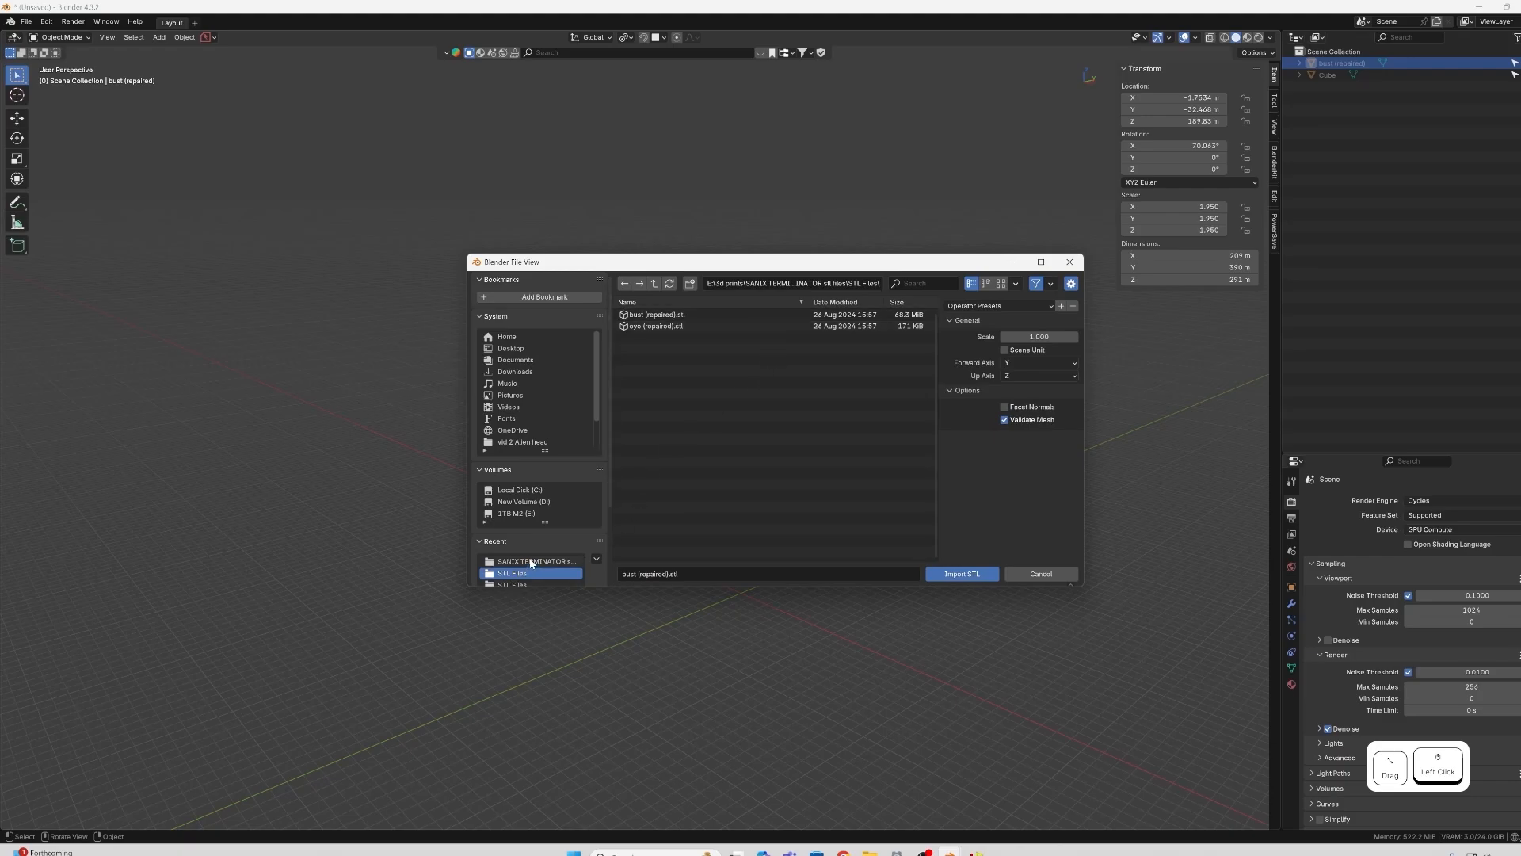
{"action": "left_click", "coordinate": [535, 561]}
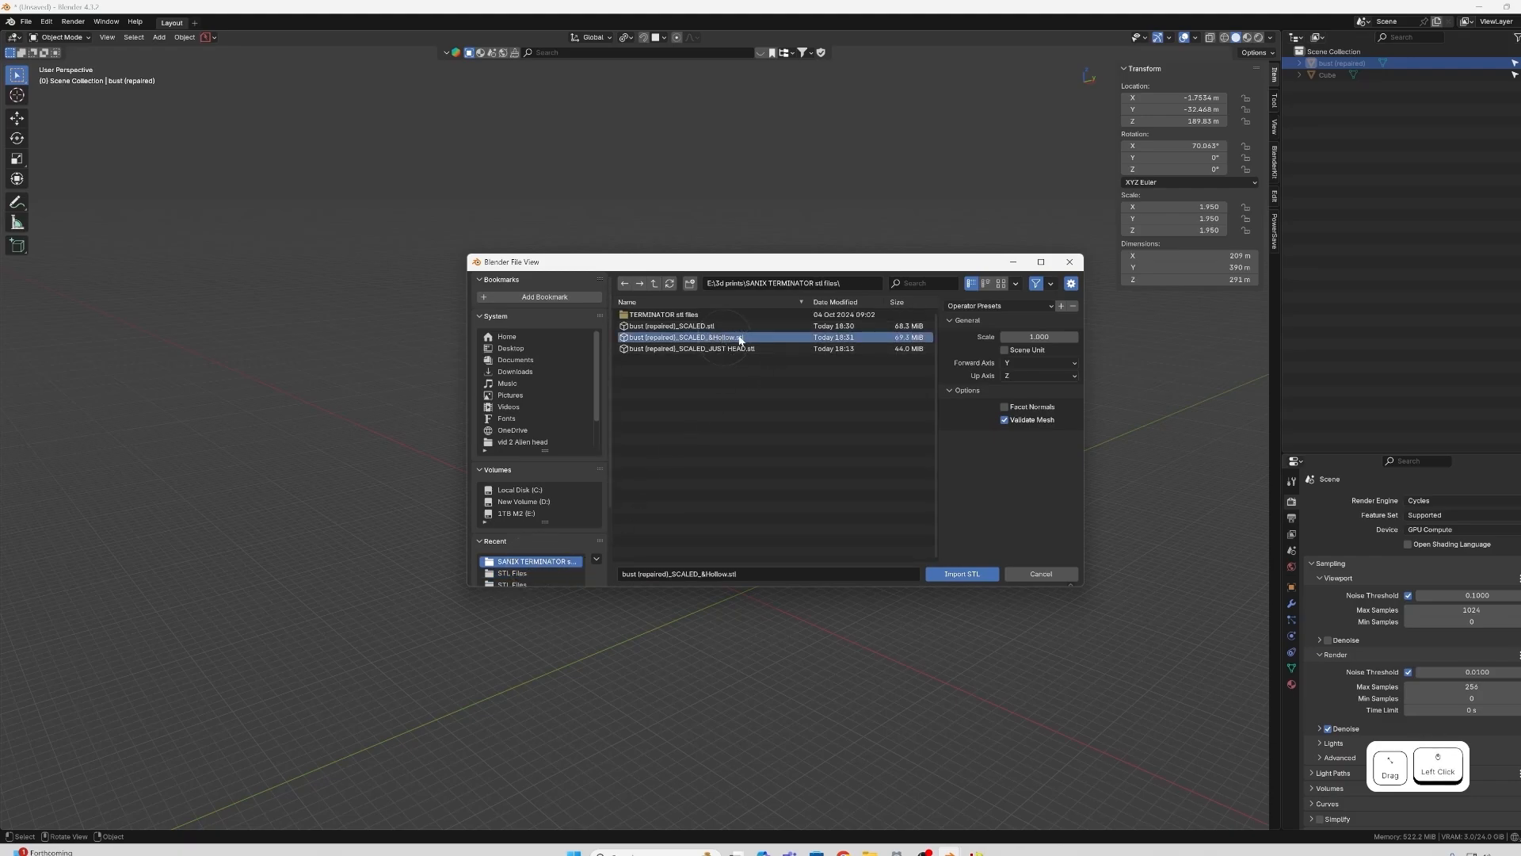
{"action": "left_click", "coordinate": [960, 573]}
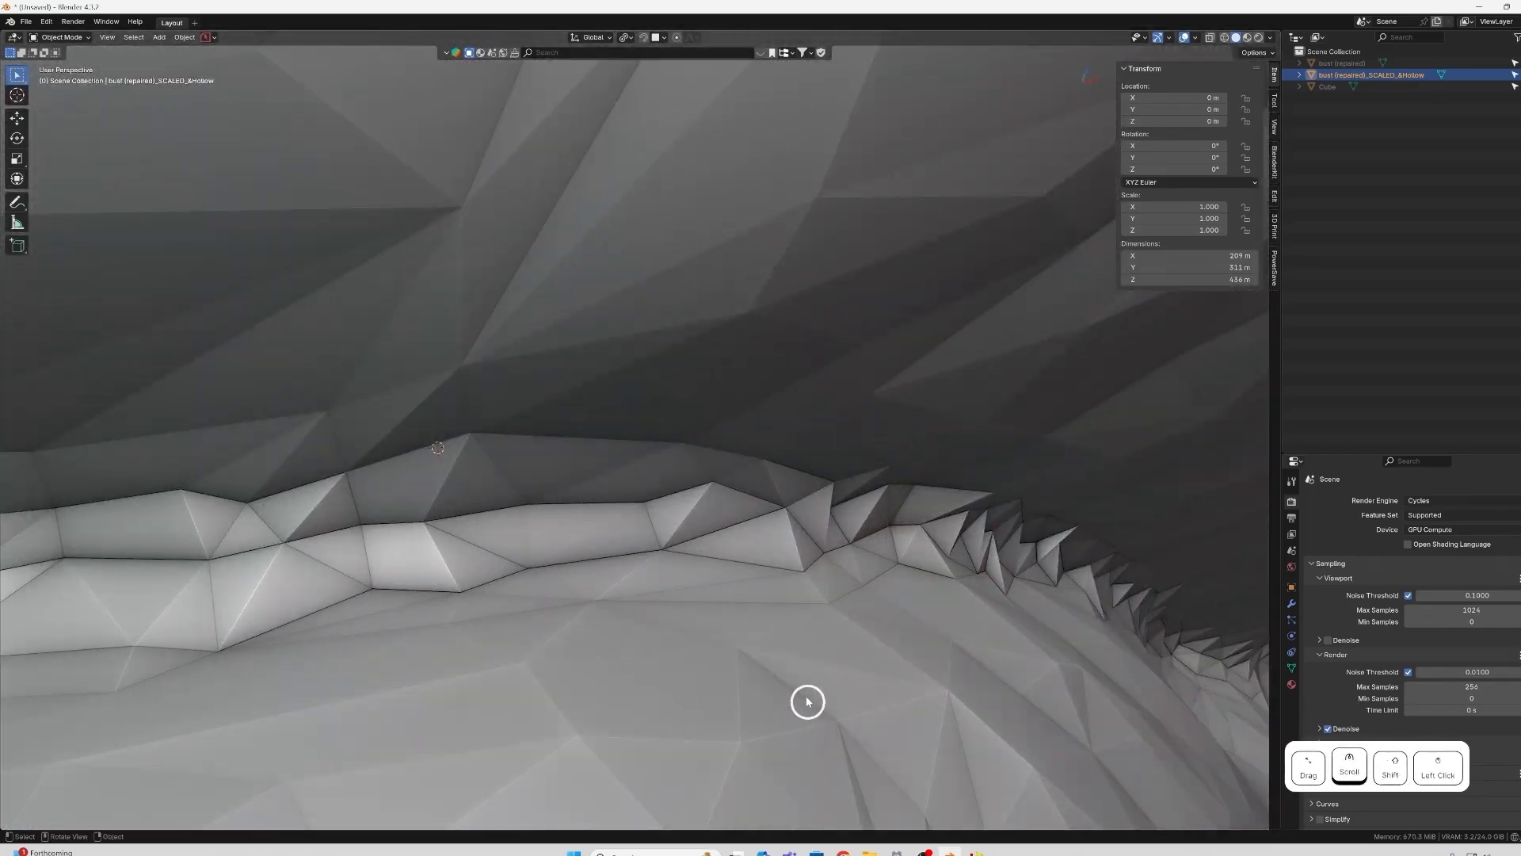
{"action": "left_click_drag", "start_coordinate": [807, 701], "coordinate": [634, 643]}
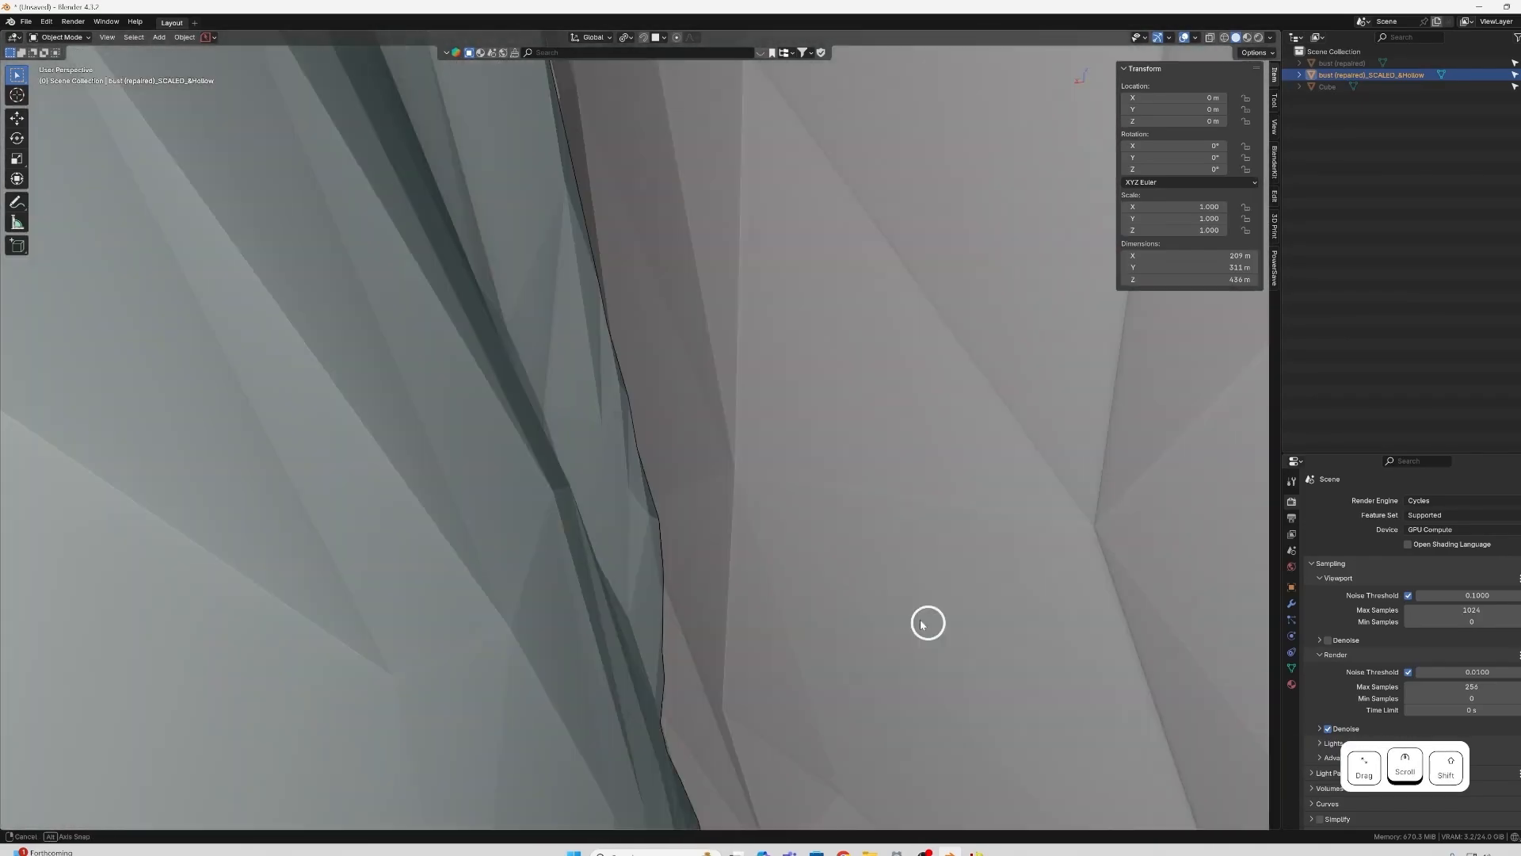
{"action": "left_click_drag", "start_coordinate": [926, 624], "coordinate": [728, 563]}
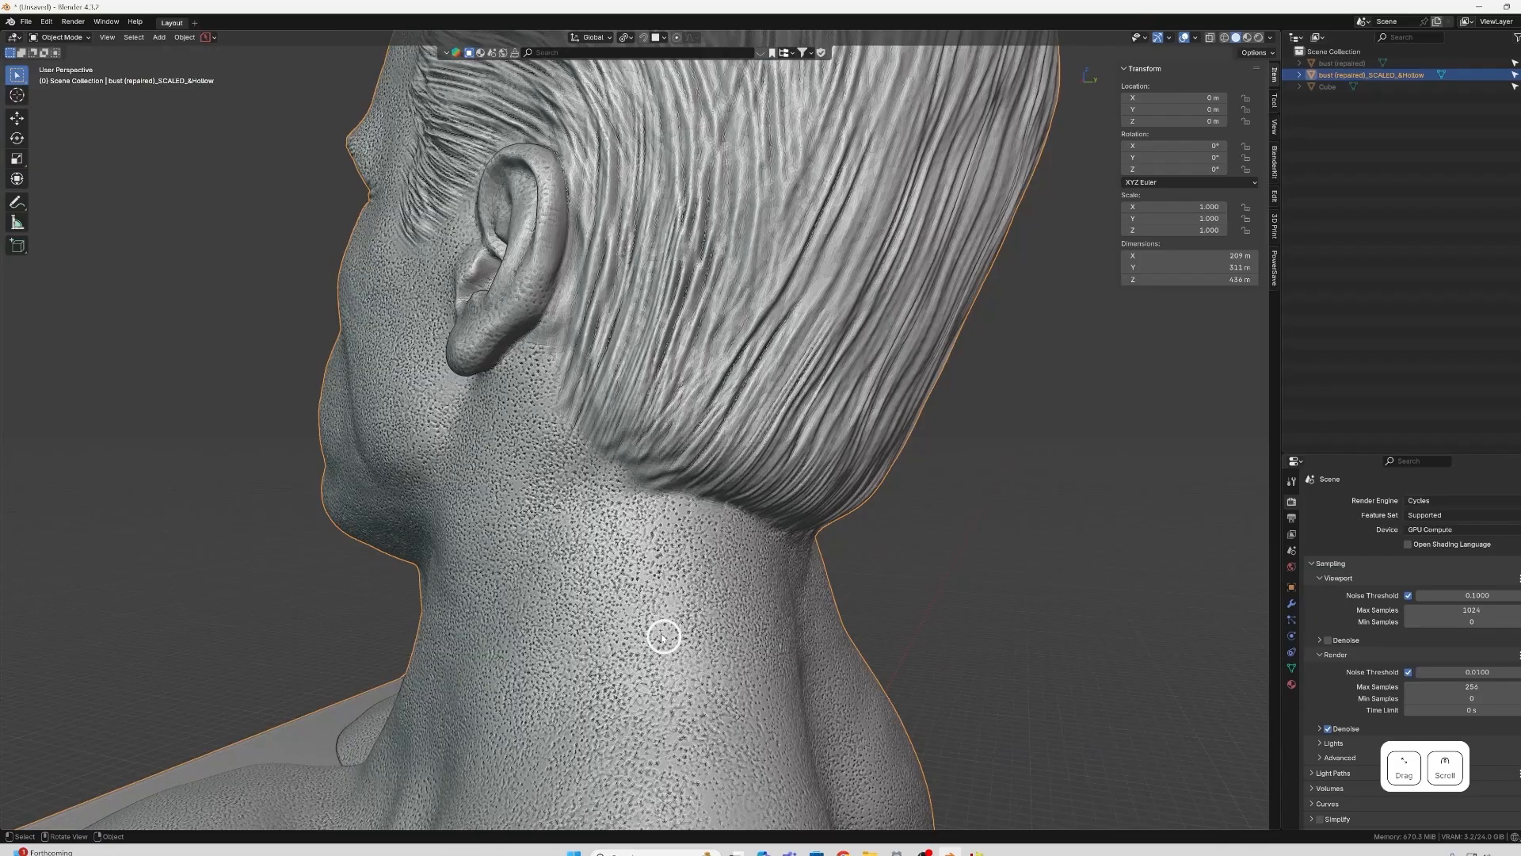
{"action": "left_click_drag", "start_coordinate": [662, 635], "coordinate": [852, 658]}
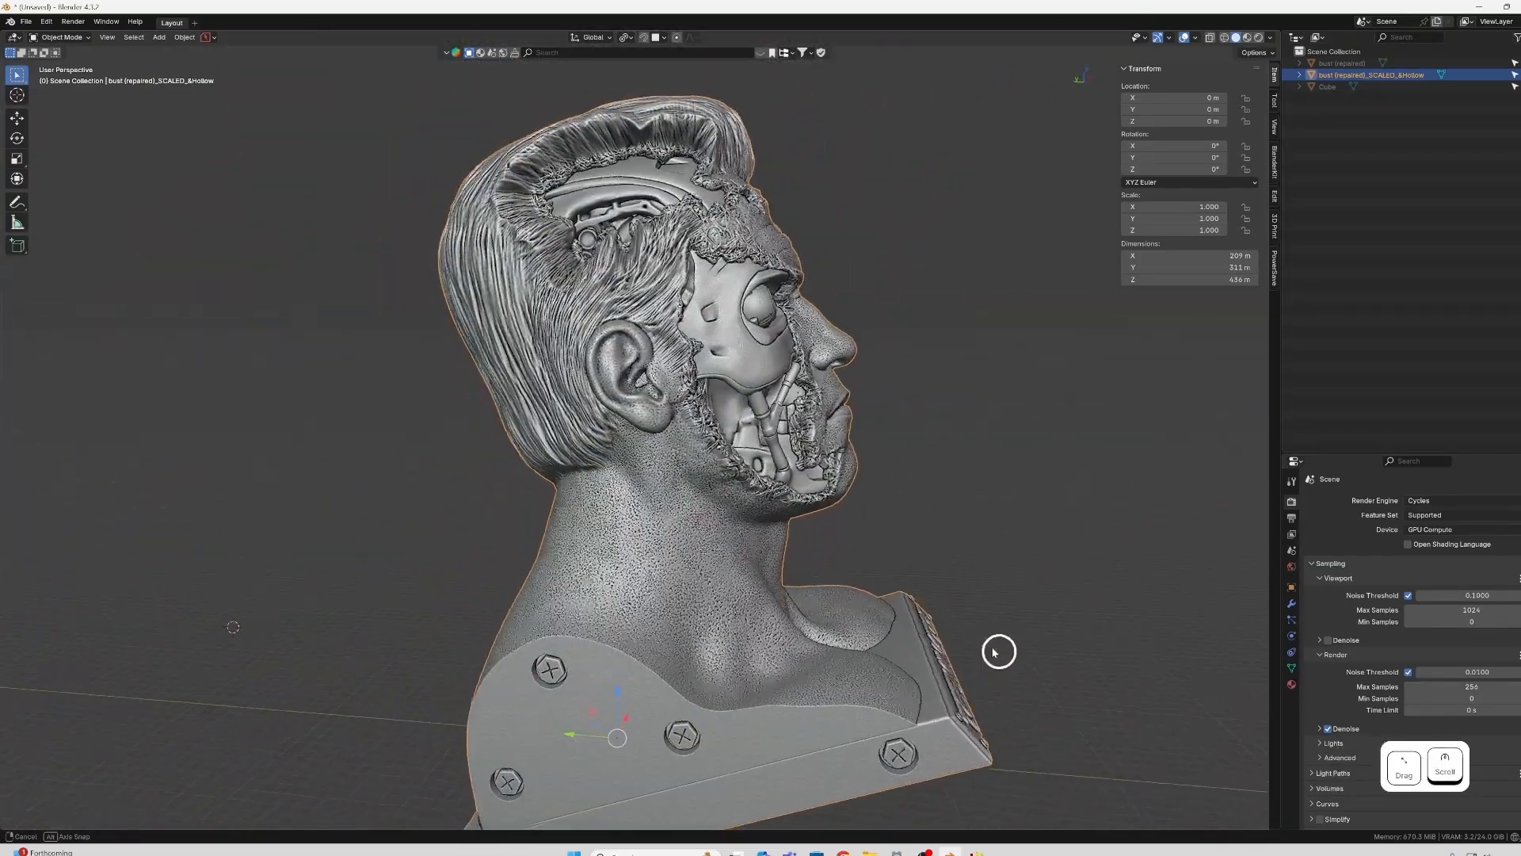
{"action": "left_click_drag", "start_coordinate": [998, 652], "coordinate": [789, 645]}
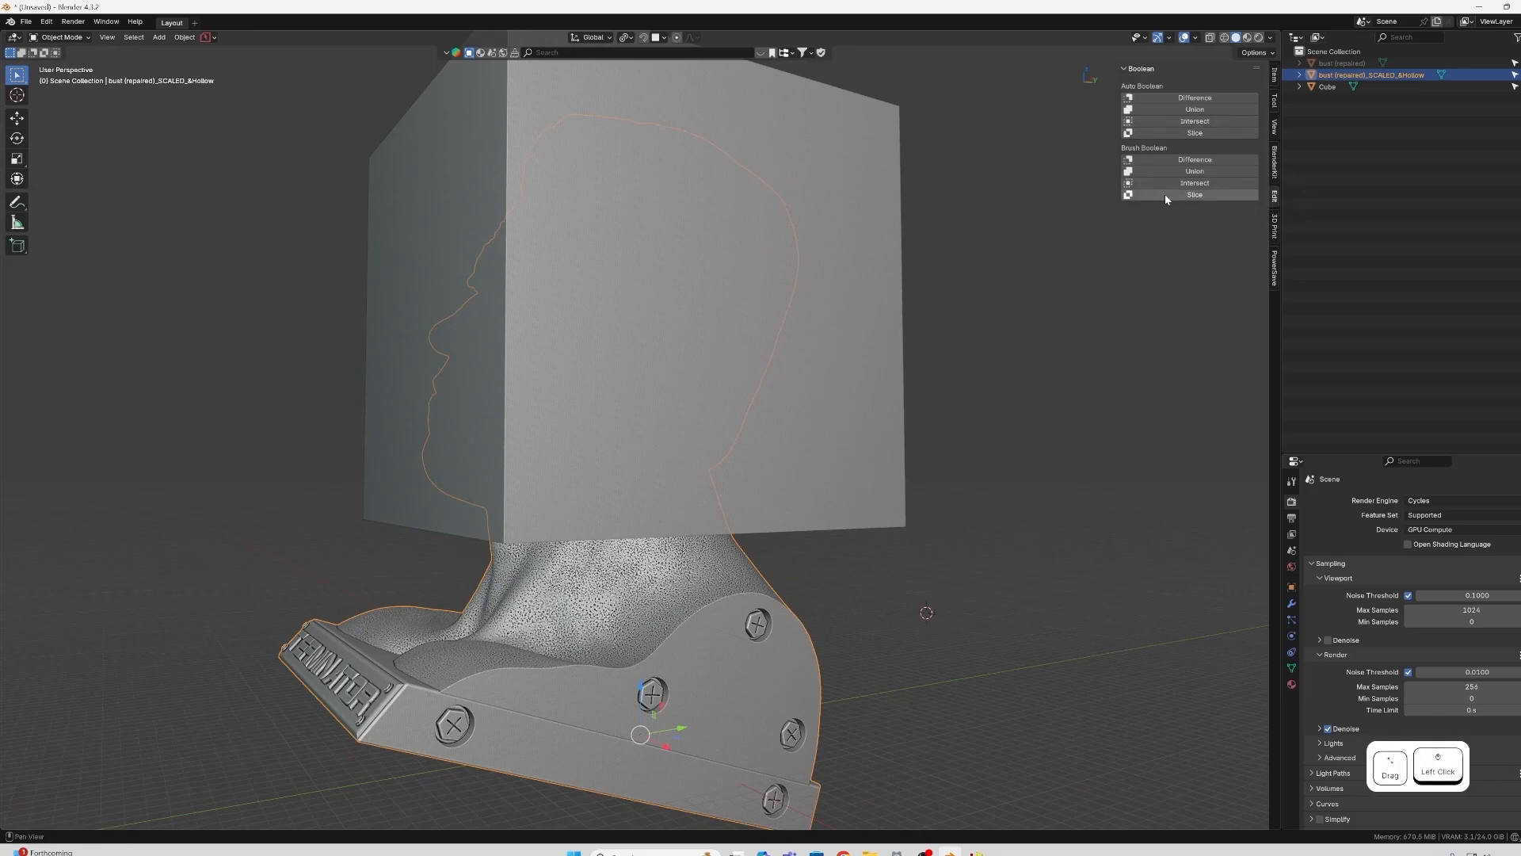
{"action": "left_click", "coordinate": [25, 22]}
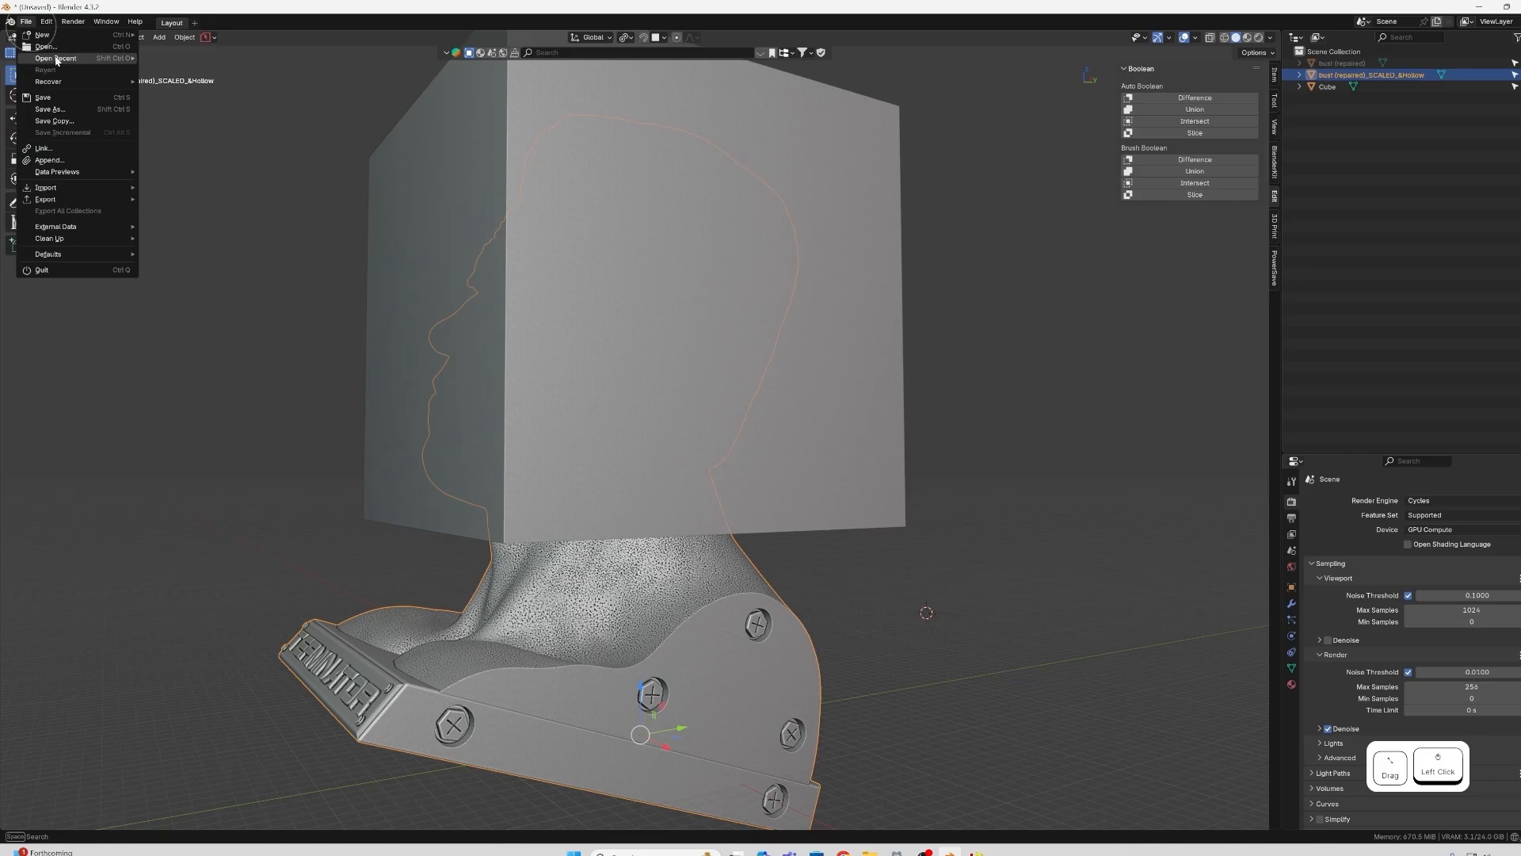
{"action": "left_click", "coordinate": [46, 21]}
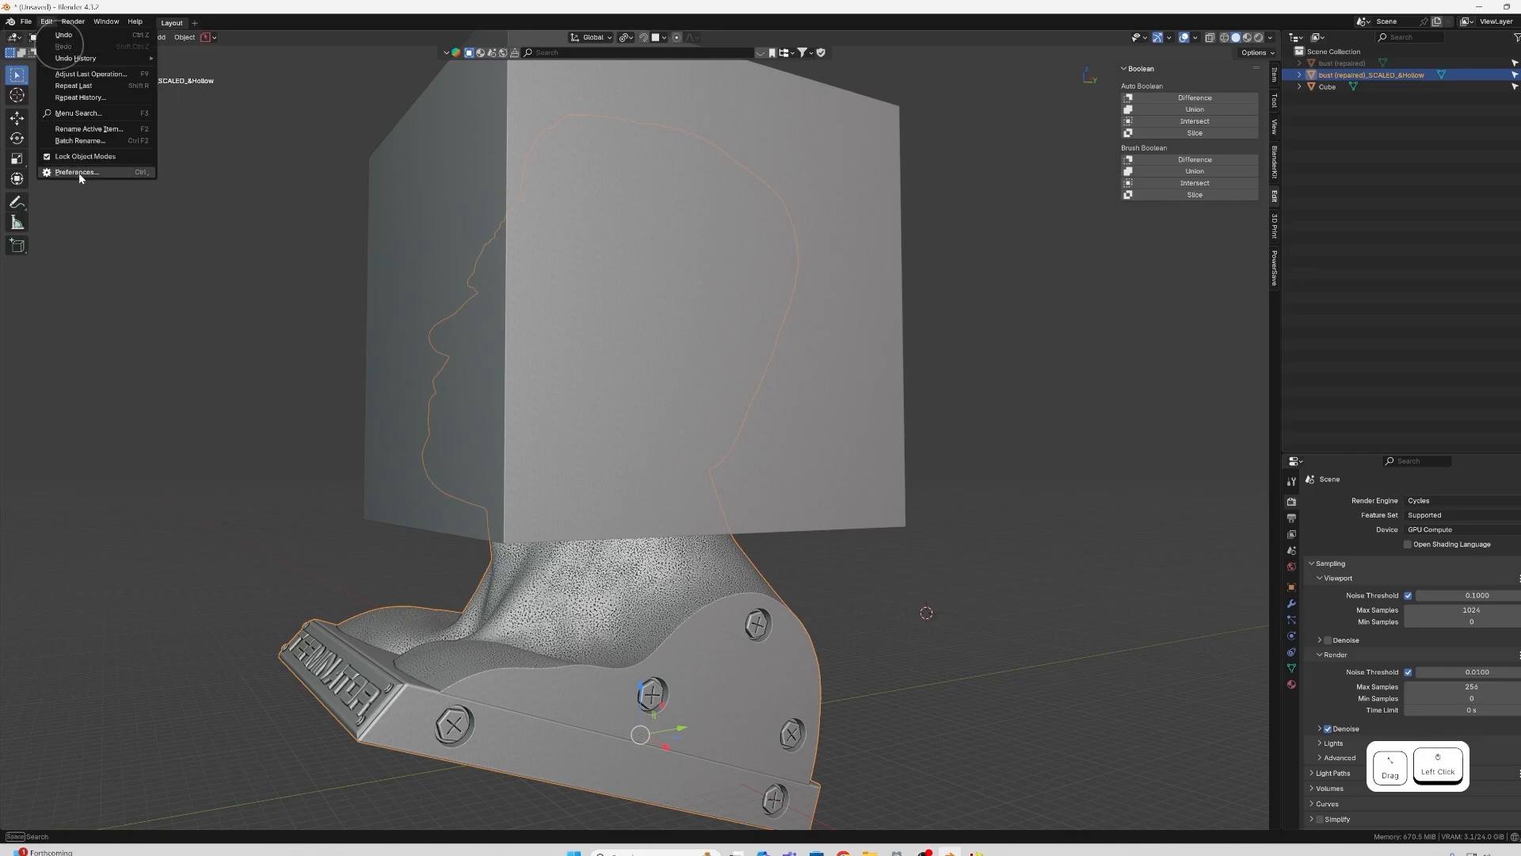
{"action": "left_click", "coordinate": [74, 172]}
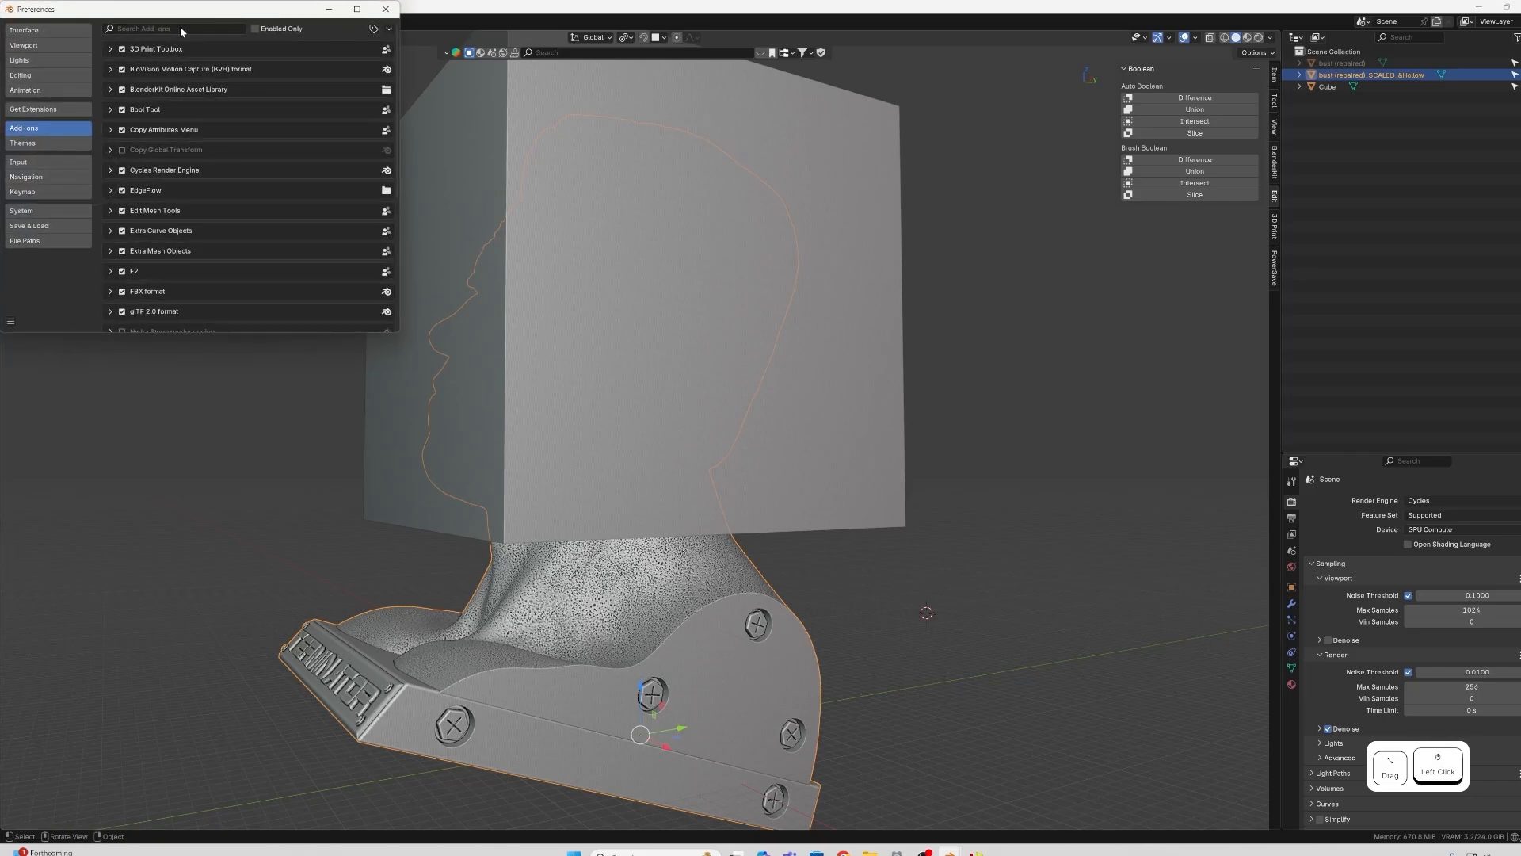
{"action": "type", "text": "boo"}
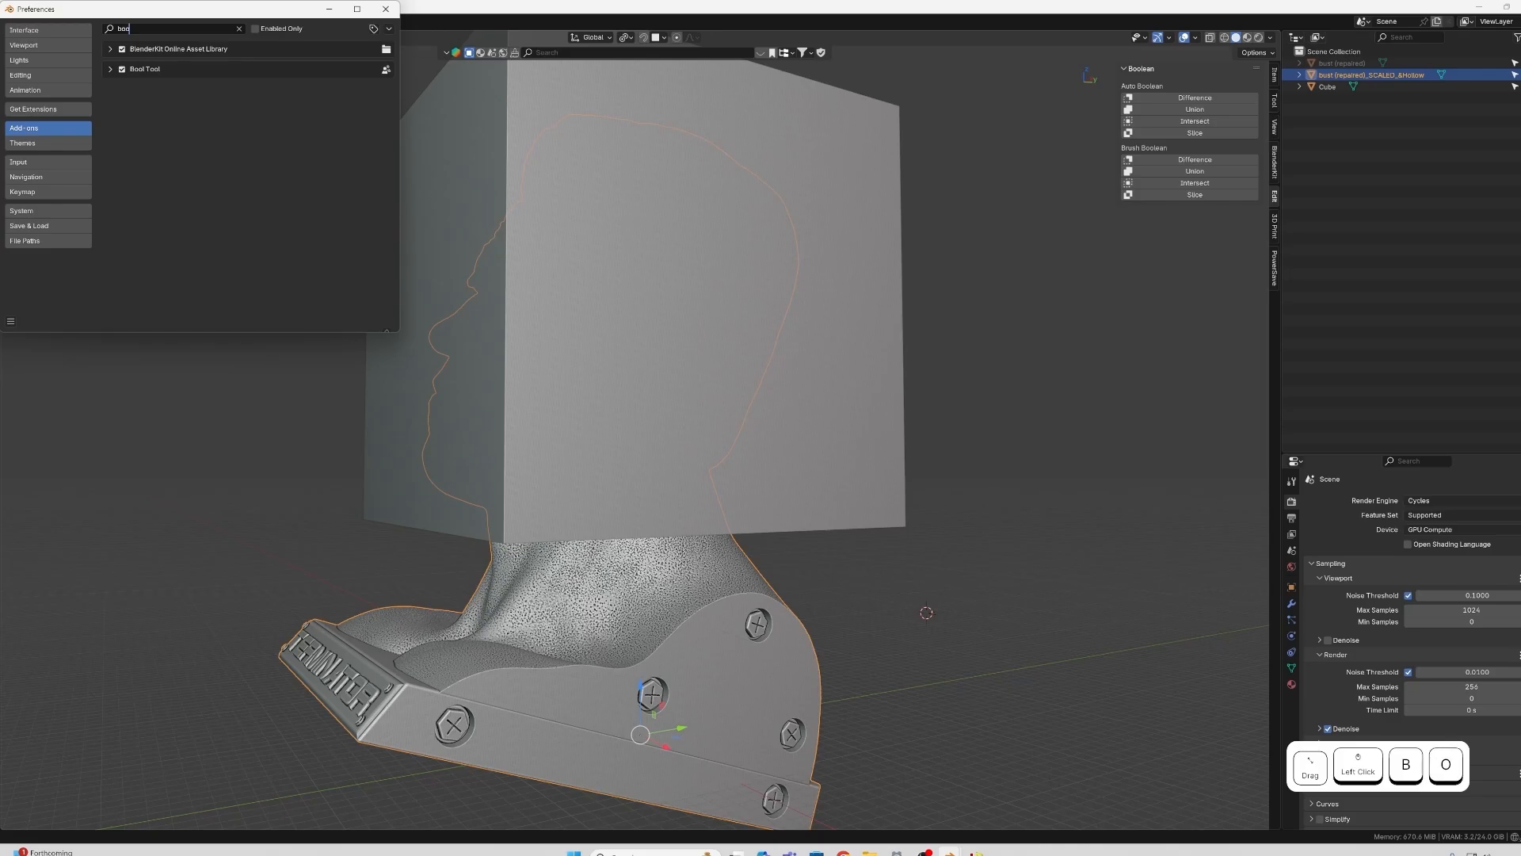
{"action": "left_click", "coordinate": [386, 9]}
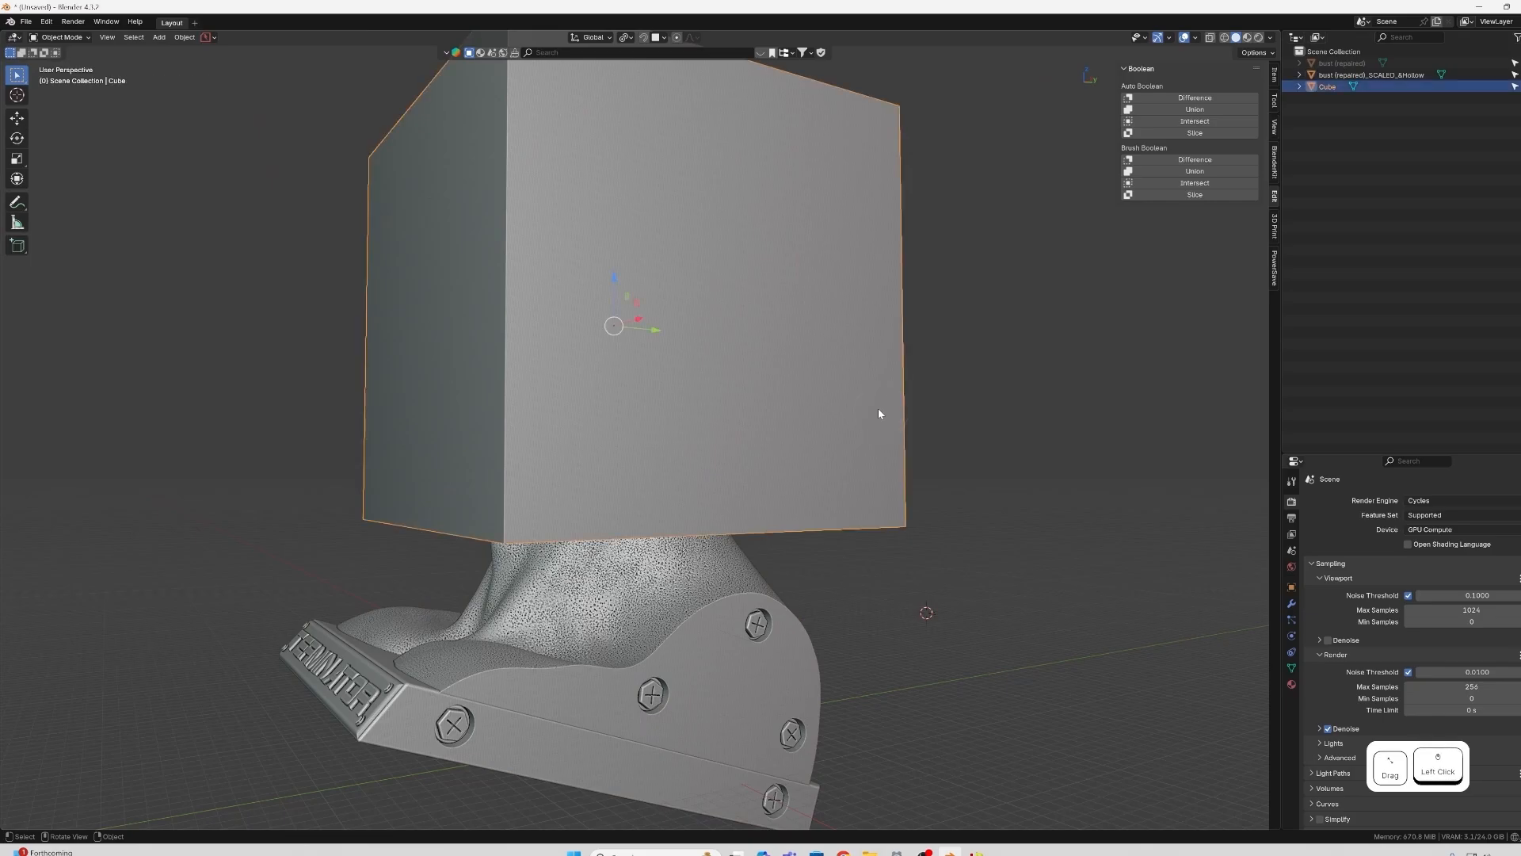
Bool Tool intersect the bust with the cube, then orbit to inspect the hollow underside.
{"action": "left_click", "coordinate": [1370, 75]}
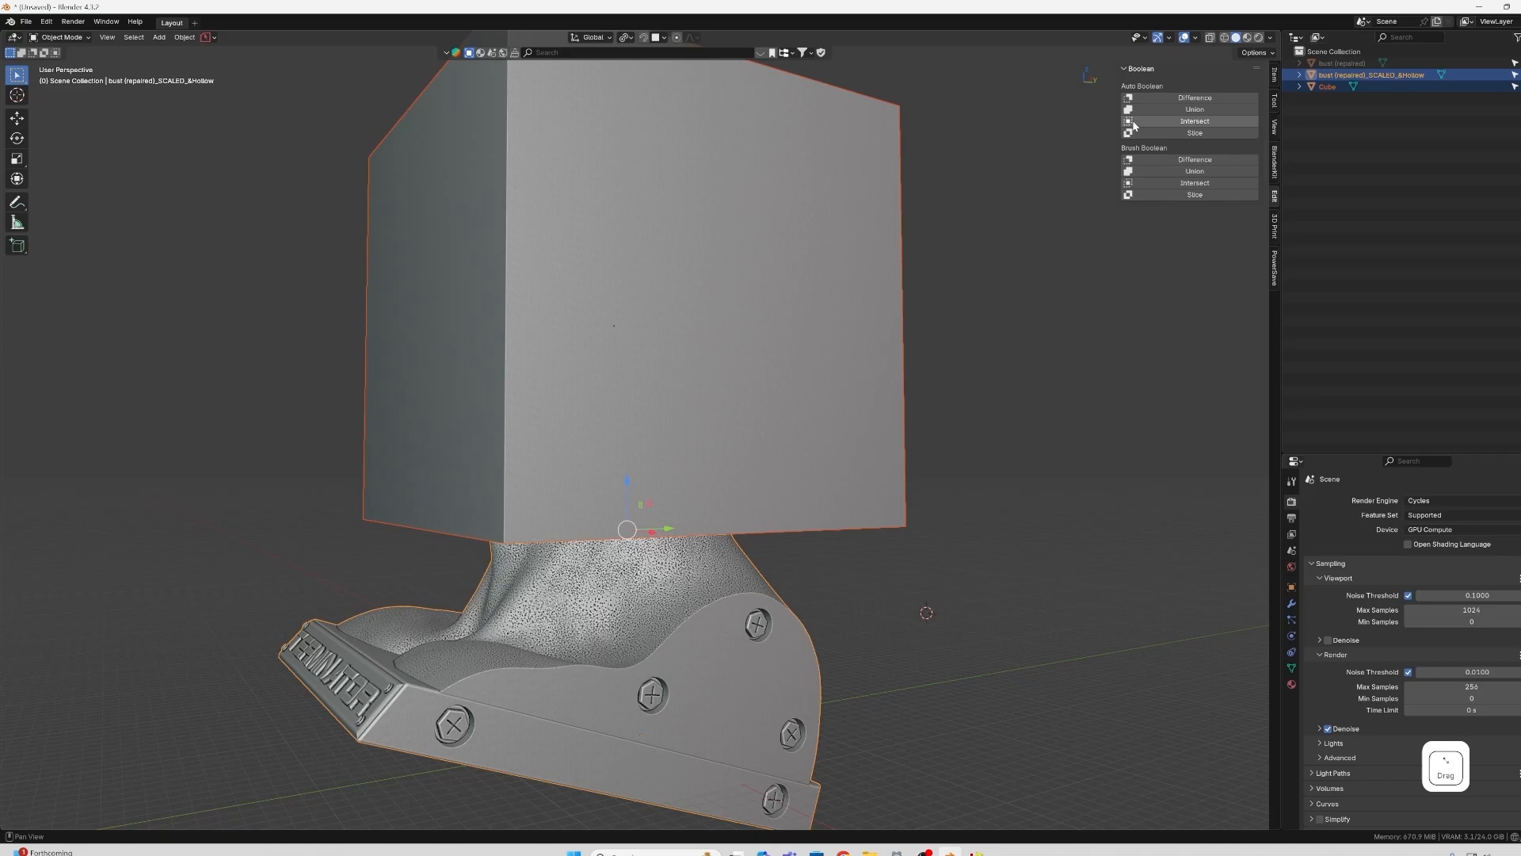
{"action": "left_click", "coordinate": [1194, 120]}
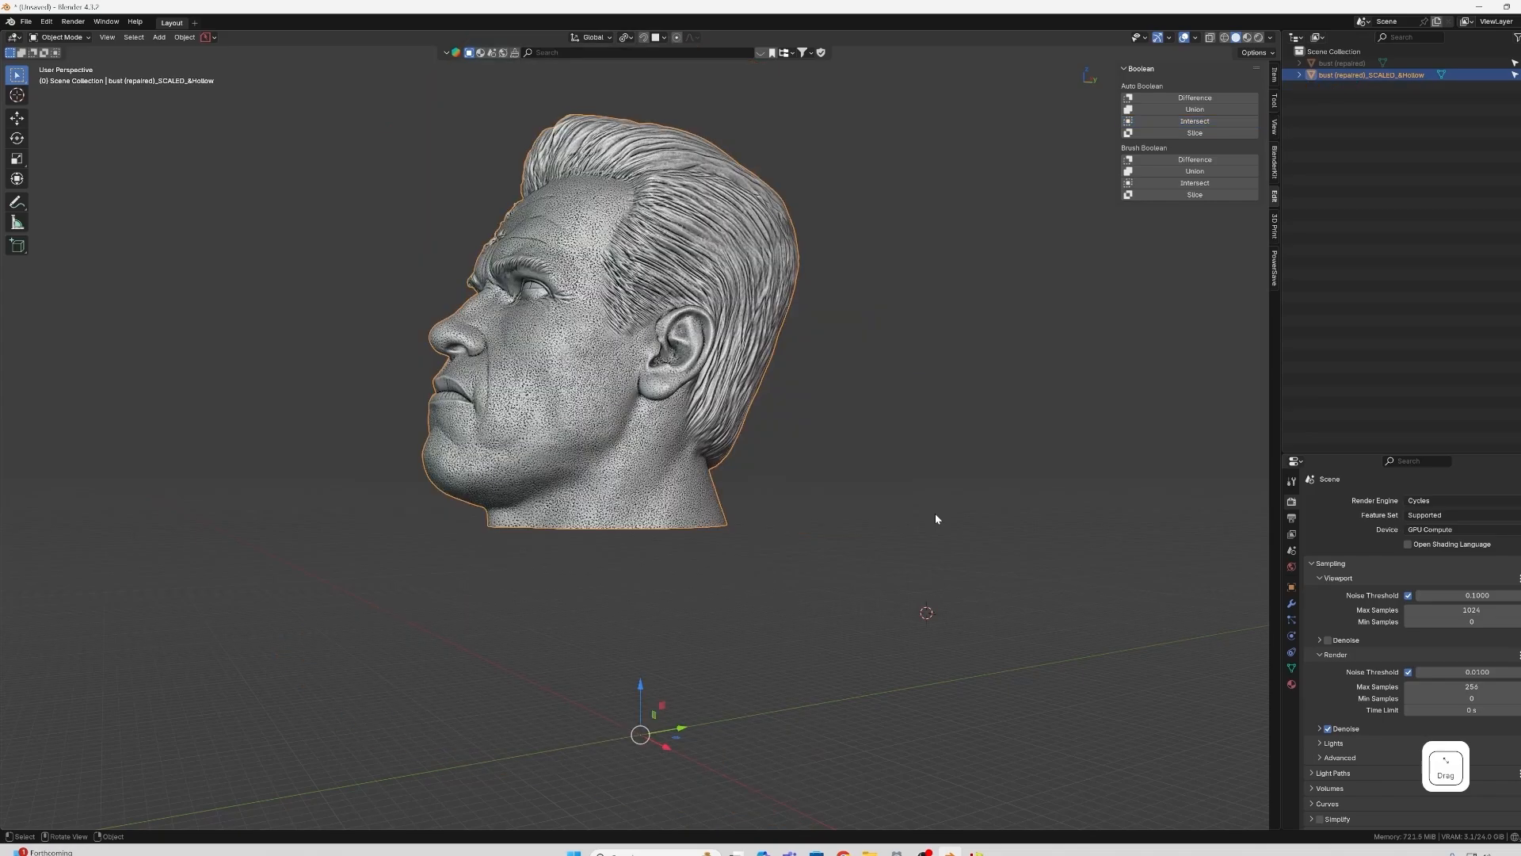
{"action": "mouse_move", "coordinate": [830, 580]}
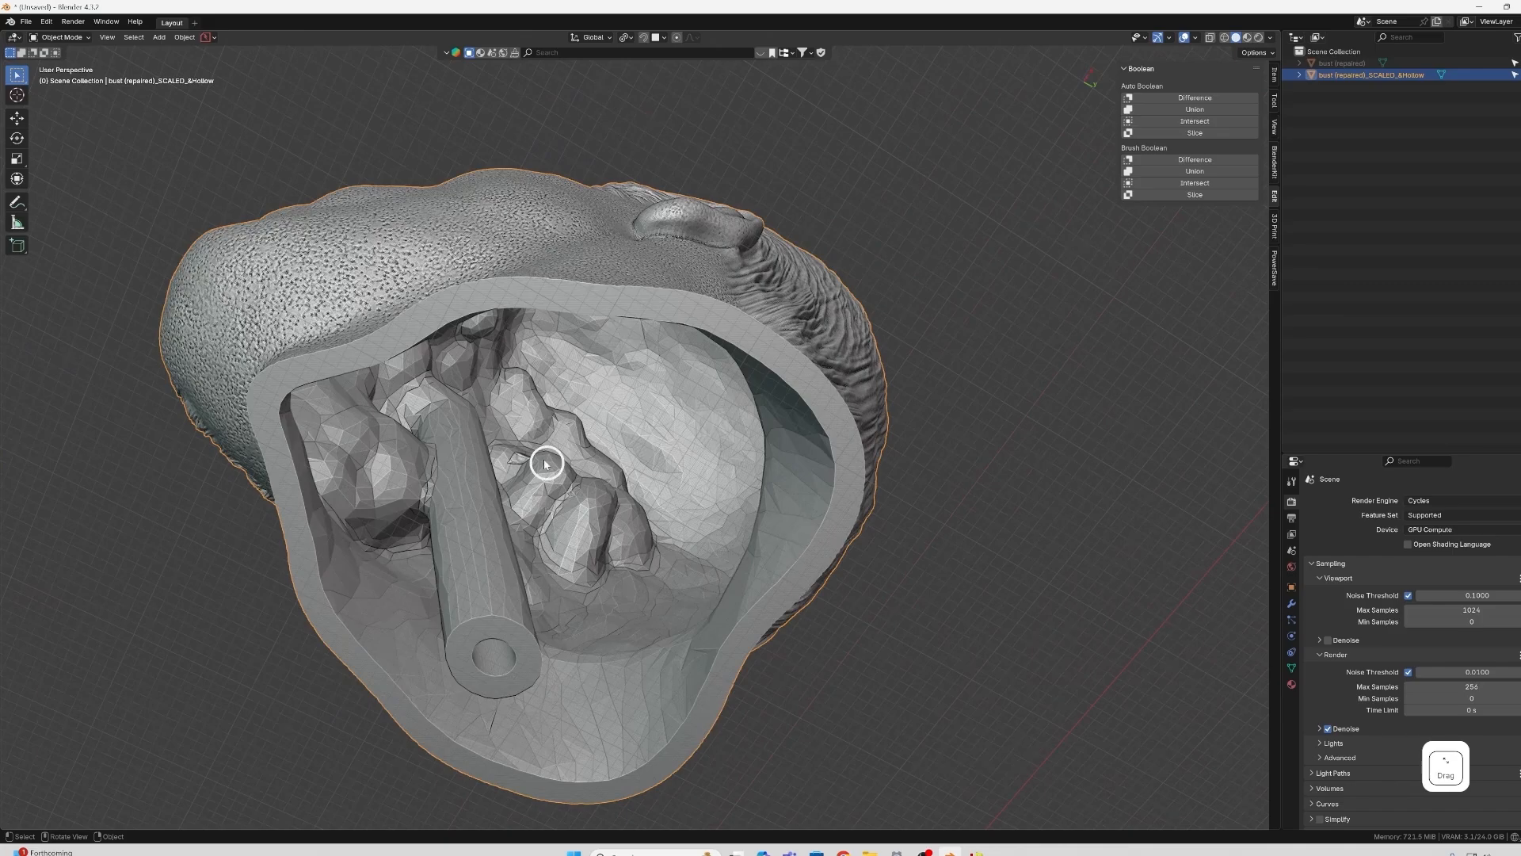
{"action": "mouse_move", "coordinate": [494, 757]}
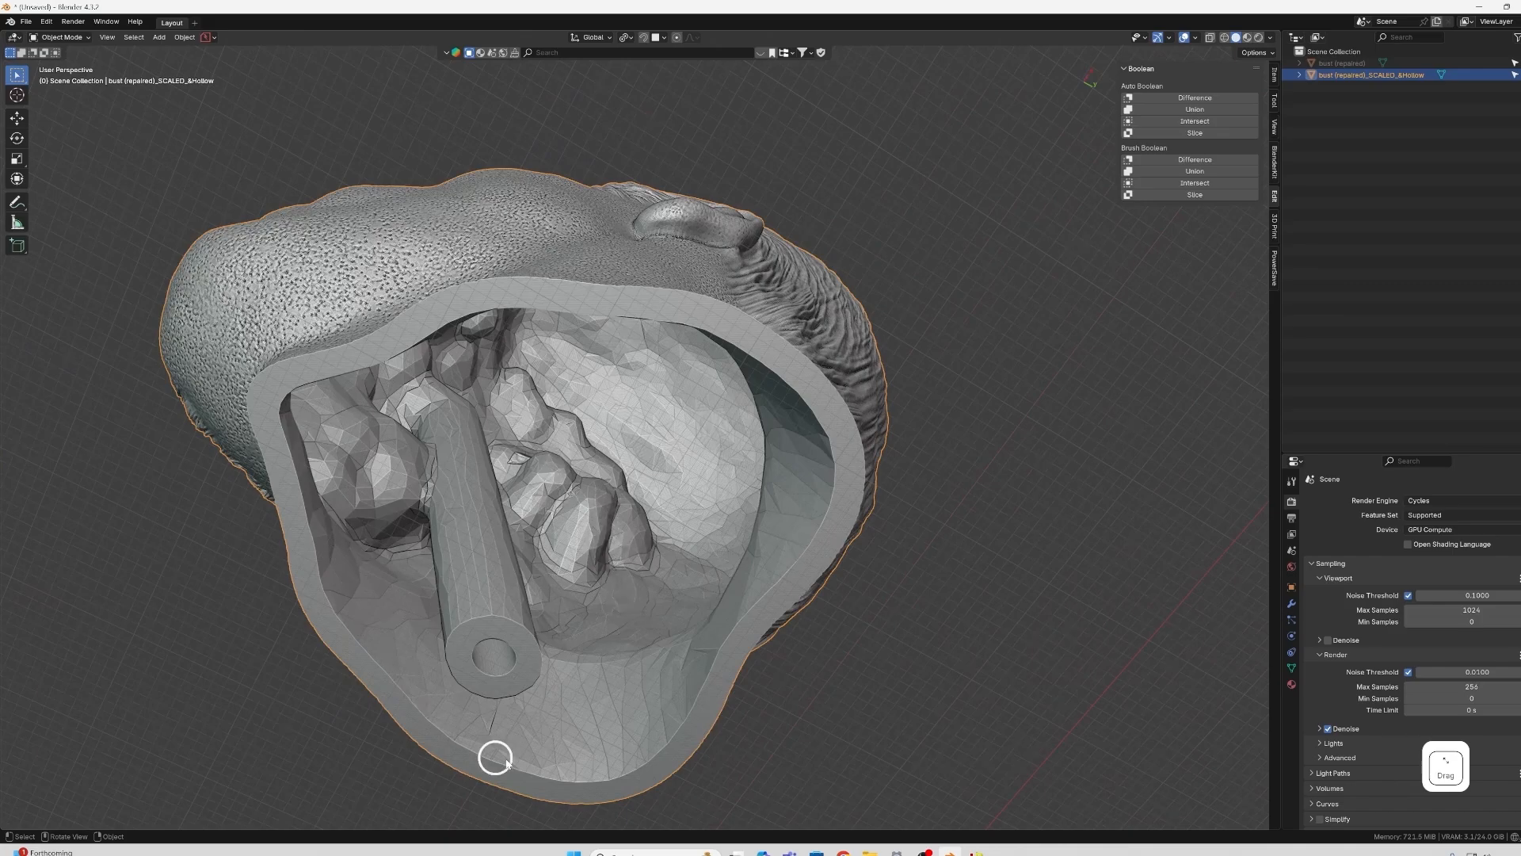
{"action": "left_click_drag", "start_coordinate": [496, 757], "coordinate": [570, 541]}
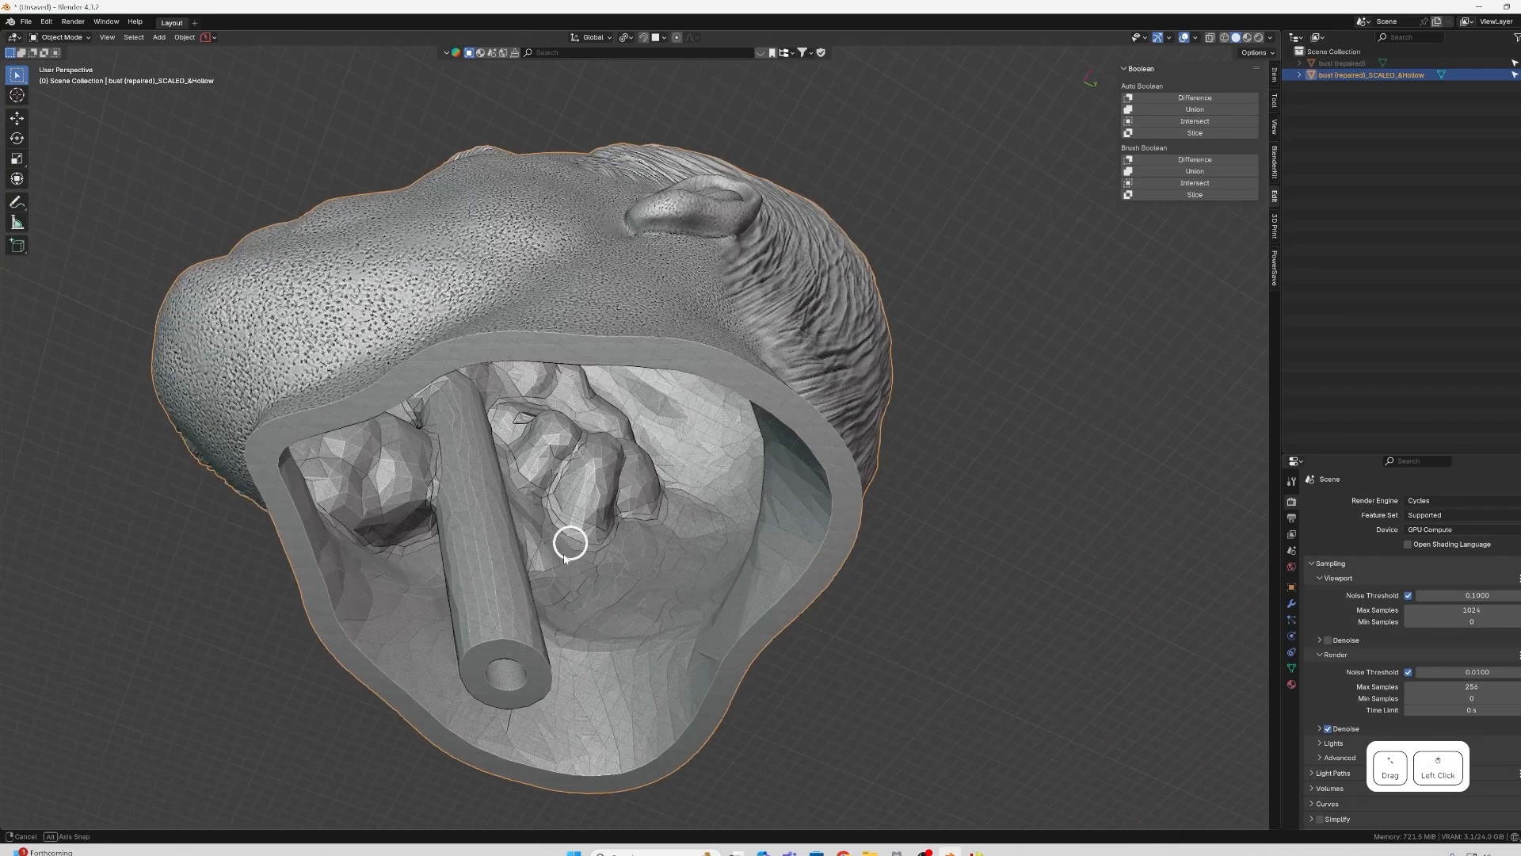
{"action": "left_click_drag", "start_coordinate": [570, 541], "coordinate": [600, 595]}
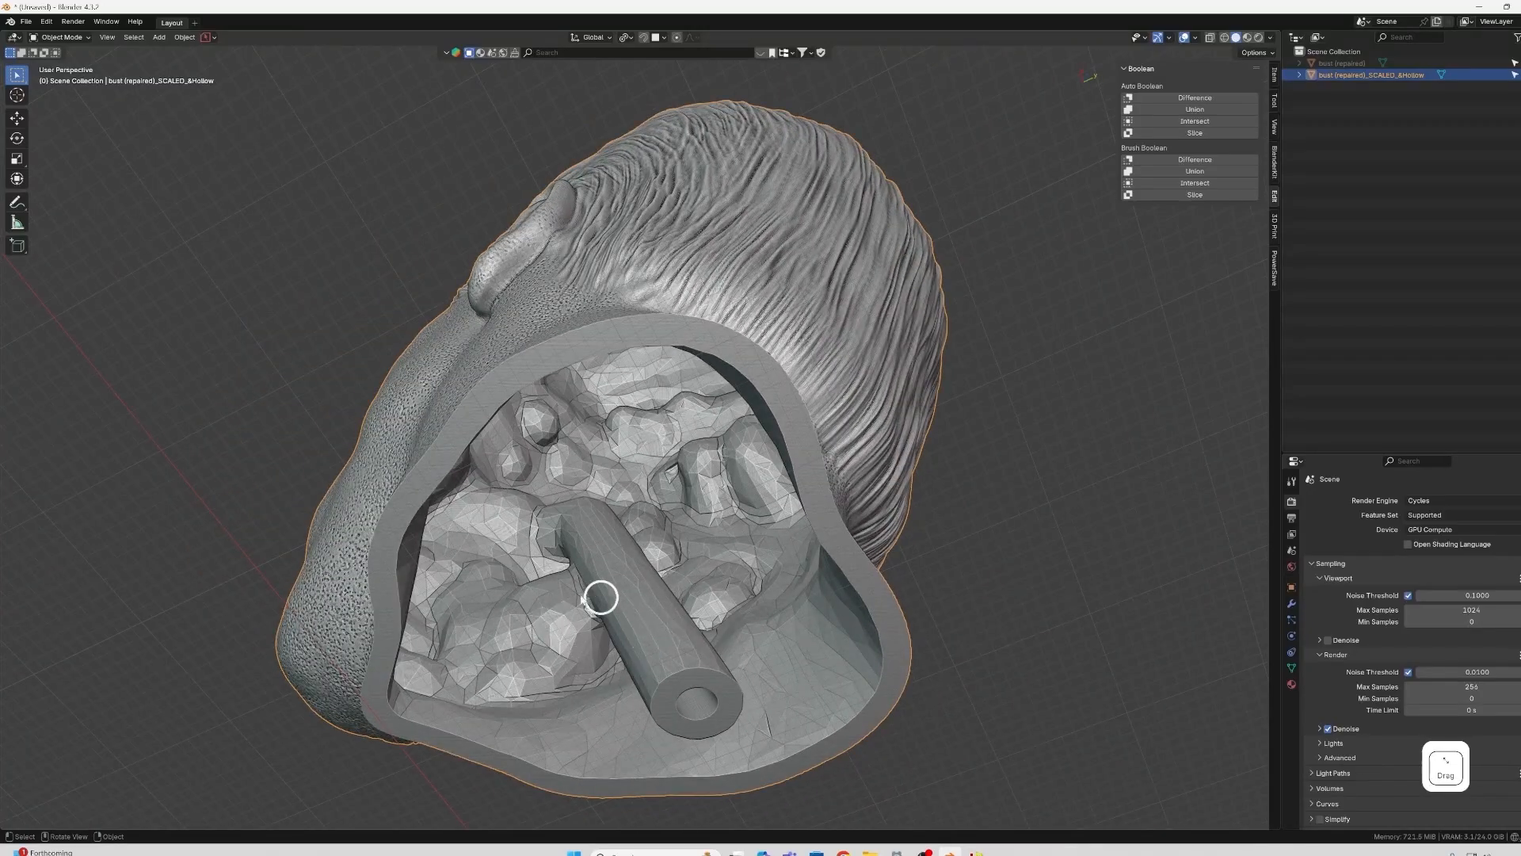
{"action": "left_click_drag", "start_coordinate": [601, 596], "coordinate": [640, 727]}
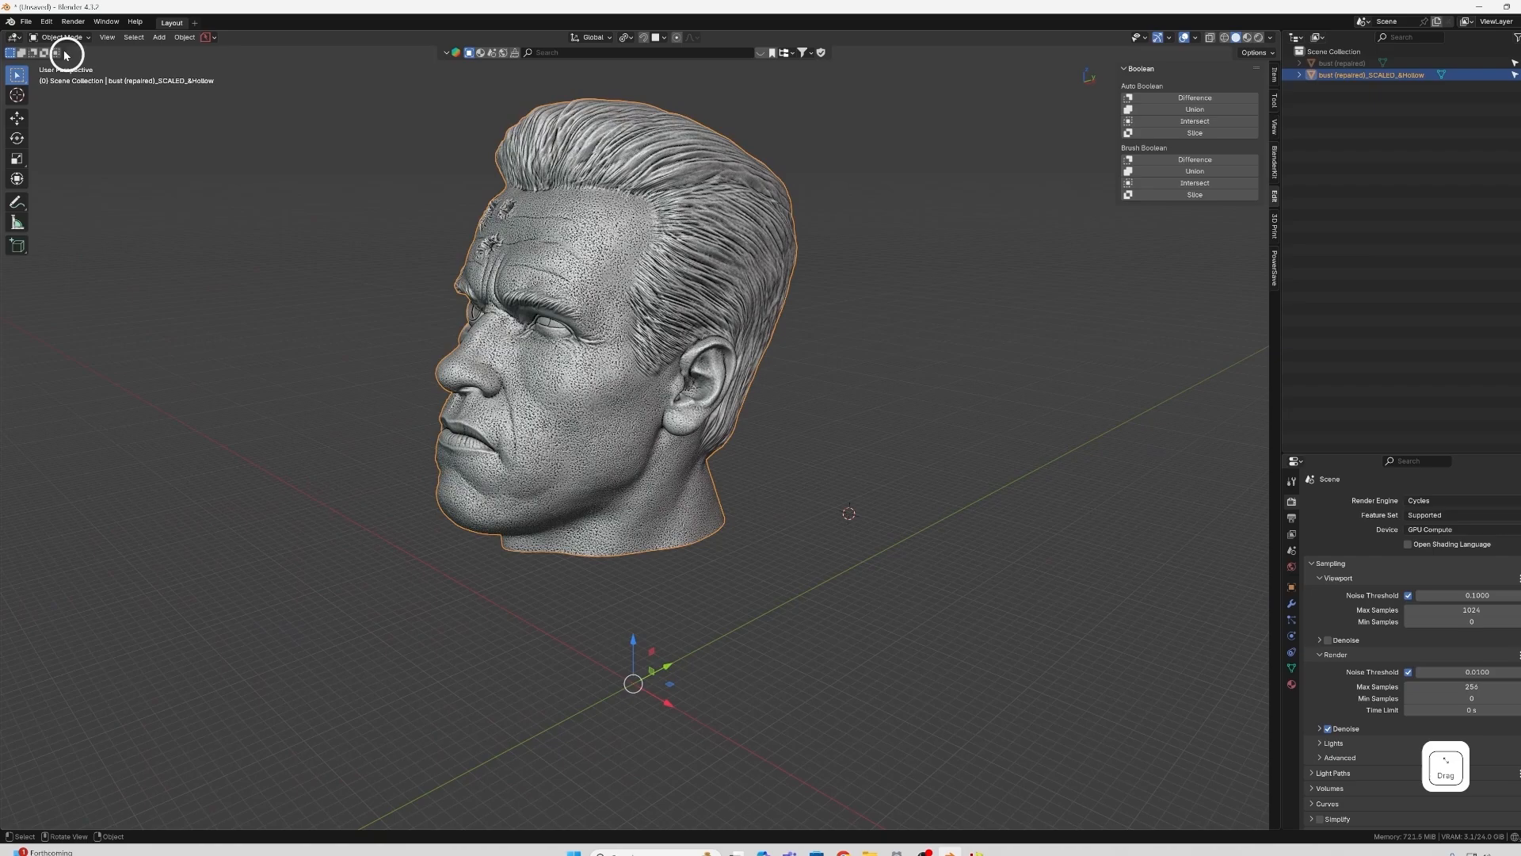
Export only the selected trimmed head as an STL file.
{"action": "left_click", "coordinate": [26, 21]}
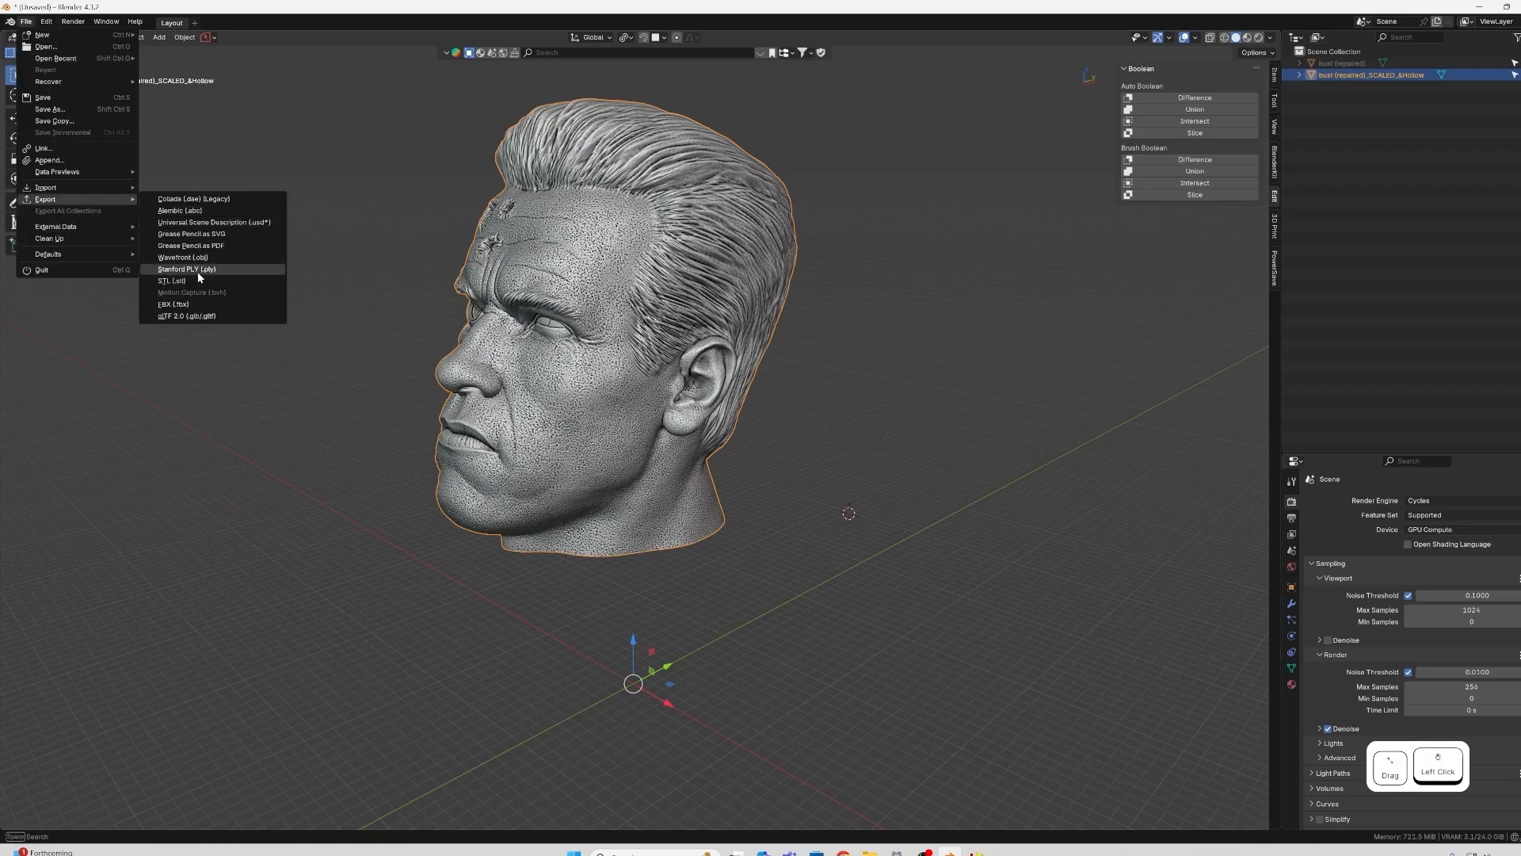
{"action": "left_click", "coordinate": [171, 280]}
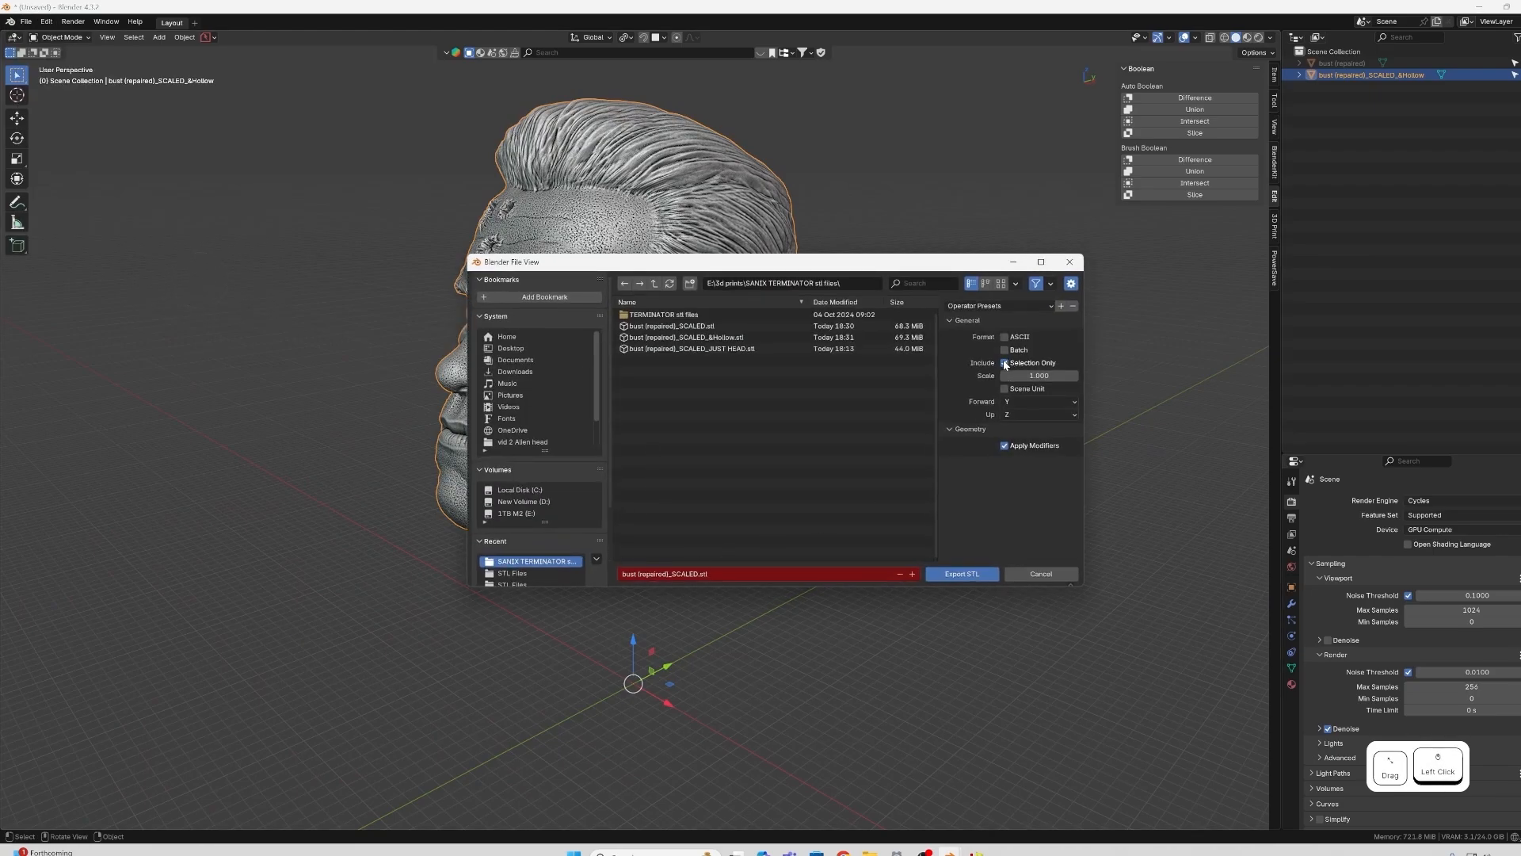
{"action": "left_click", "coordinate": [690, 349]}
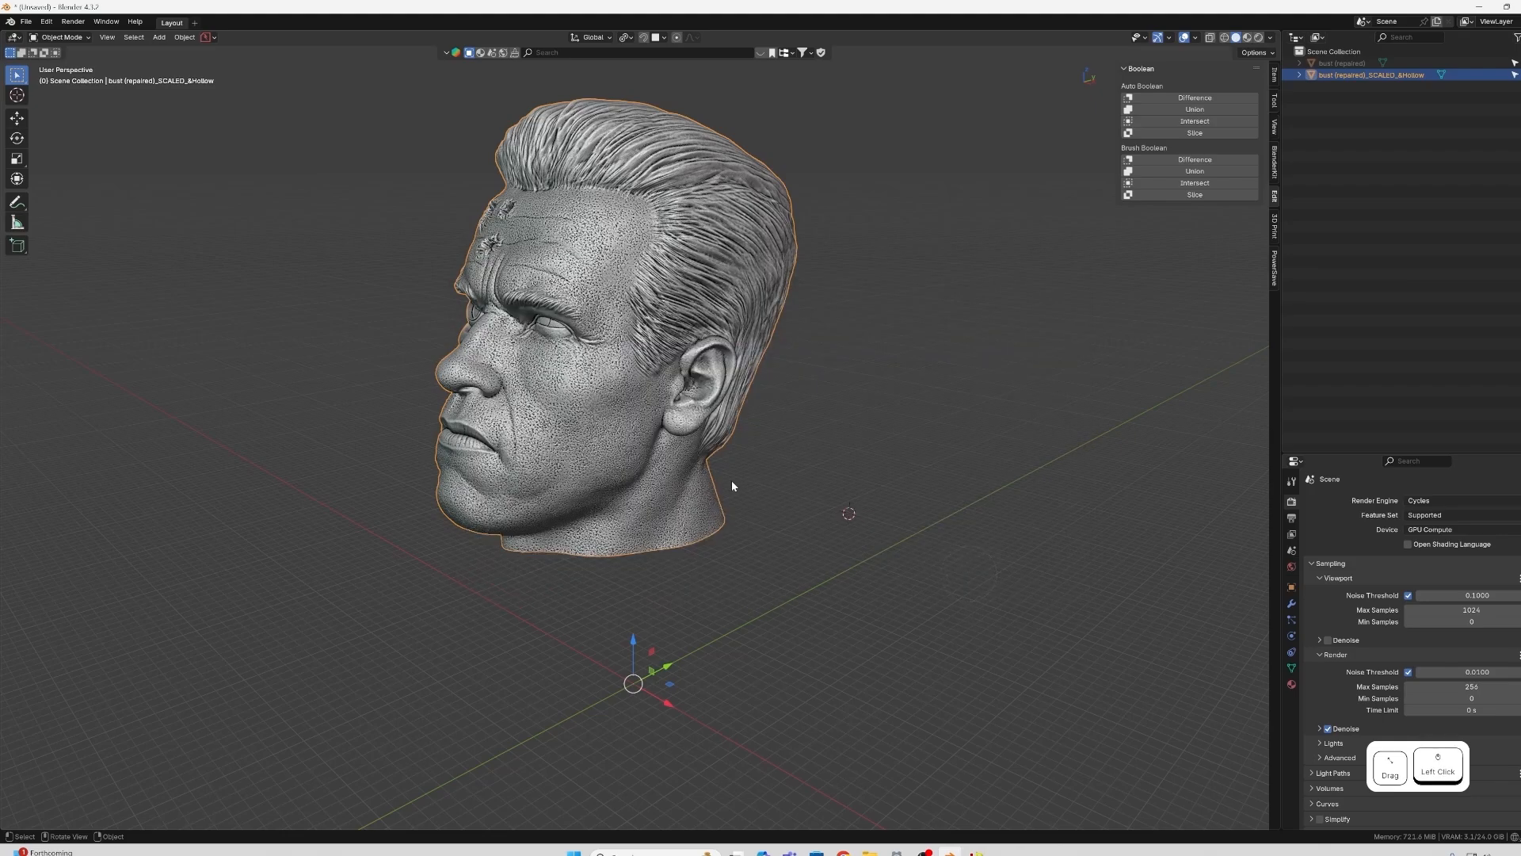
{"action": "mouse_move", "coordinate": [812, 776]}
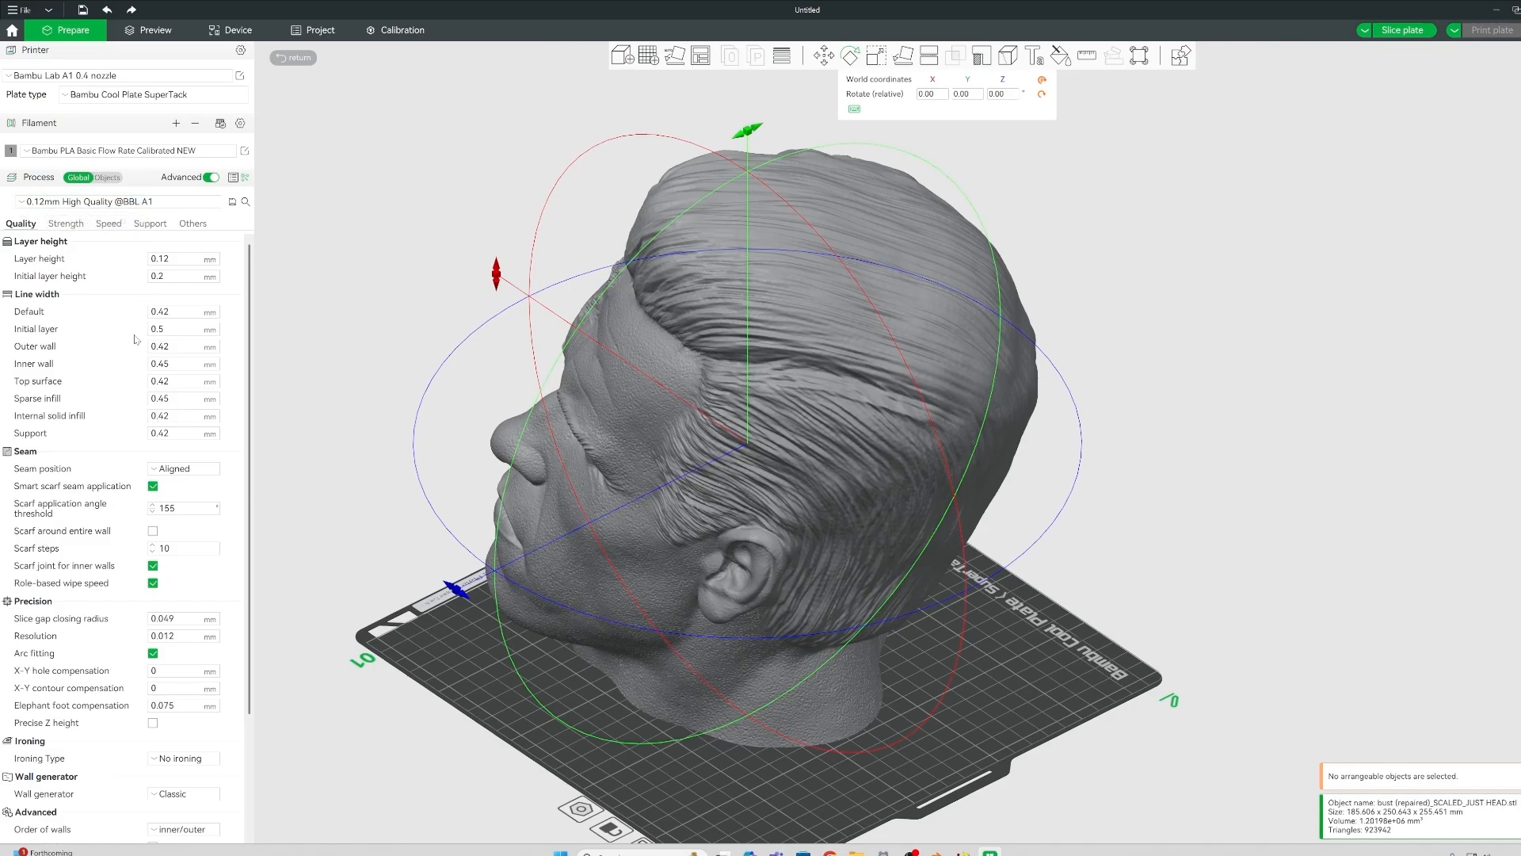
{"action": "mouse_move", "coordinate": [124, 352]}
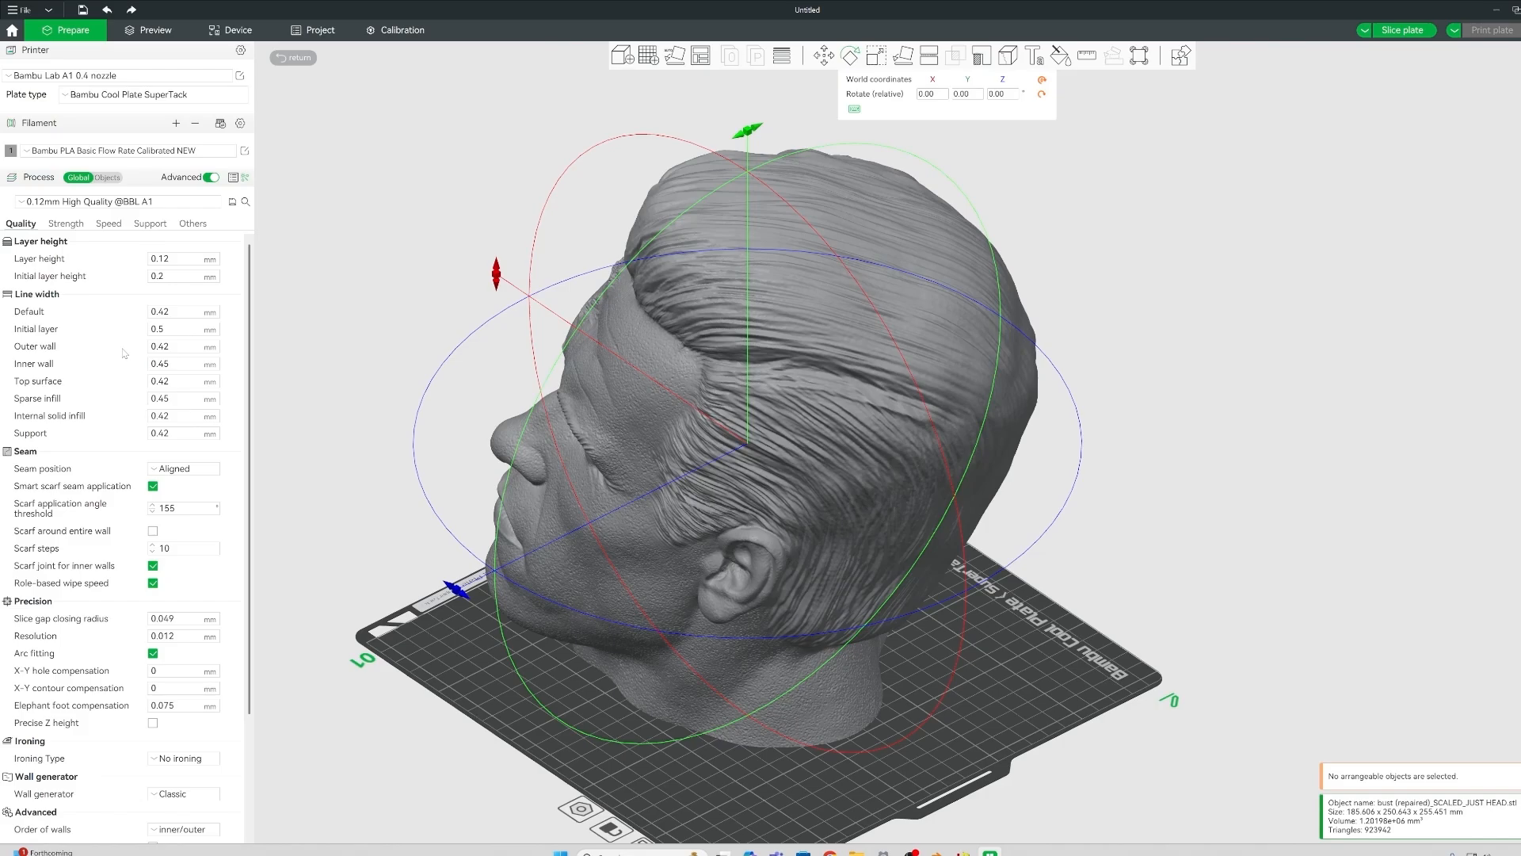
{"action": "mouse_move", "coordinate": [104, 362]}
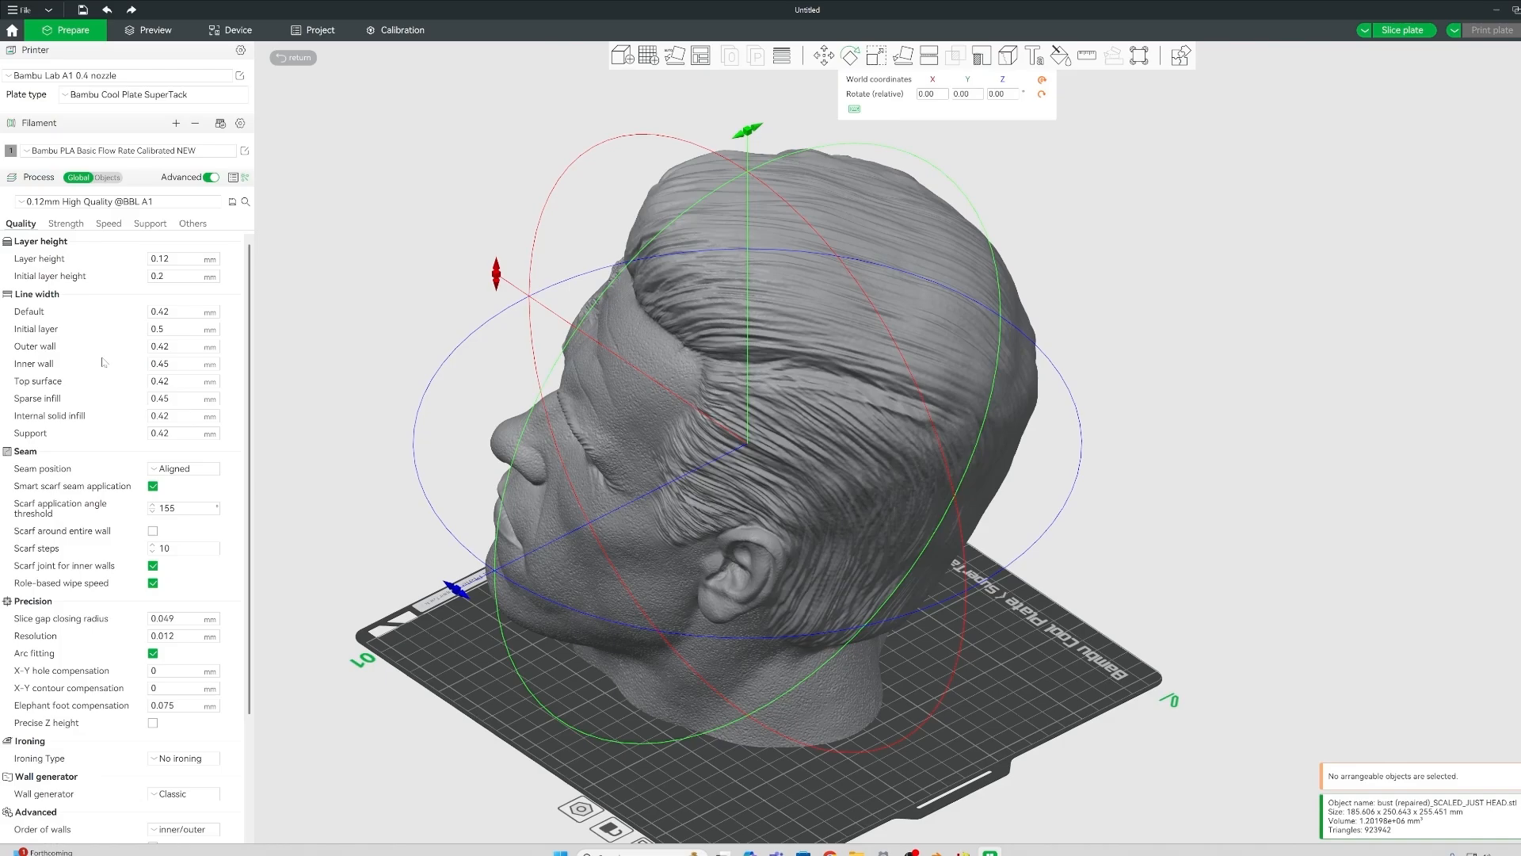
{"action": "mouse_move", "coordinate": [708, 530]}
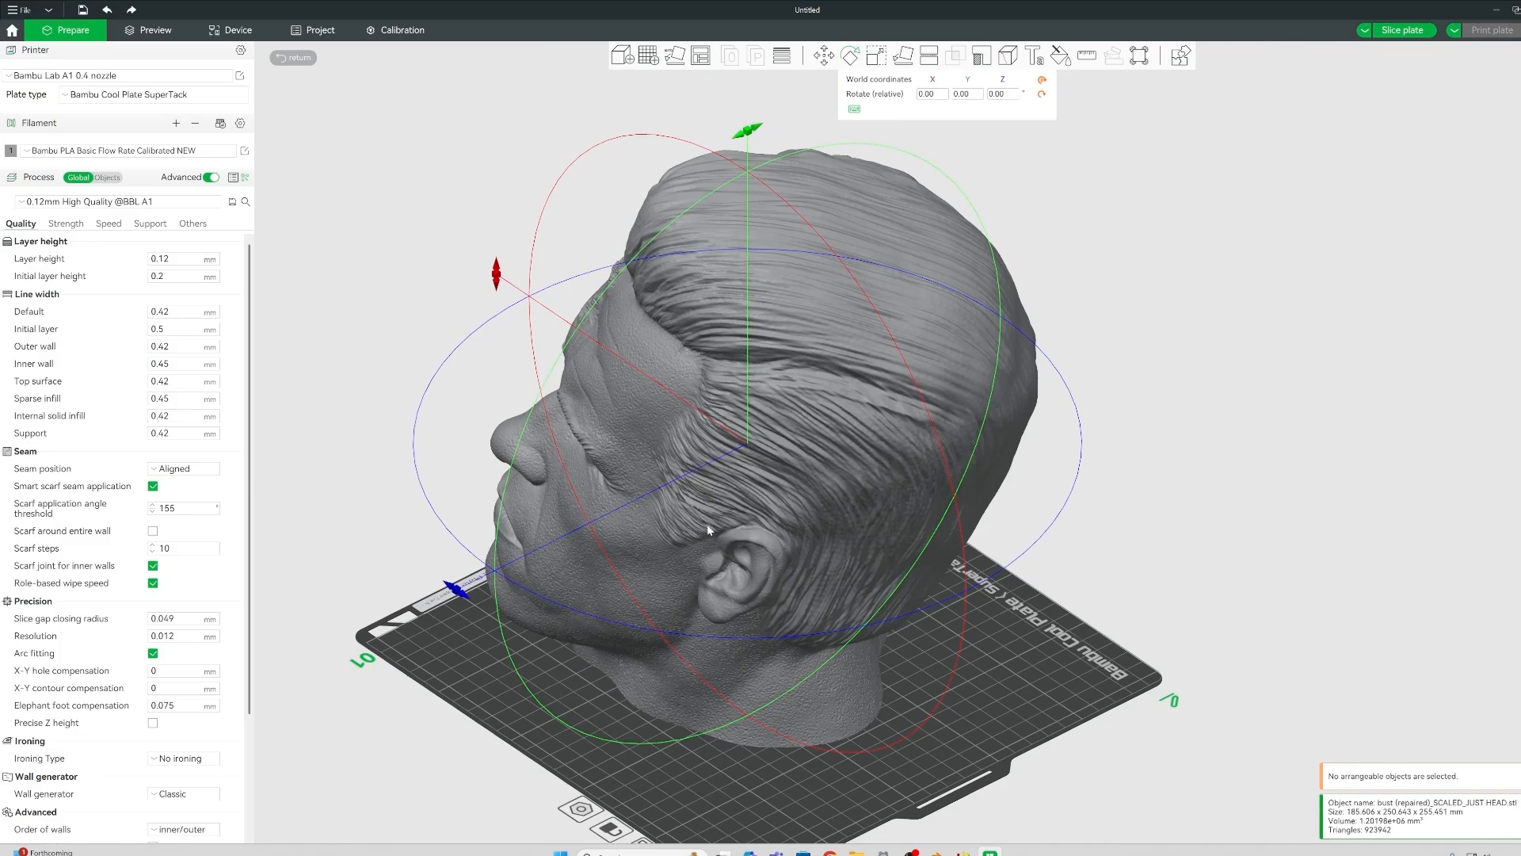
{"action": "mouse_move", "coordinate": [516, 480]}
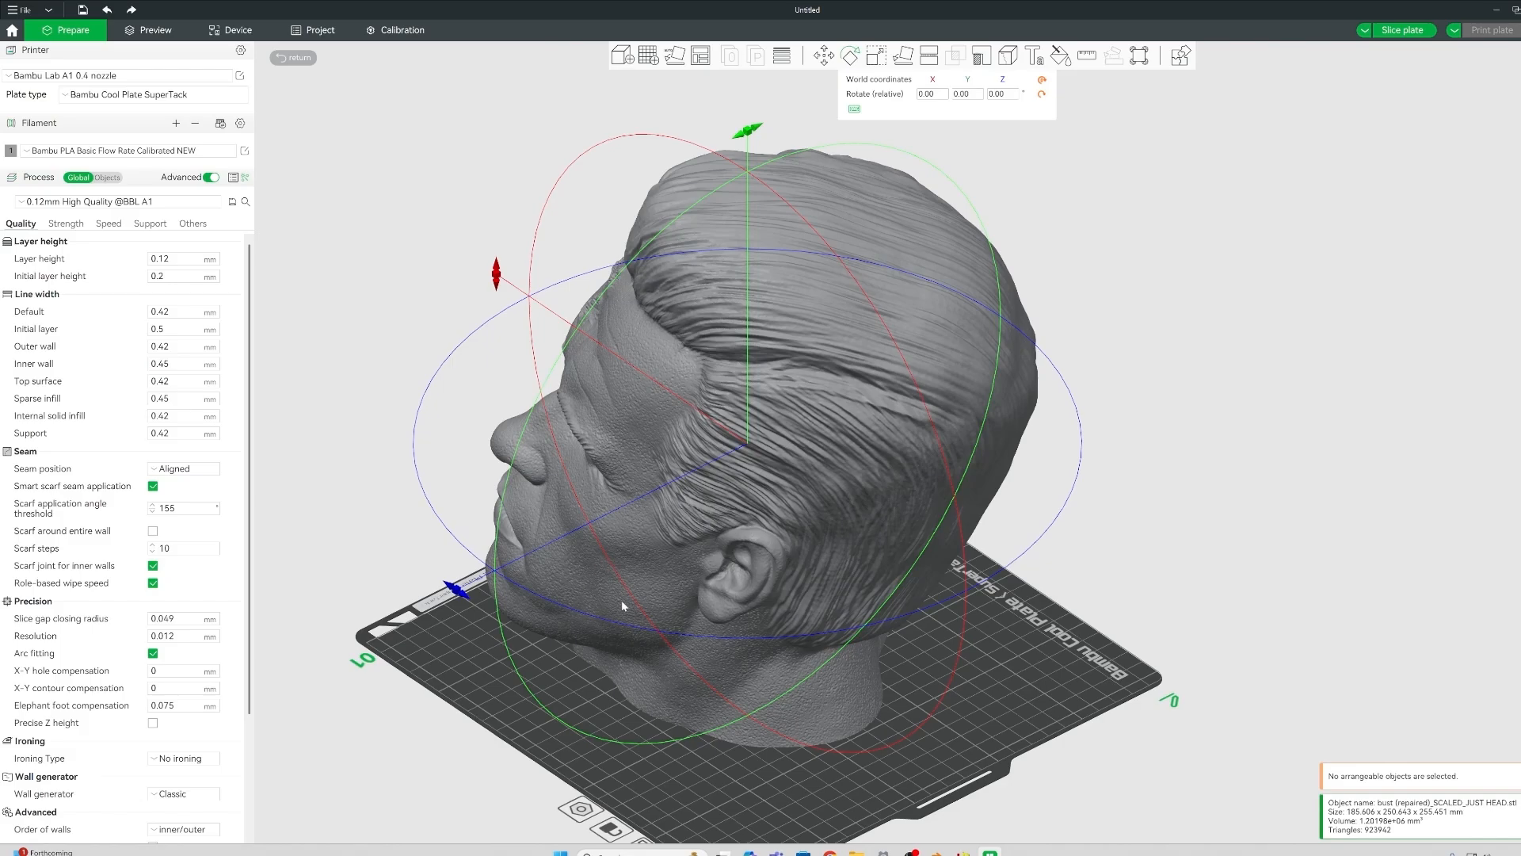
Rotate and scroll the view around the imported head on the build plate.
{"action": "left_click_drag", "start_coordinate": [621, 606], "coordinate": [427, 738]}
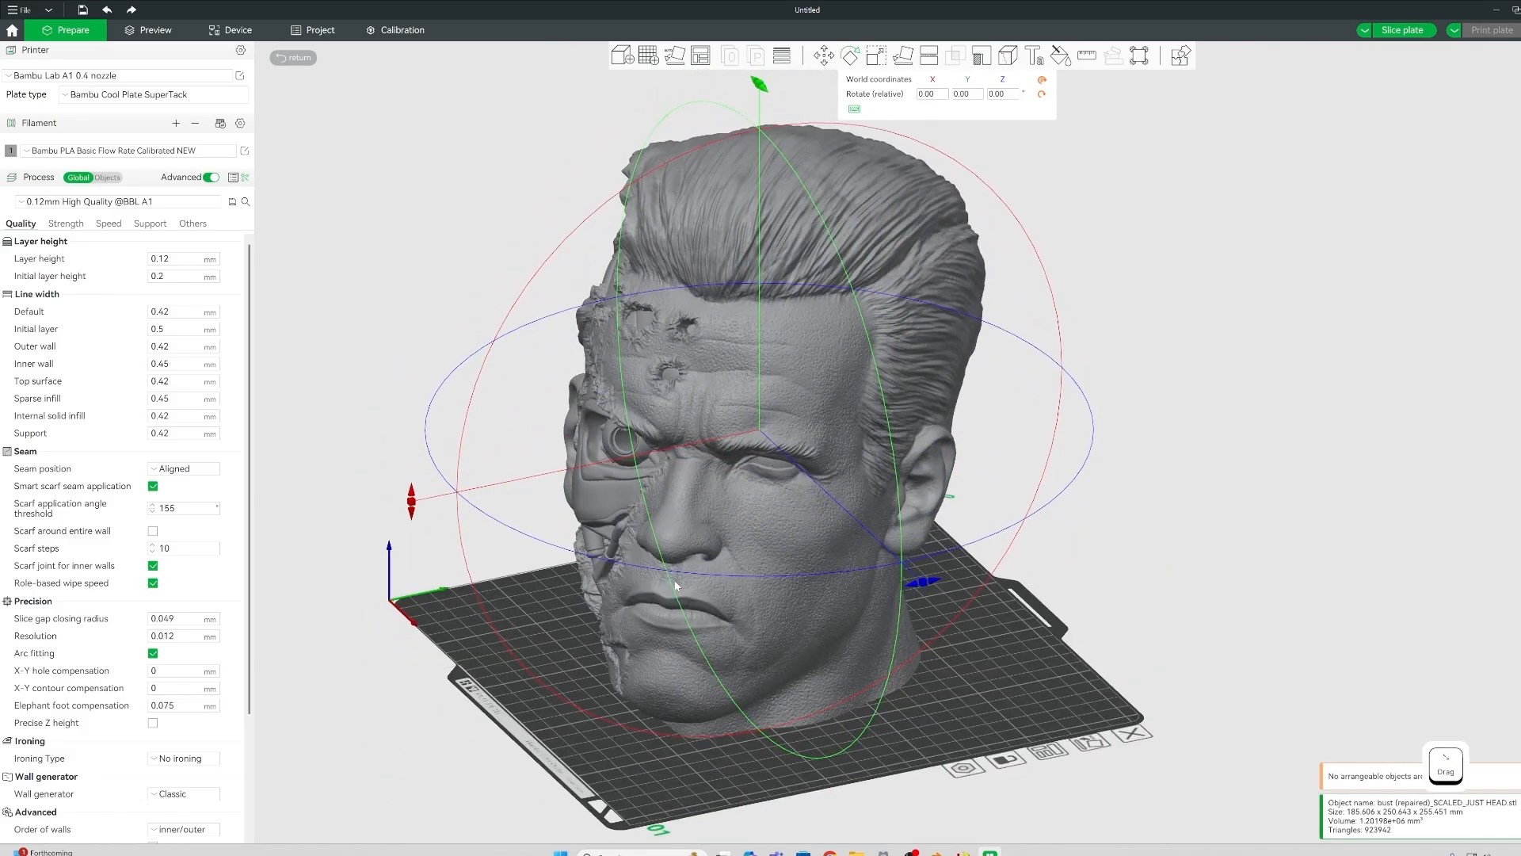
{"action": "mouse_move", "coordinate": [708, 664]}
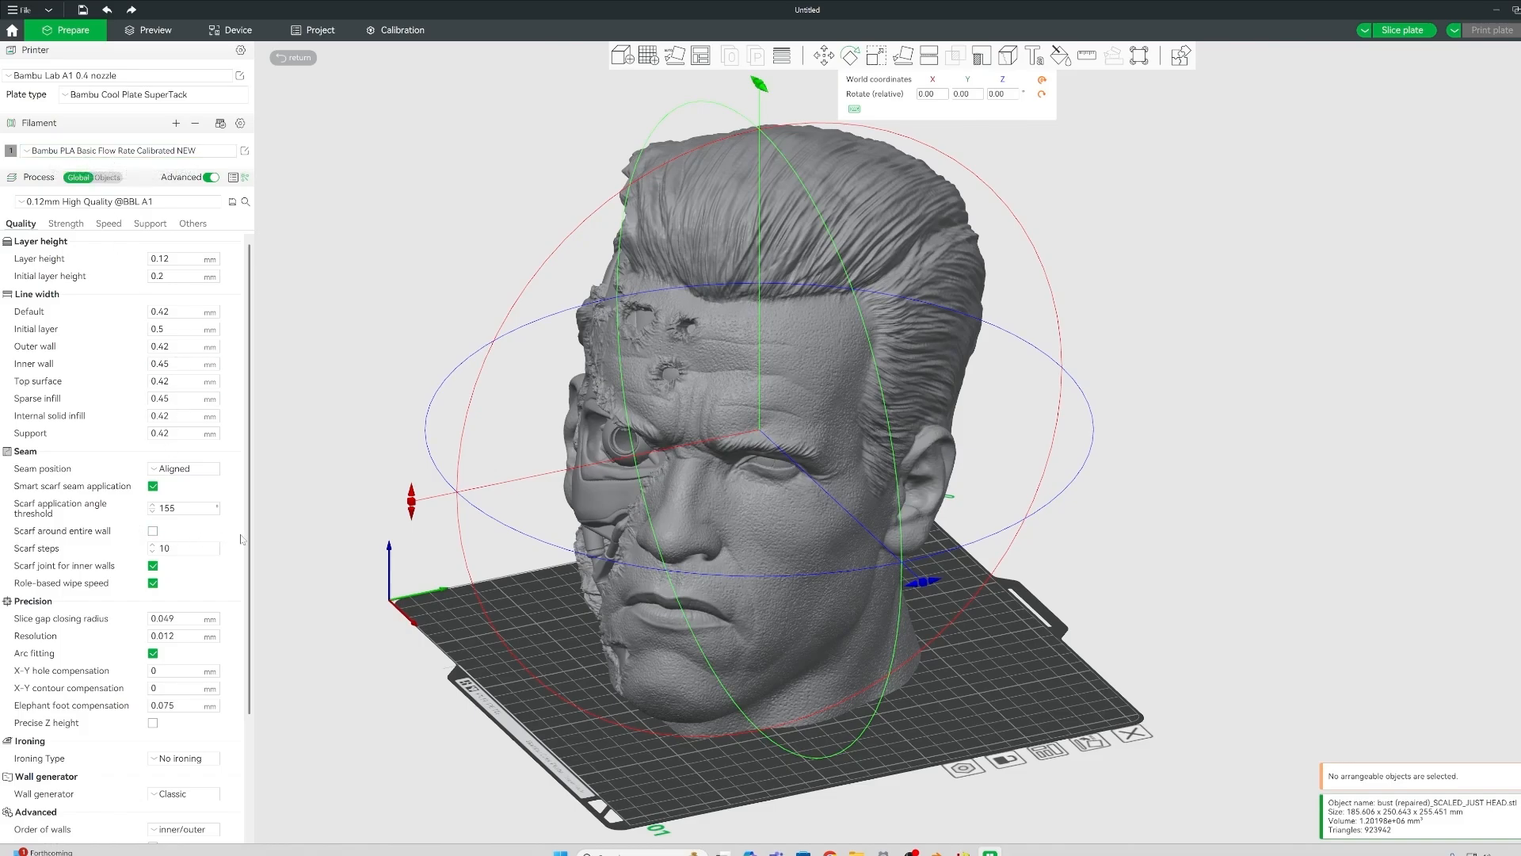
{"action": "scroll", "scroll_direction": "down", "scroll_amount": 3}
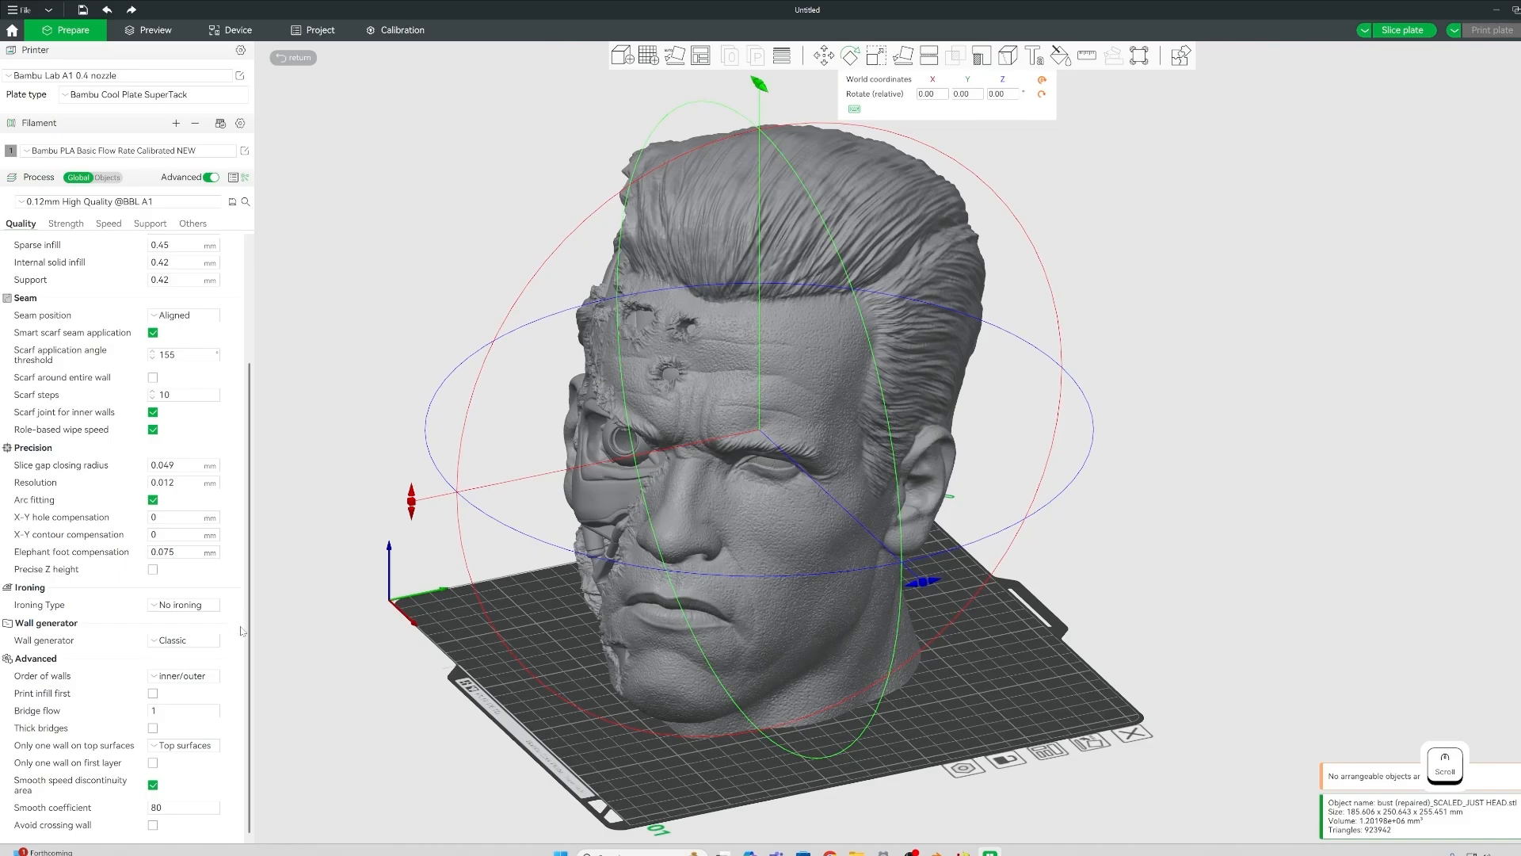
{"action": "mouse_move", "coordinate": [242, 632]}
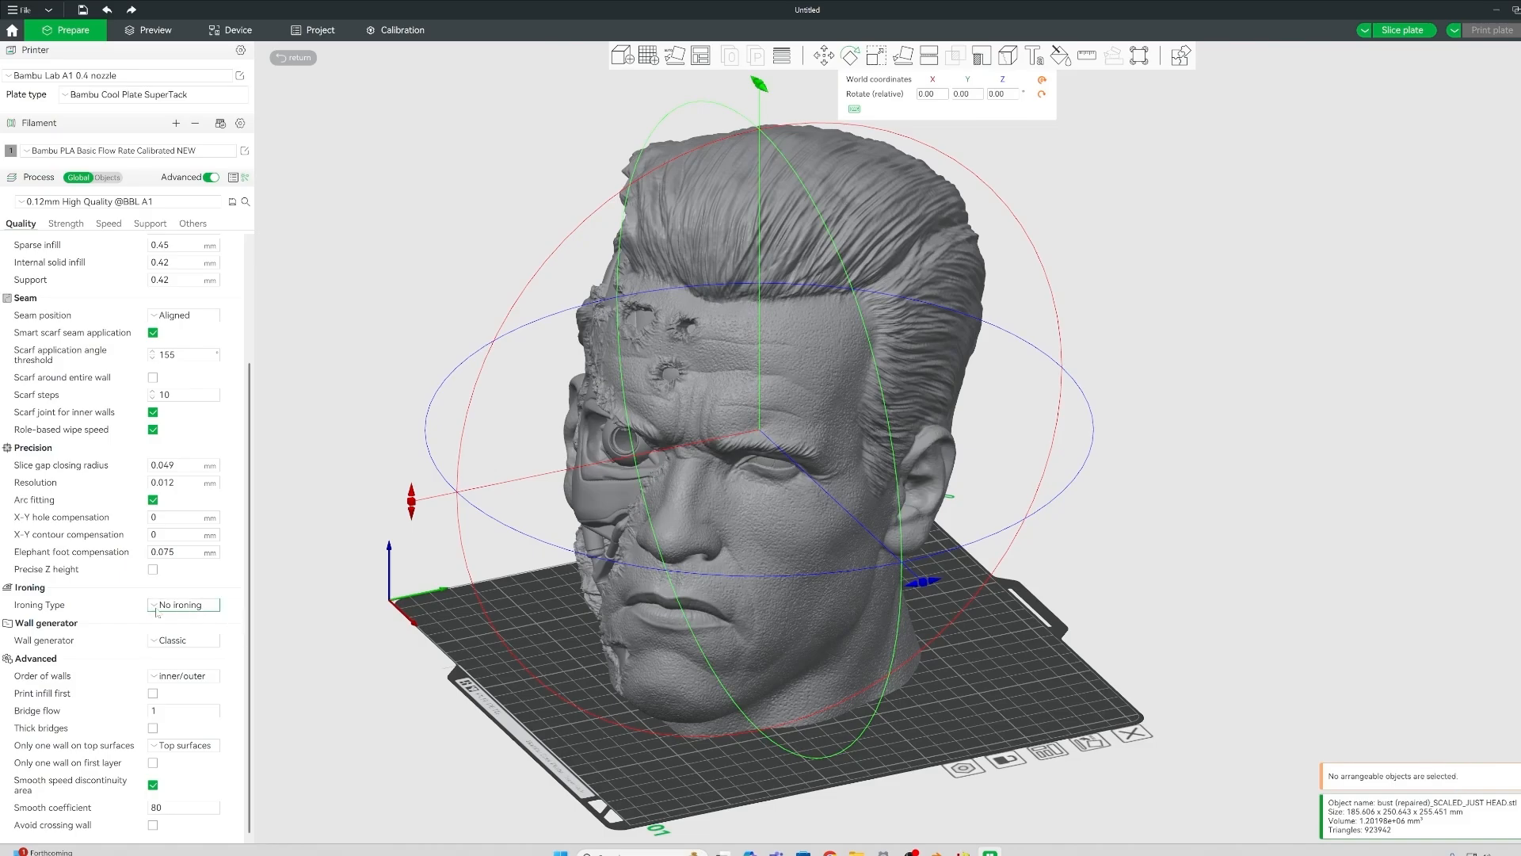
{"action": "mouse_move", "coordinate": [184, 604]}
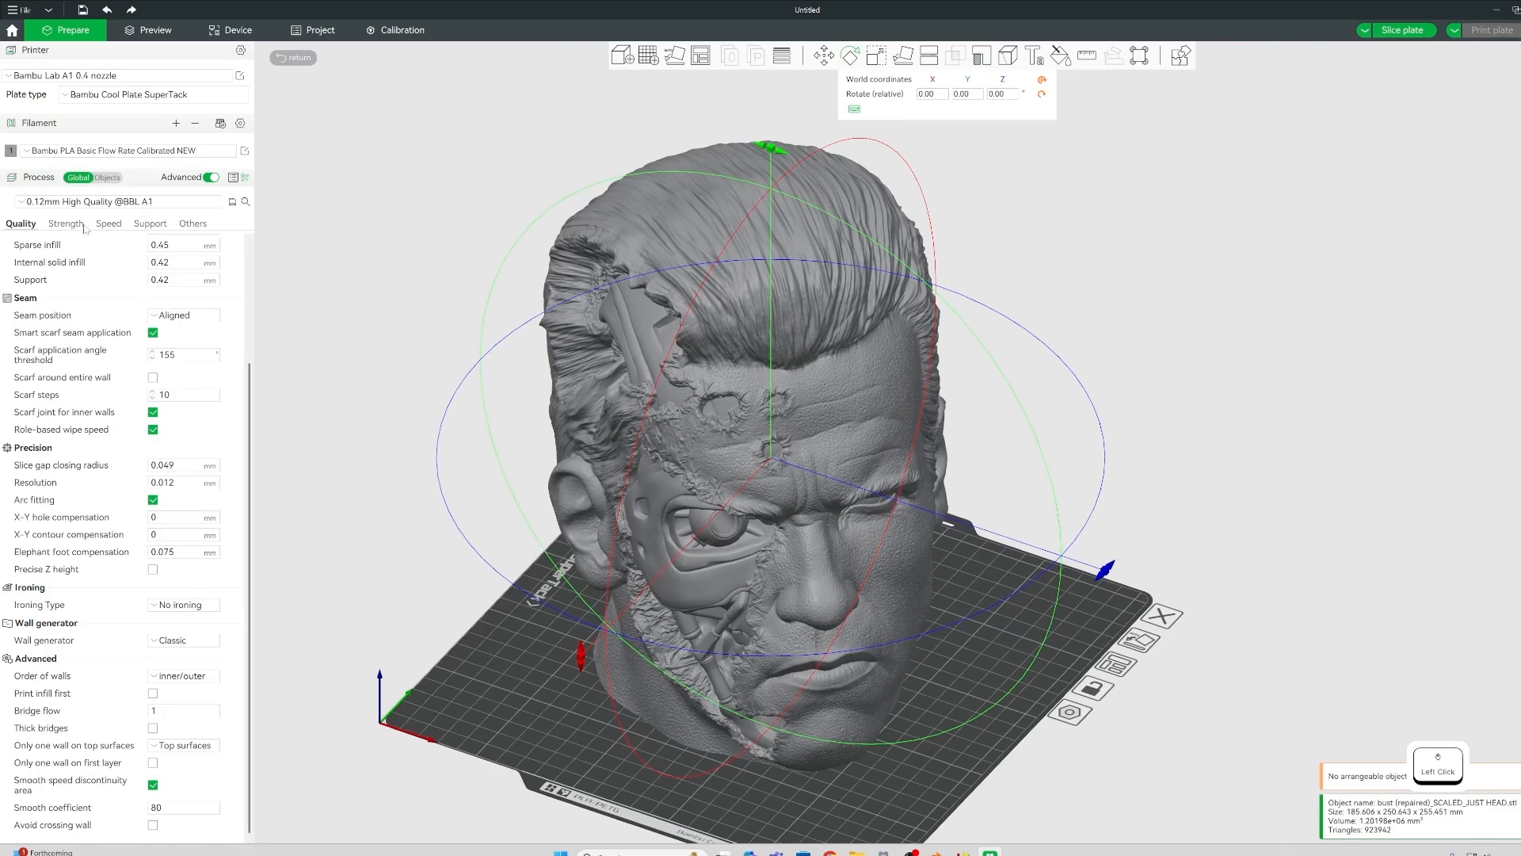
Enable tree(auto) Tree Slim supports on build plate only with 0.24 mm Z distances.
{"action": "left_click", "coordinate": [148, 224]}
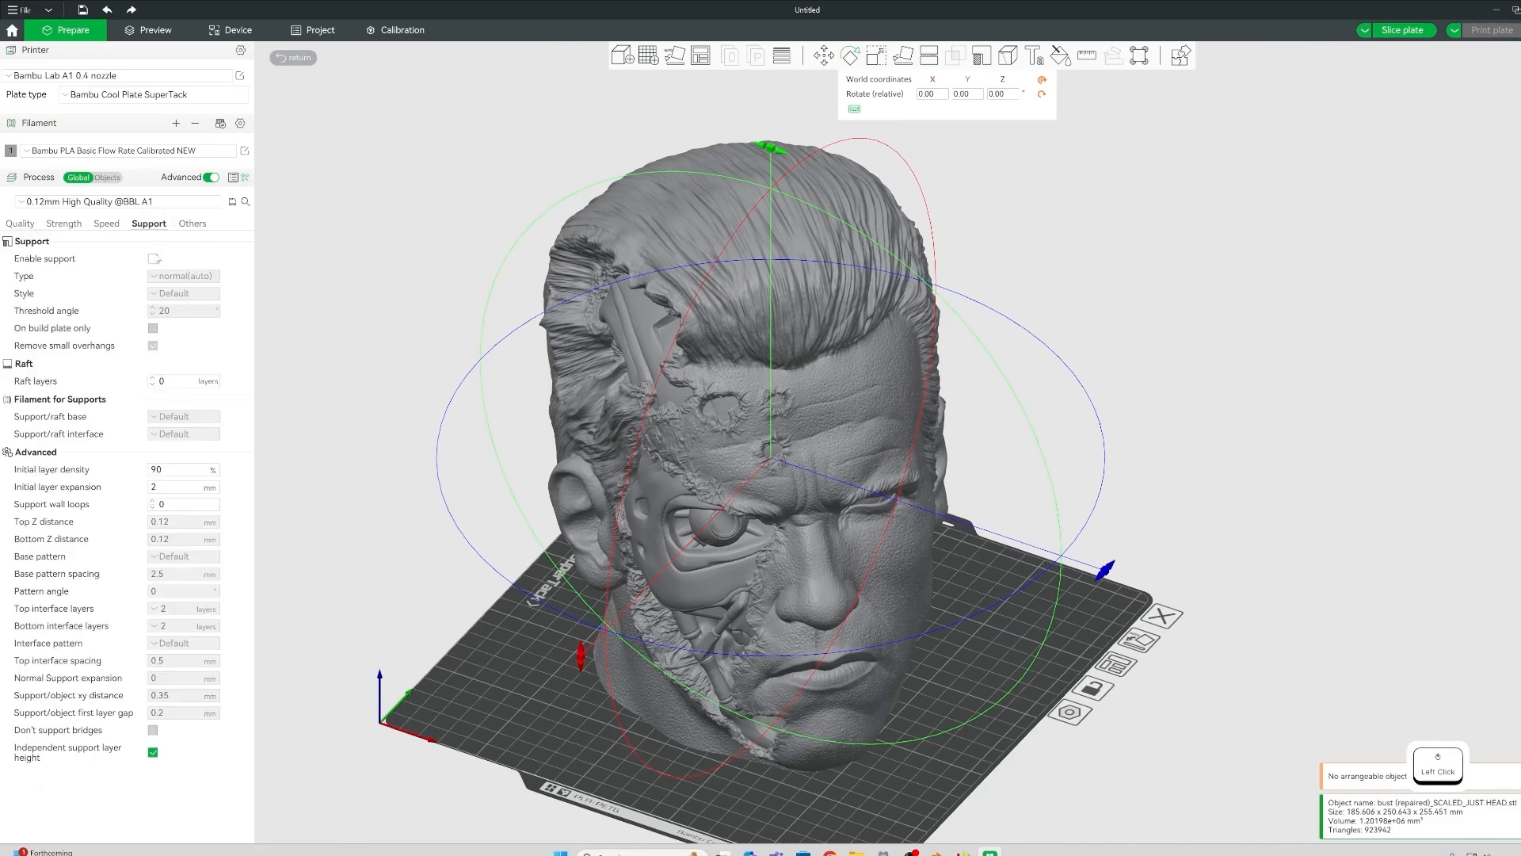
{"action": "left_click", "coordinate": [153, 258]}
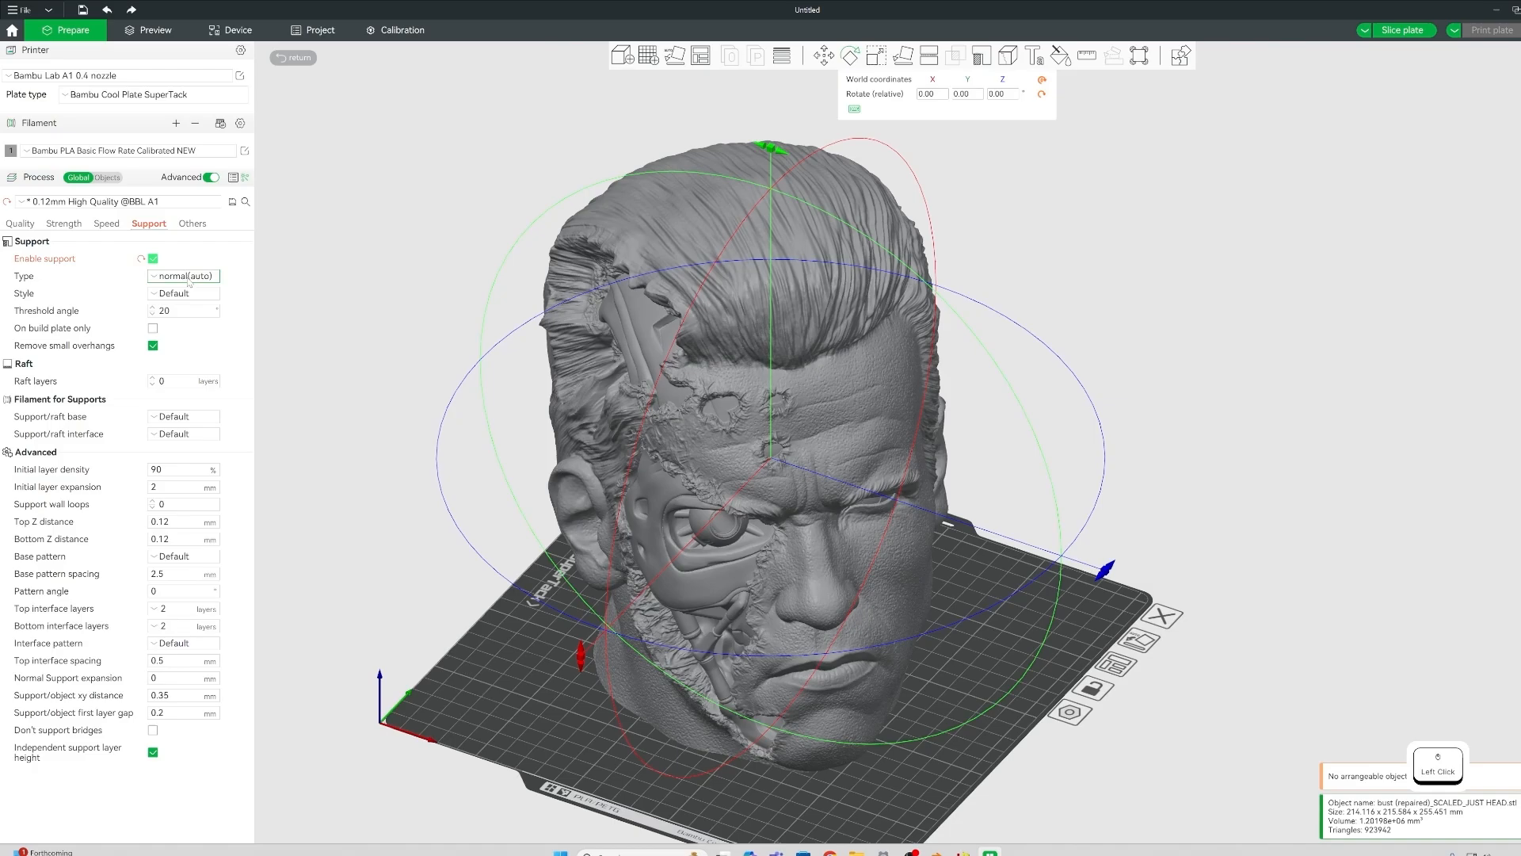
{"action": "left_click", "coordinate": [183, 293]}
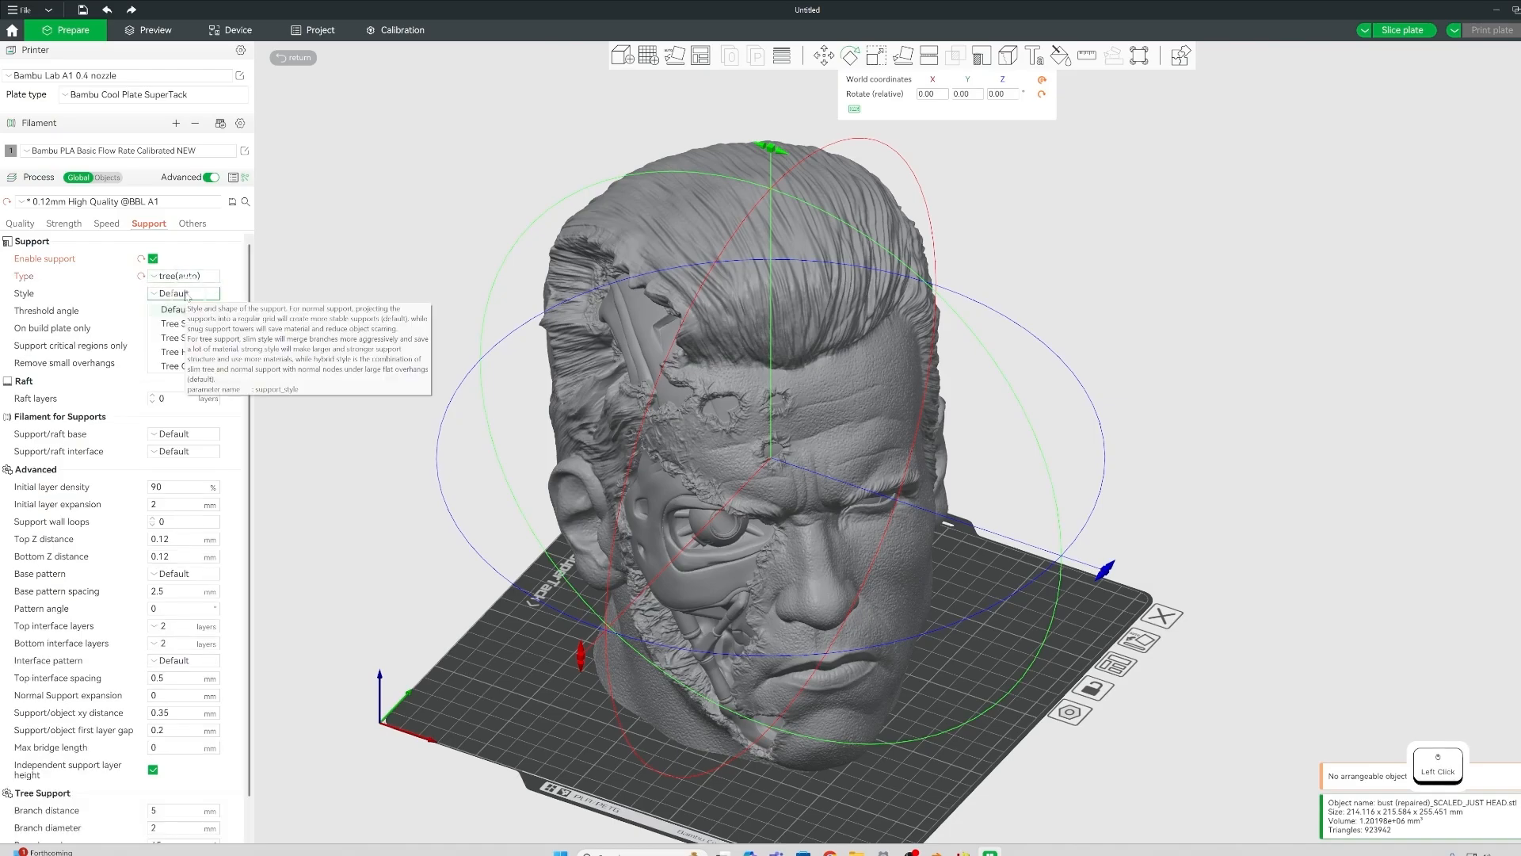
{"action": "left_click", "coordinate": [171, 337]}
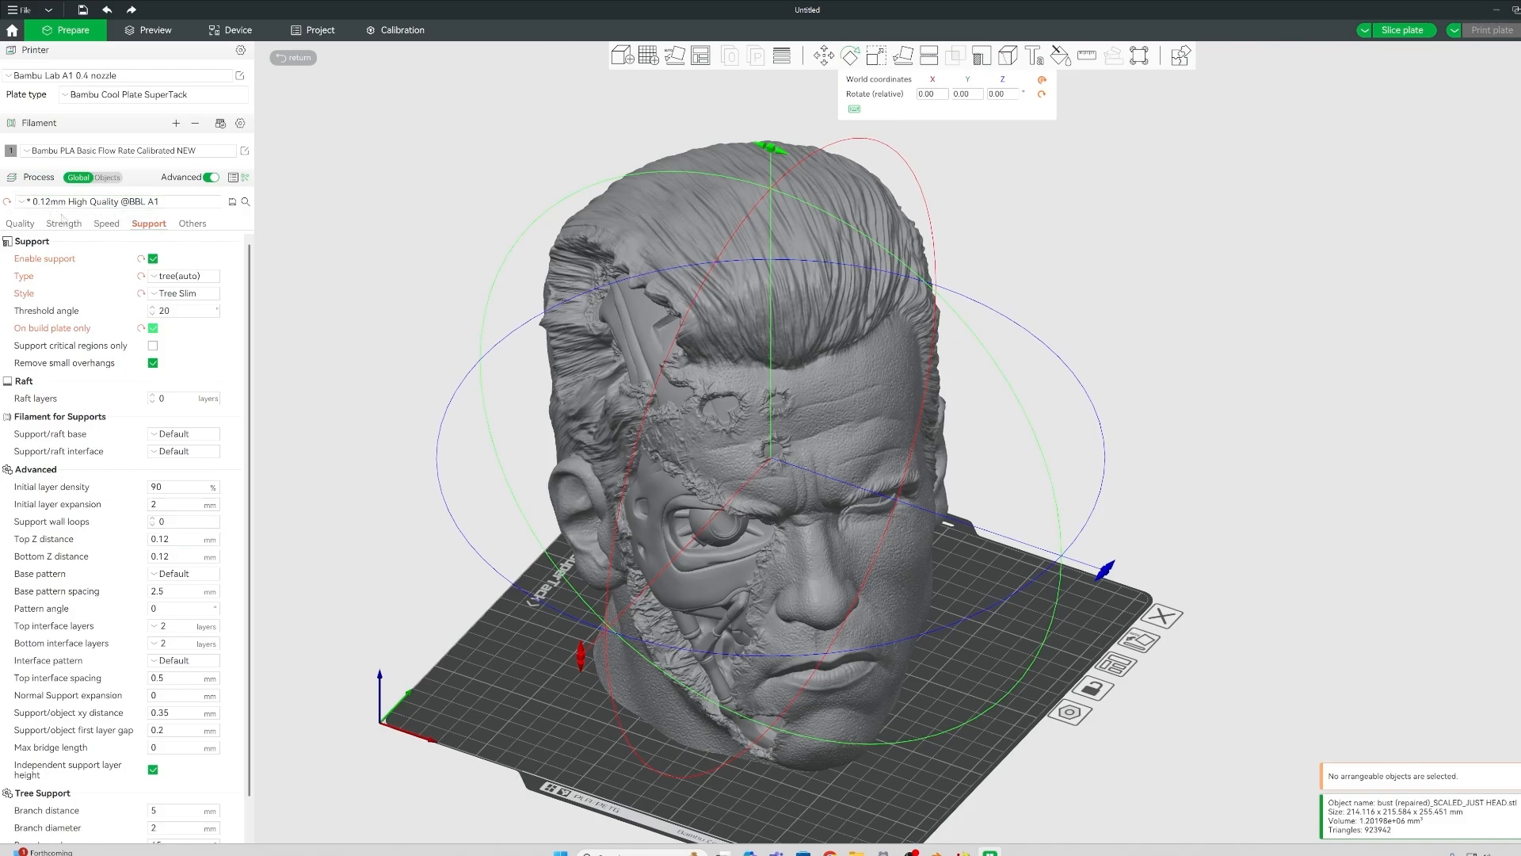
{"action": "left_click", "coordinate": [180, 539]}
{"action": "type", "text": "0.24"}
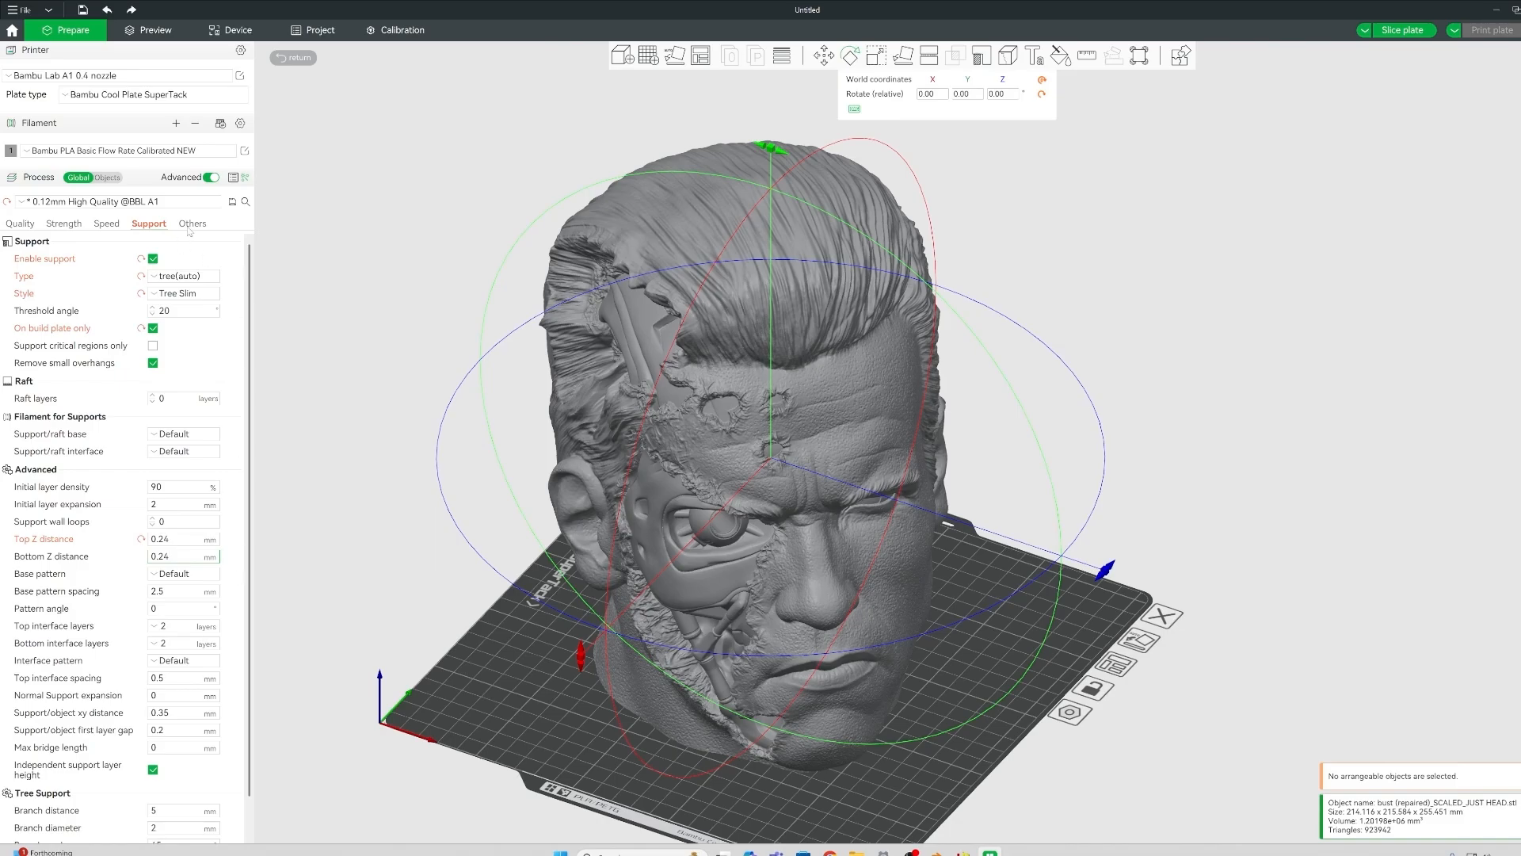
{"action": "left_click", "coordinate": [191, 223]}
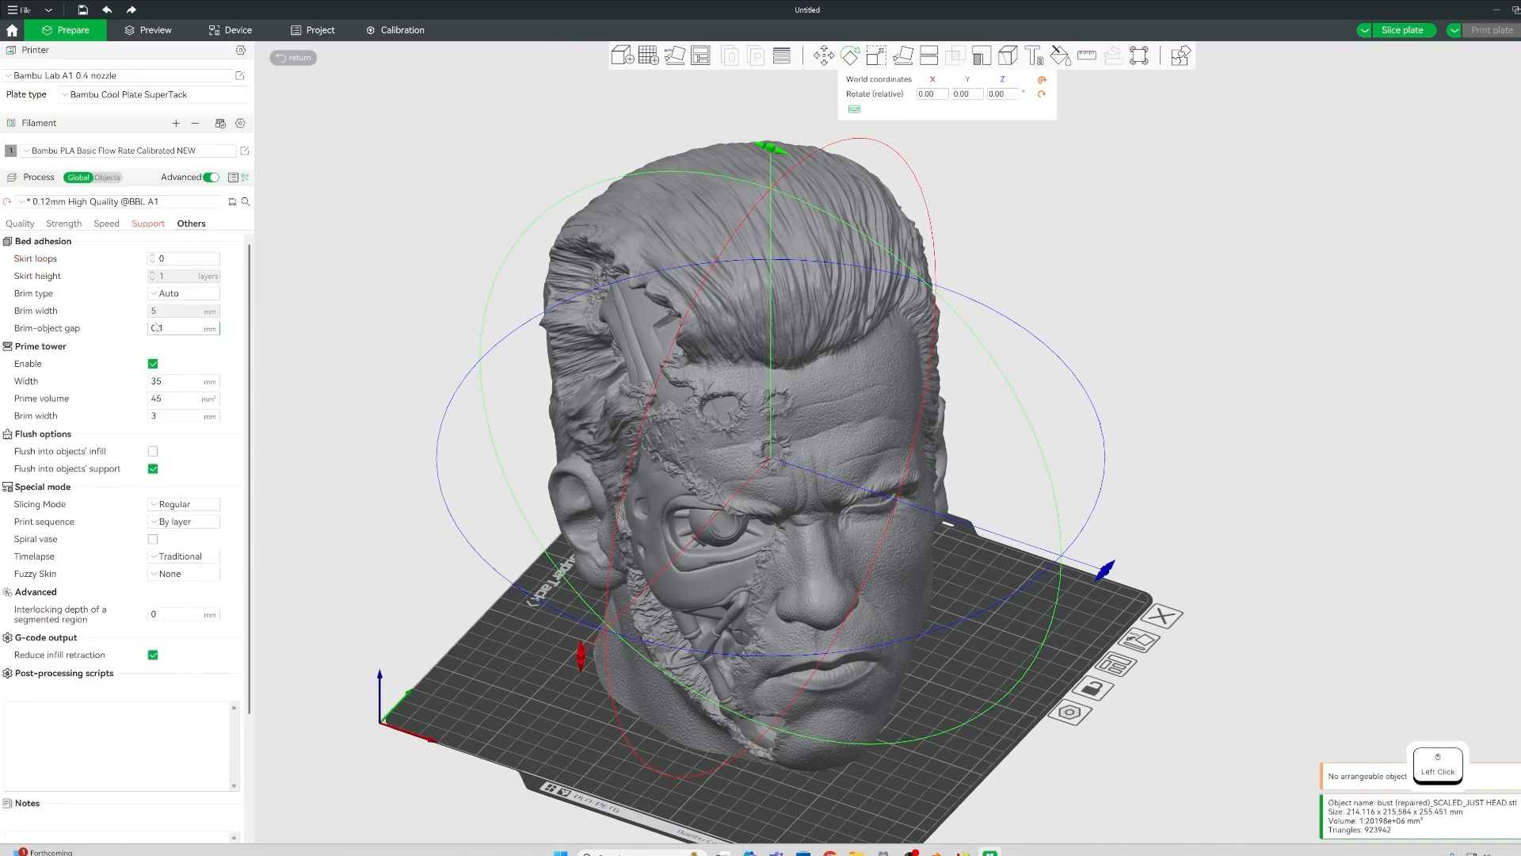
Set the brim type to Outer brim only with a 15 mm width.
{"action": "left_click", "coordinate": [183, 293]}
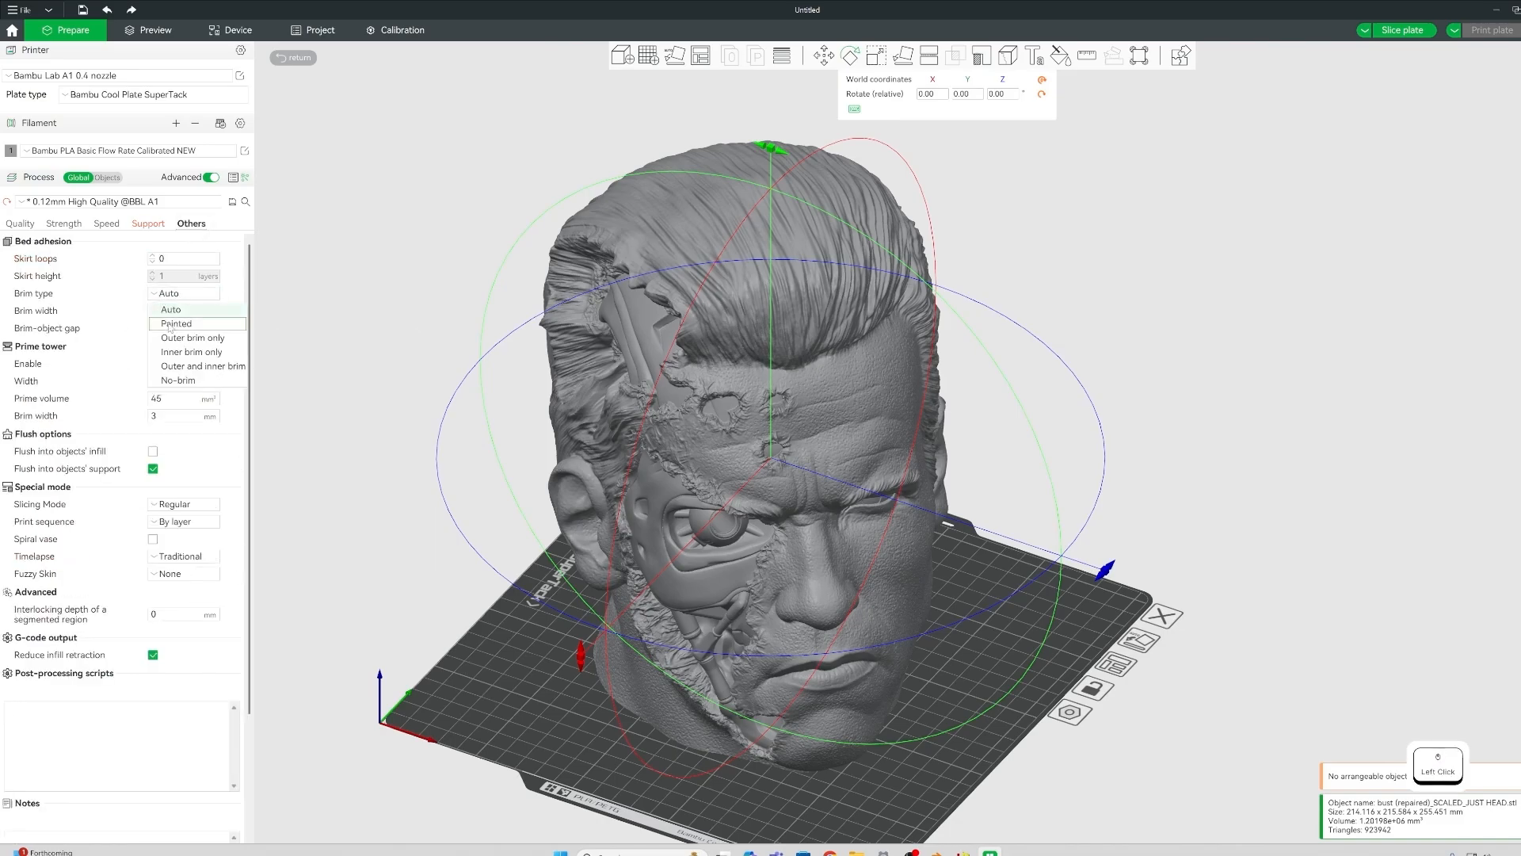
{"action": "left_click", "coordinate": [191, 337]}
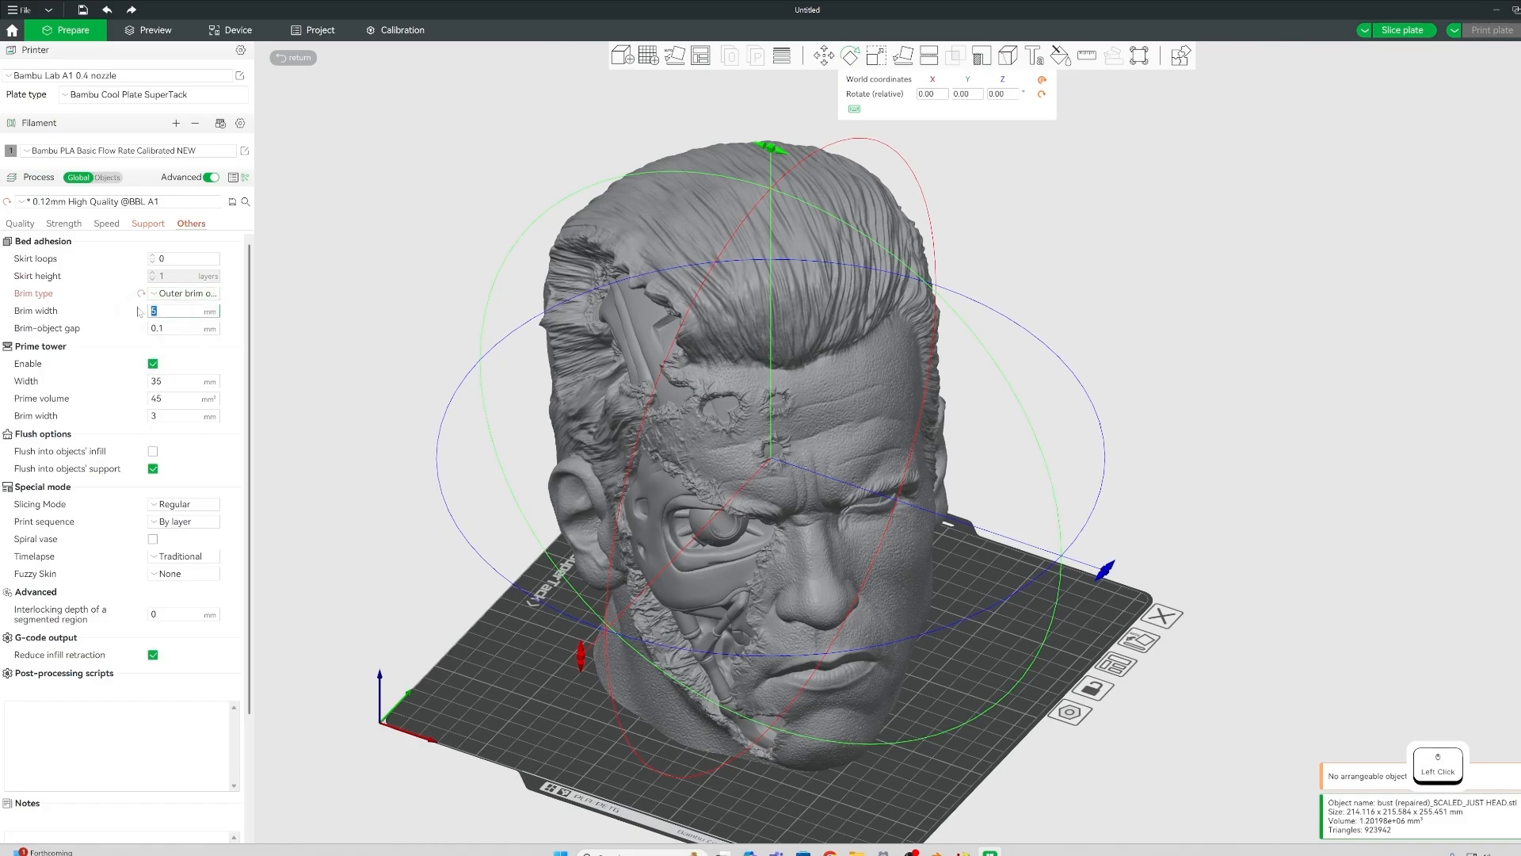
{"action": "type", "text": "15"}
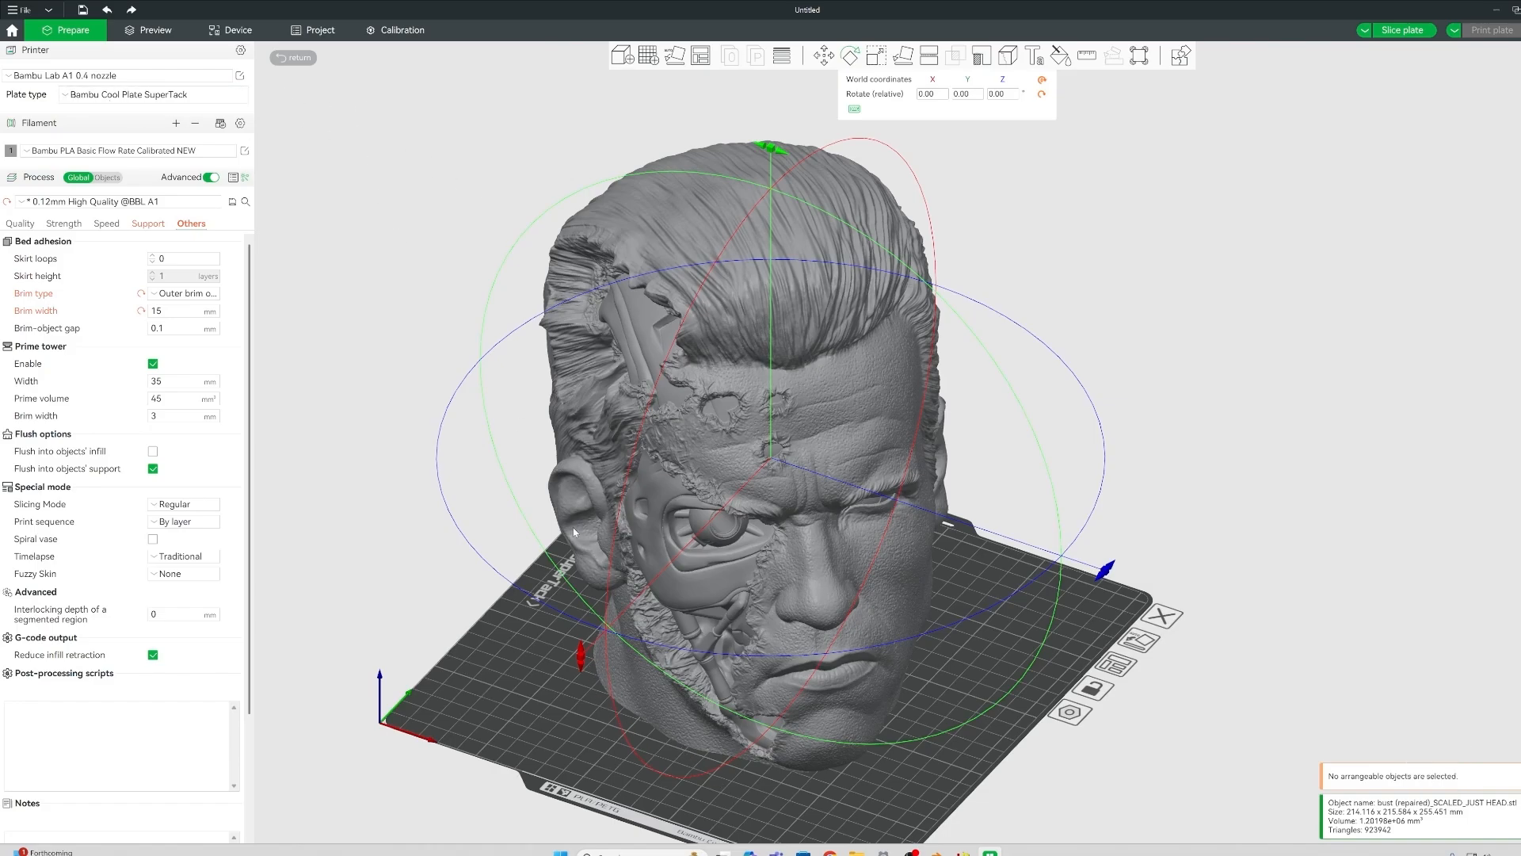
{"action": "mouse_move", "coordinate": [406, 497]}
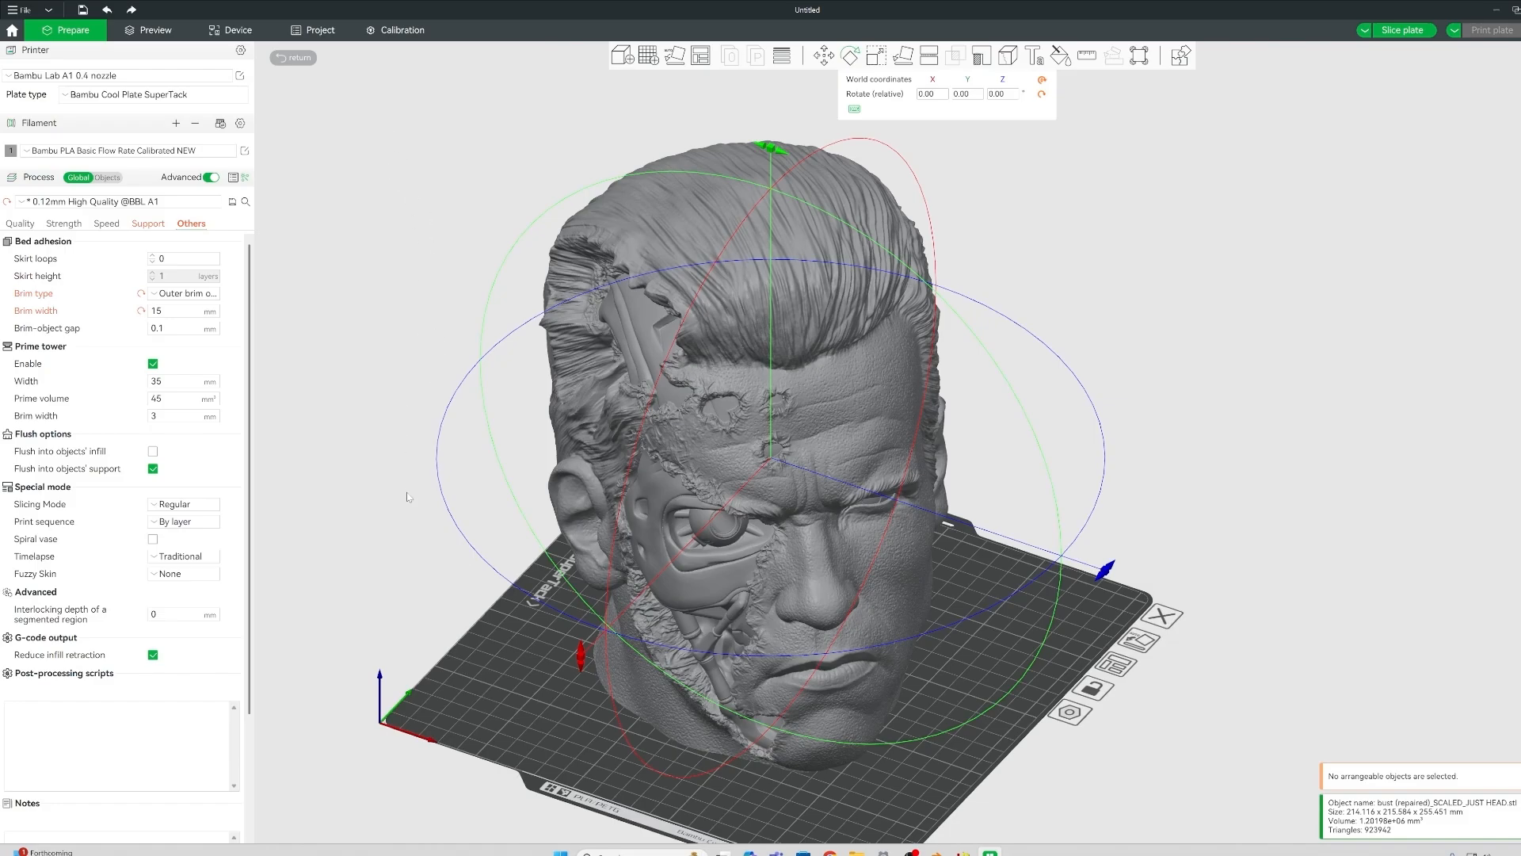
{"action": "mouse_move", "coordinate": [381, 152]}
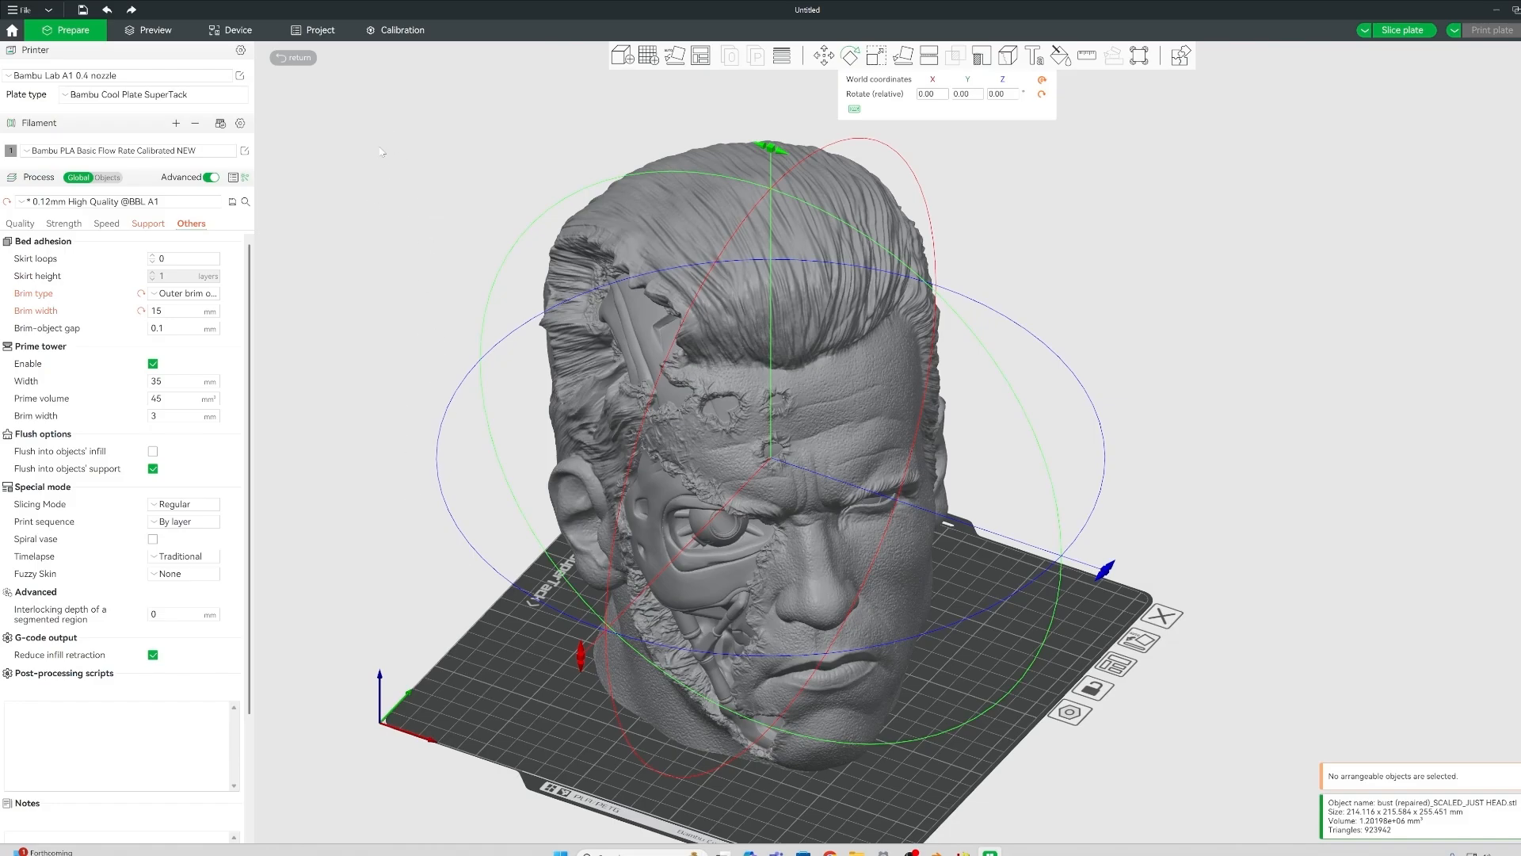
Slice the plate and orbit the preview to check the tree supports and brim.
{"action": "left_click", "coordinate": [153, 30]}
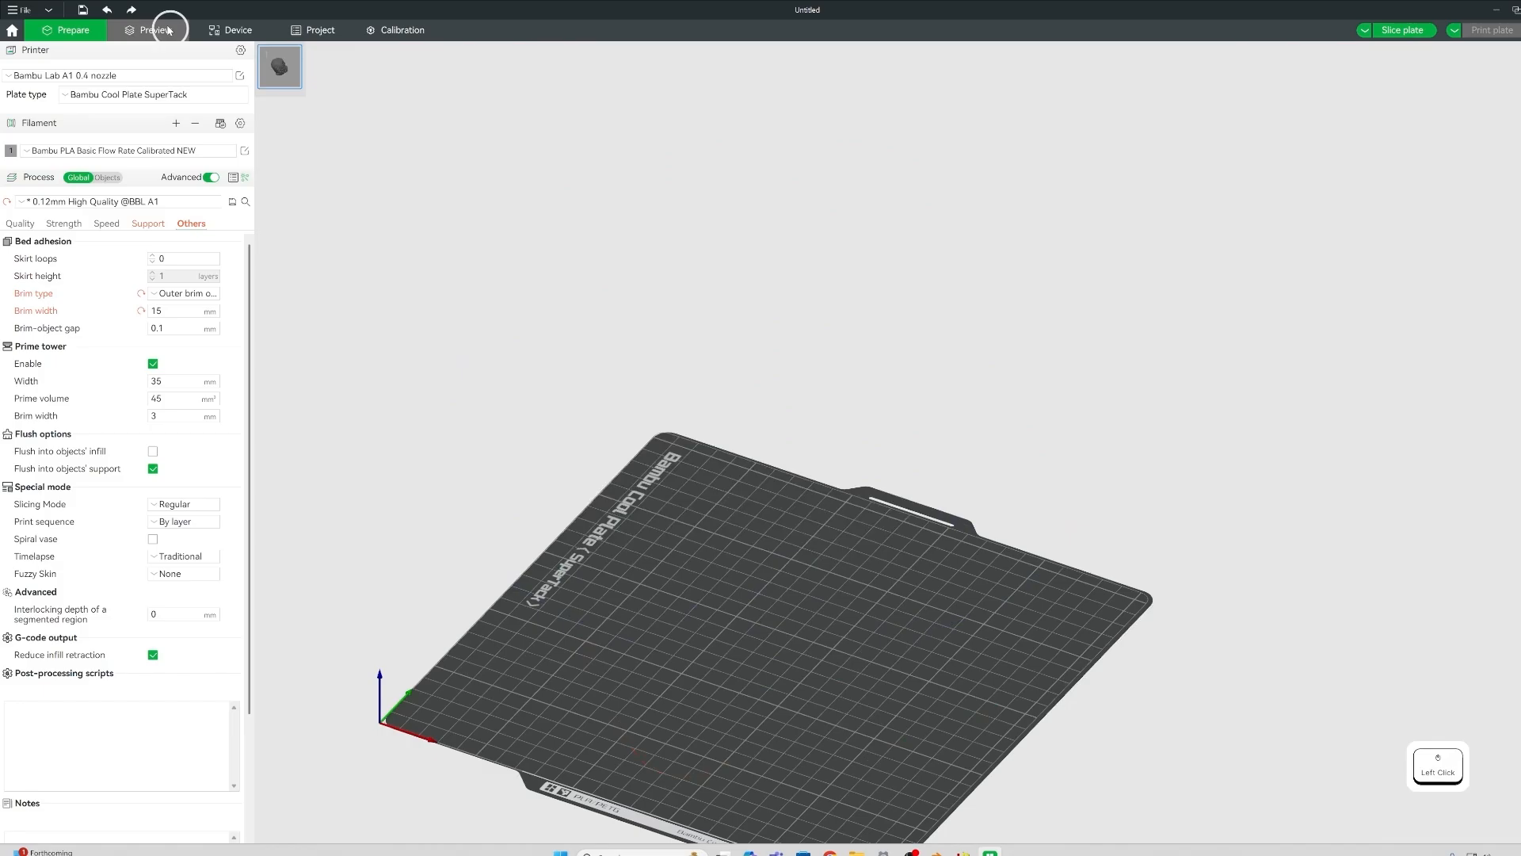
{"action": "left_click", "coordinate": [153, 30]}
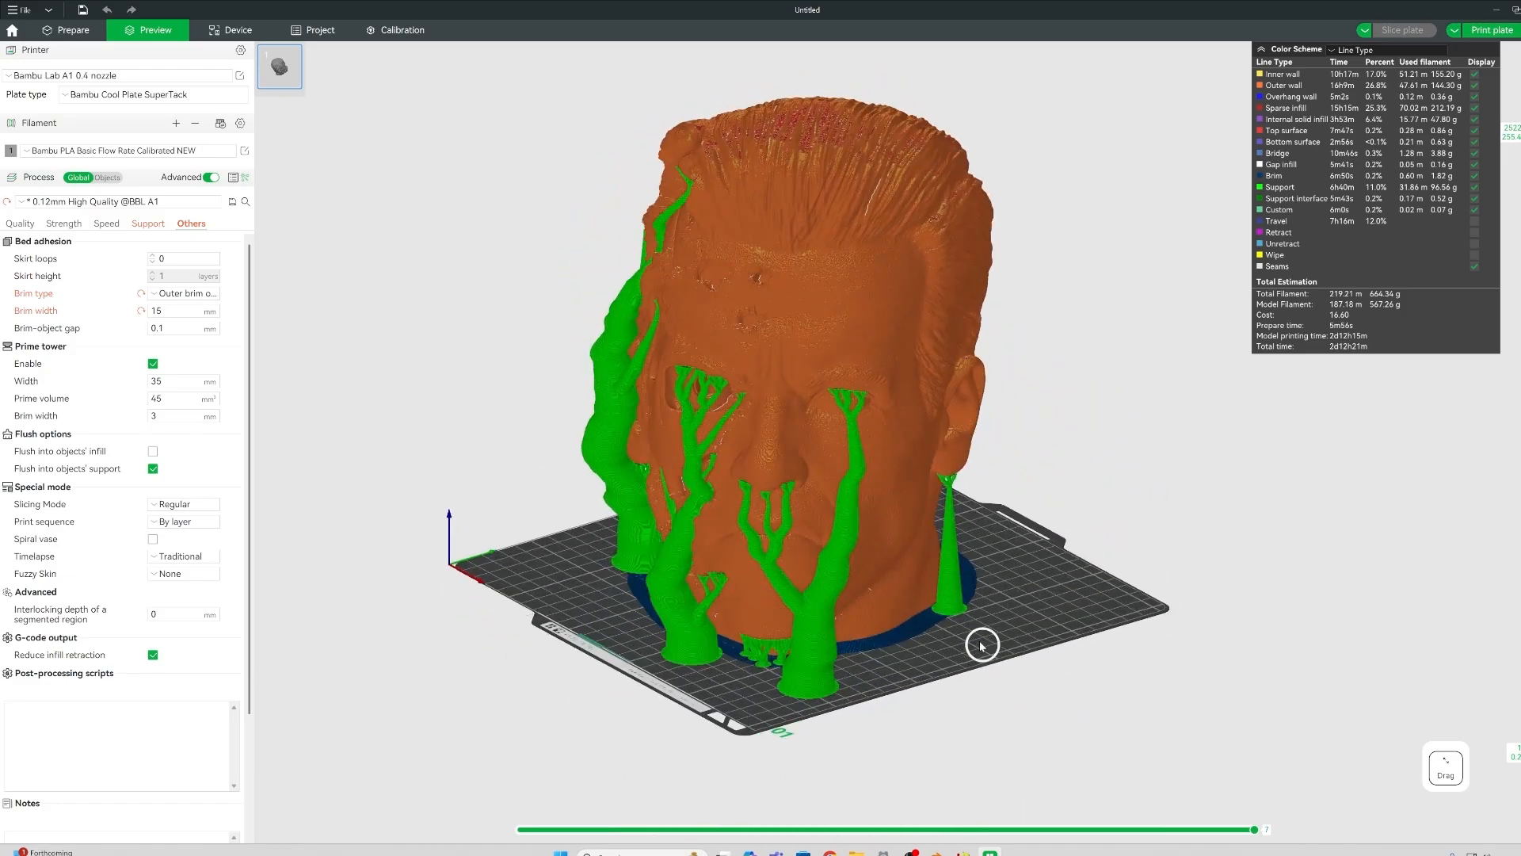
{"action": "left_click_drag", "start_coordinate": [982, 645], "coordinate": [946, 643]}
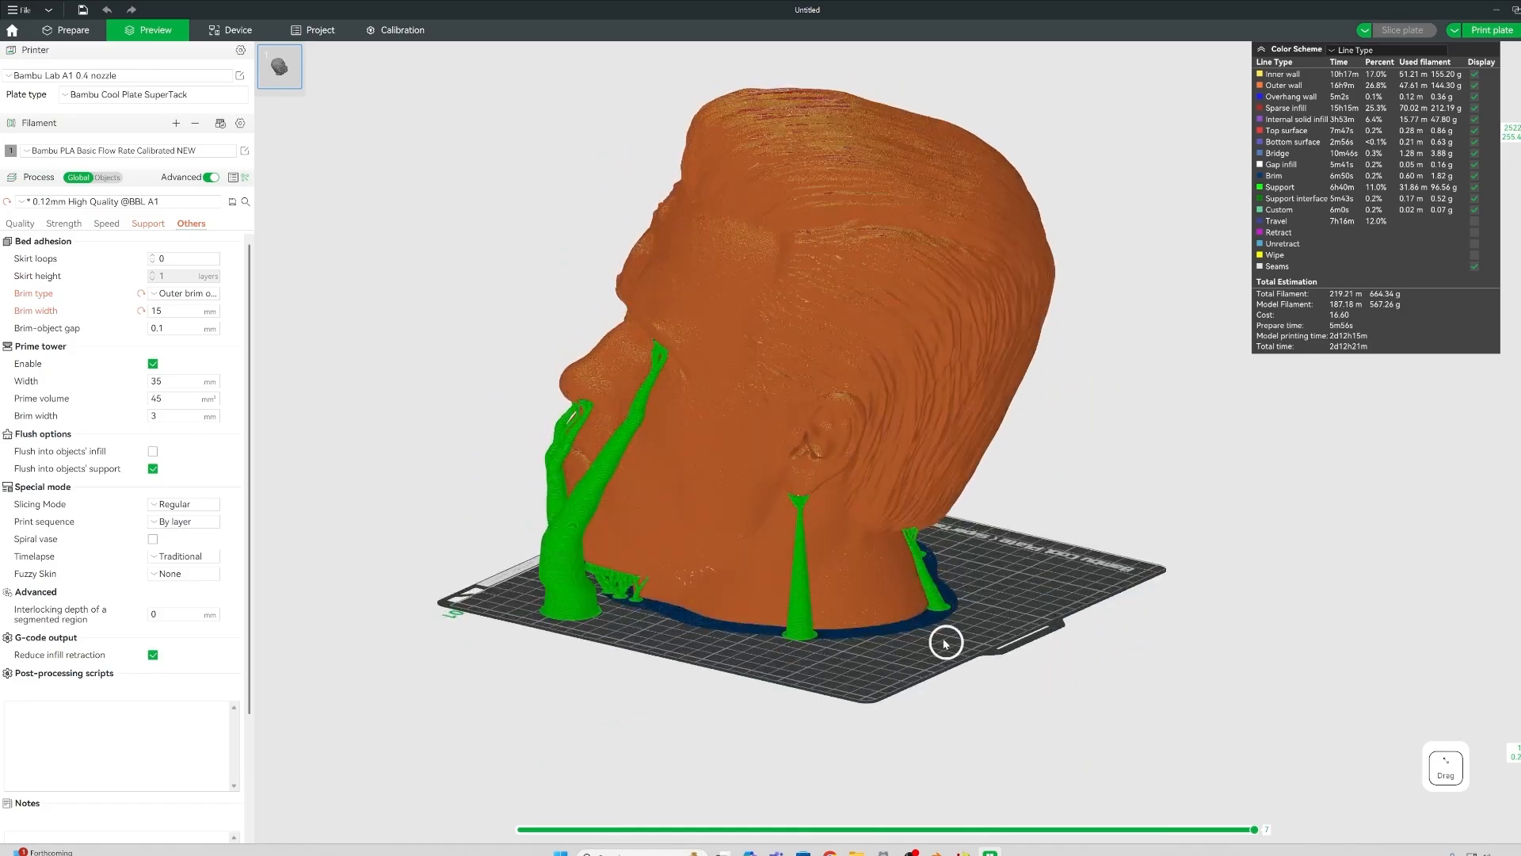
{"action": "left_click_drag", "start_coordinate": [946, 643], "coordinate": [966, 666]}
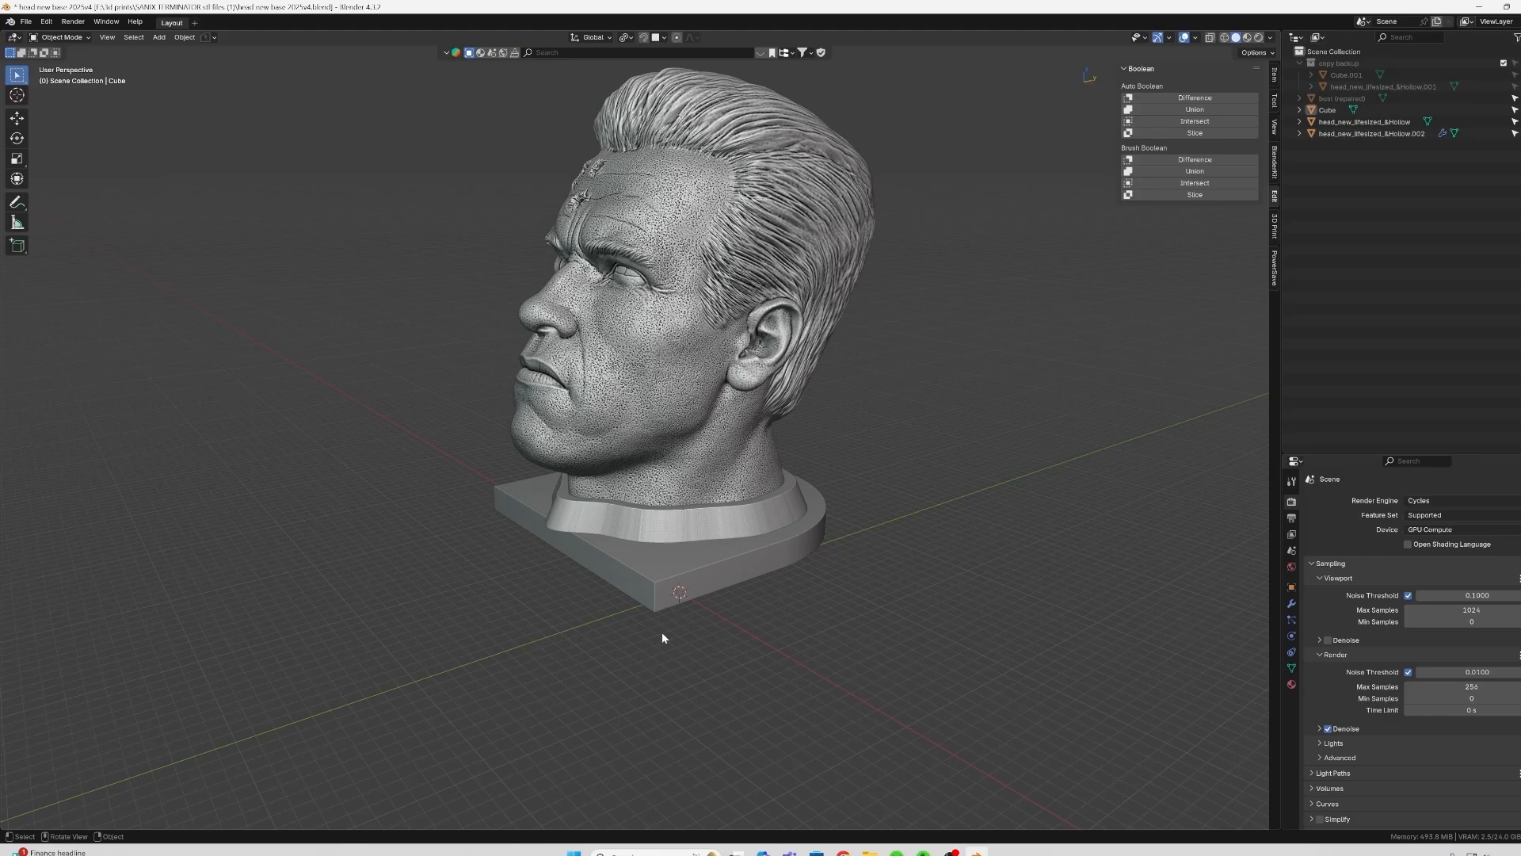
Toggle into Edit Mode on the Terminator head mesh.
{"action": "key", "text": "Tab"}
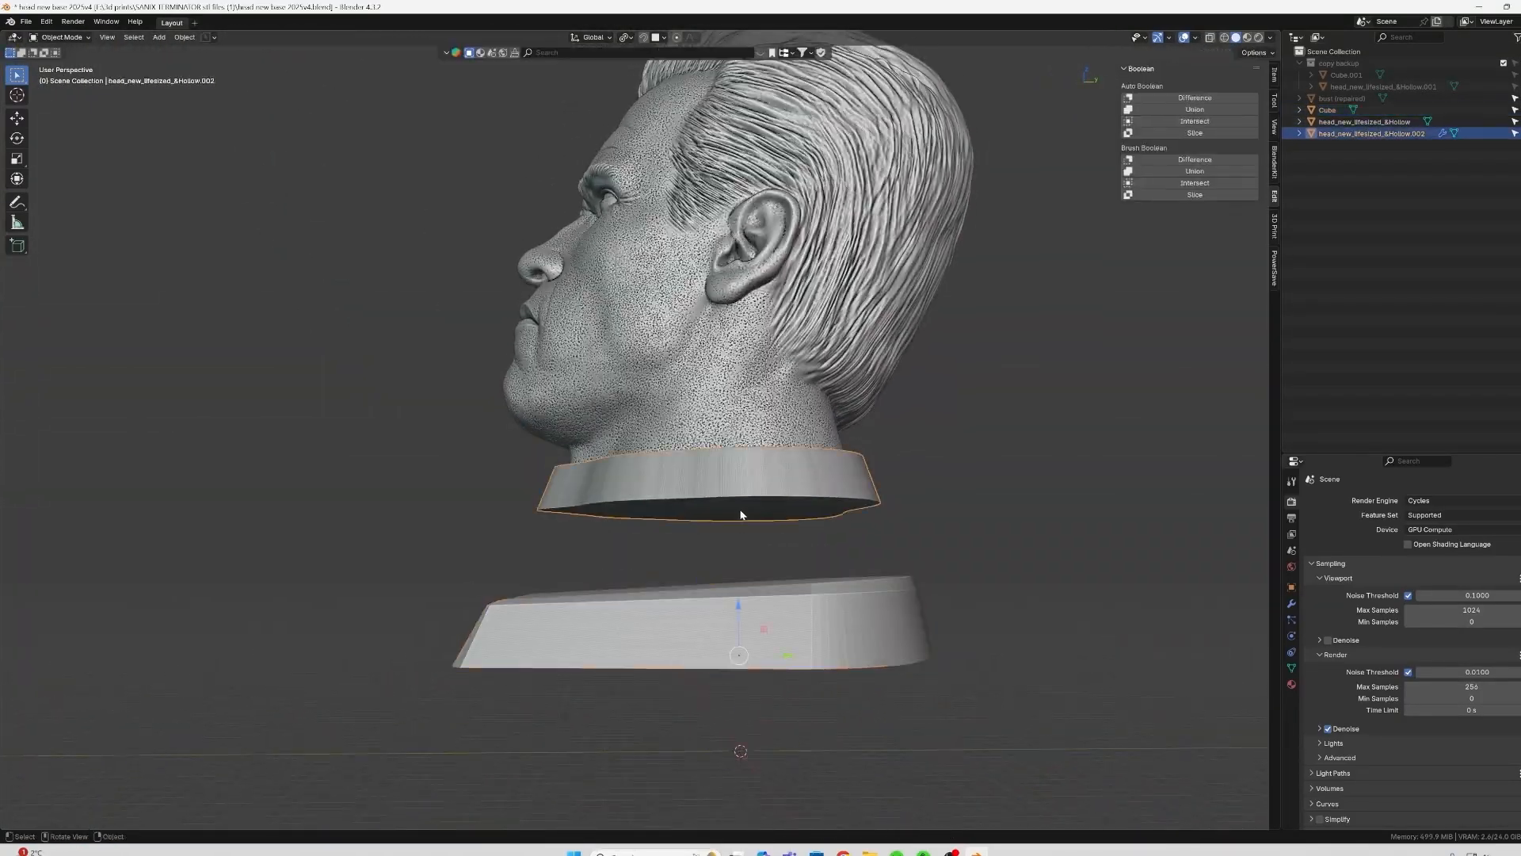
{"action": "key", "text": "Tab"}
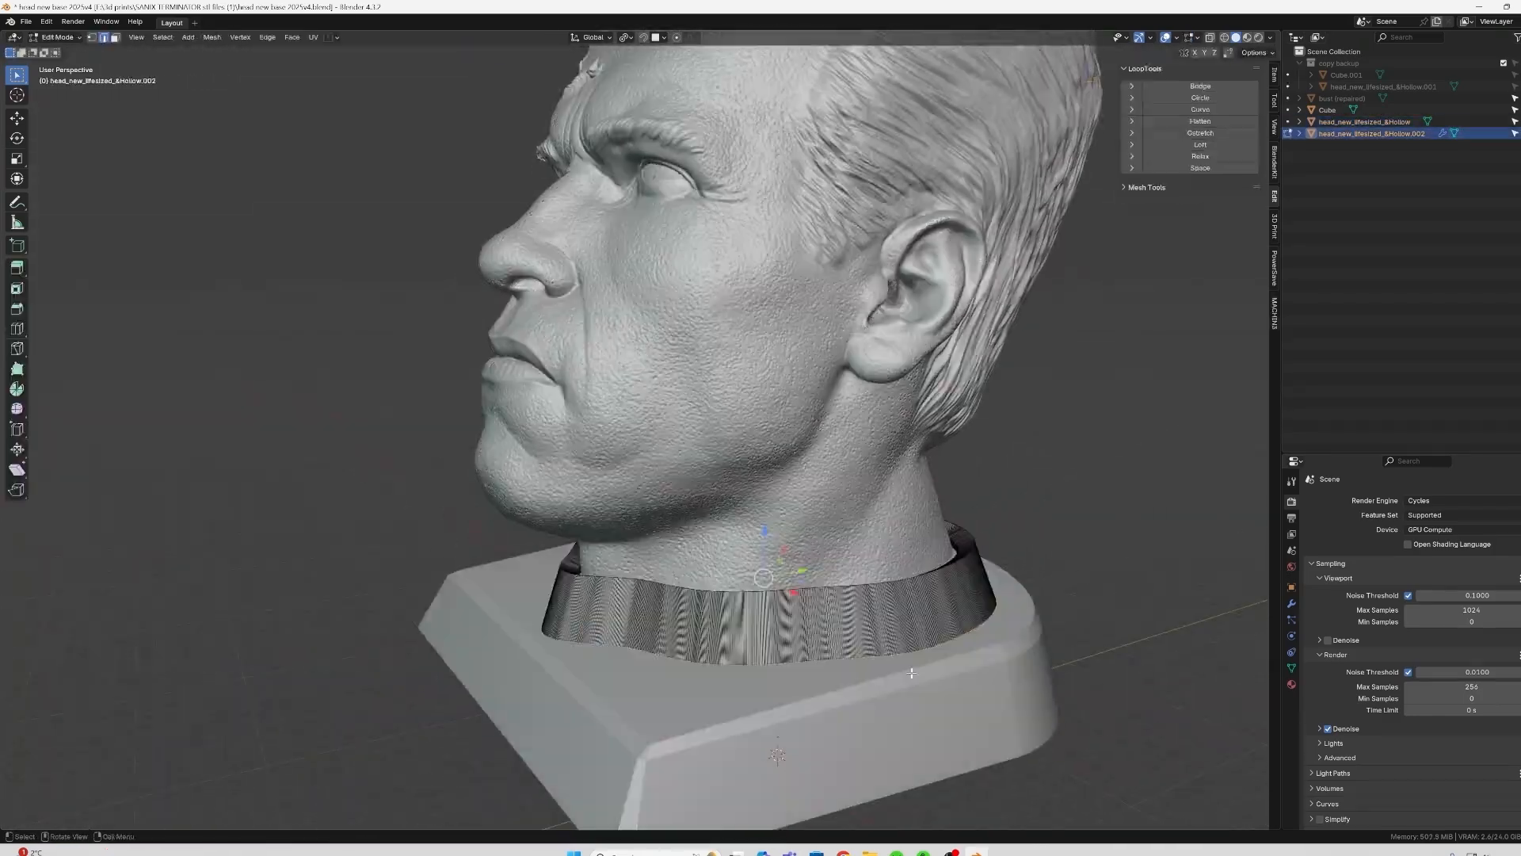